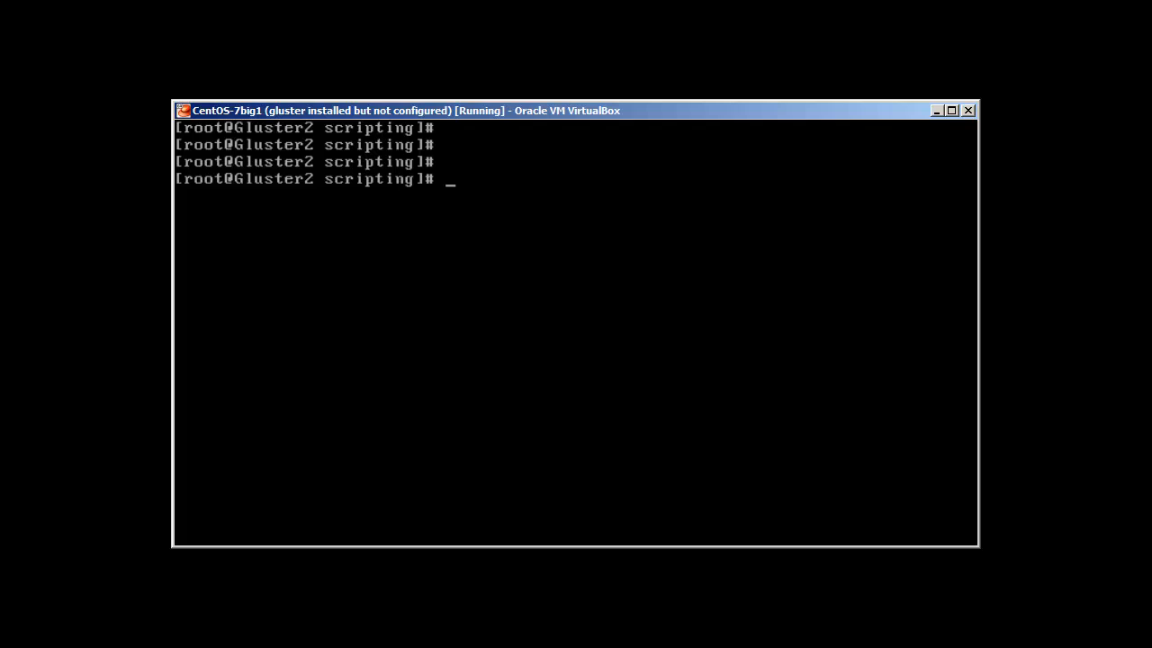
# - Create and open a new empty script ifthen.sh in vi from the shell prompt
pyautogui.write('vi')
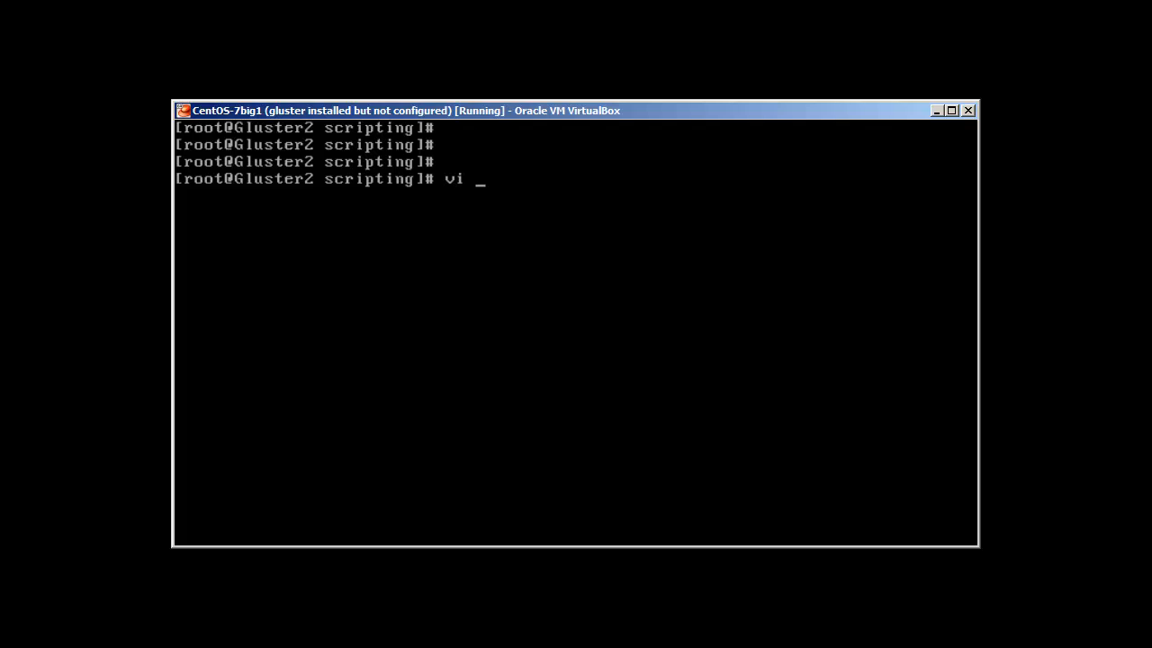
pyautogui.write('ift')
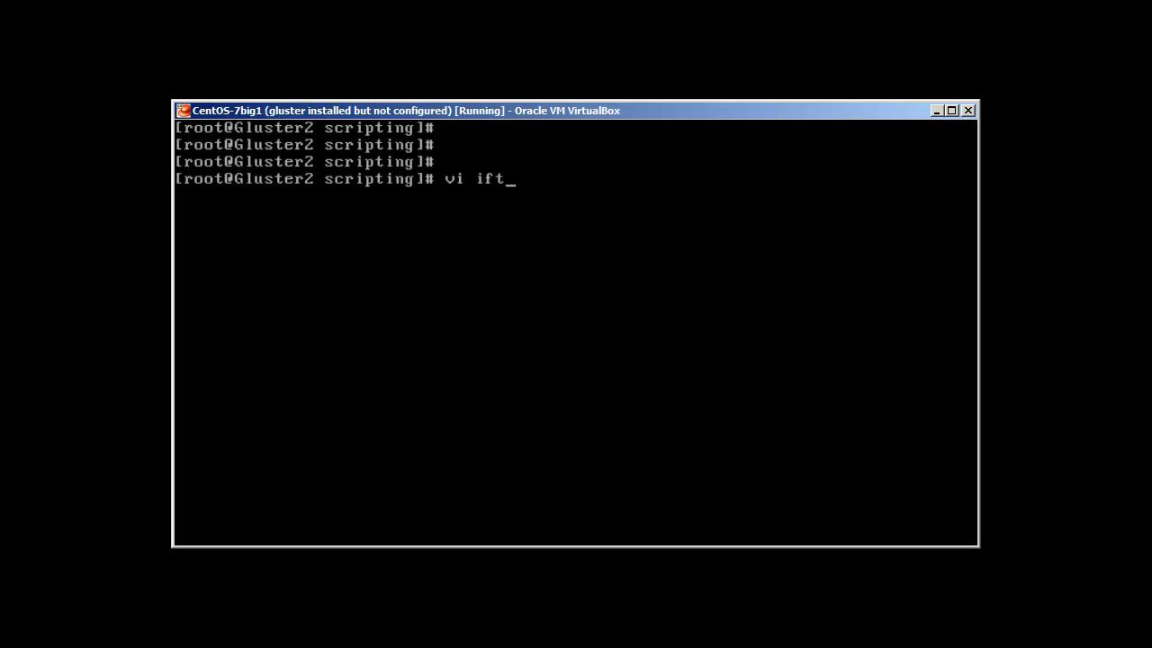
pyautogui.write('he')
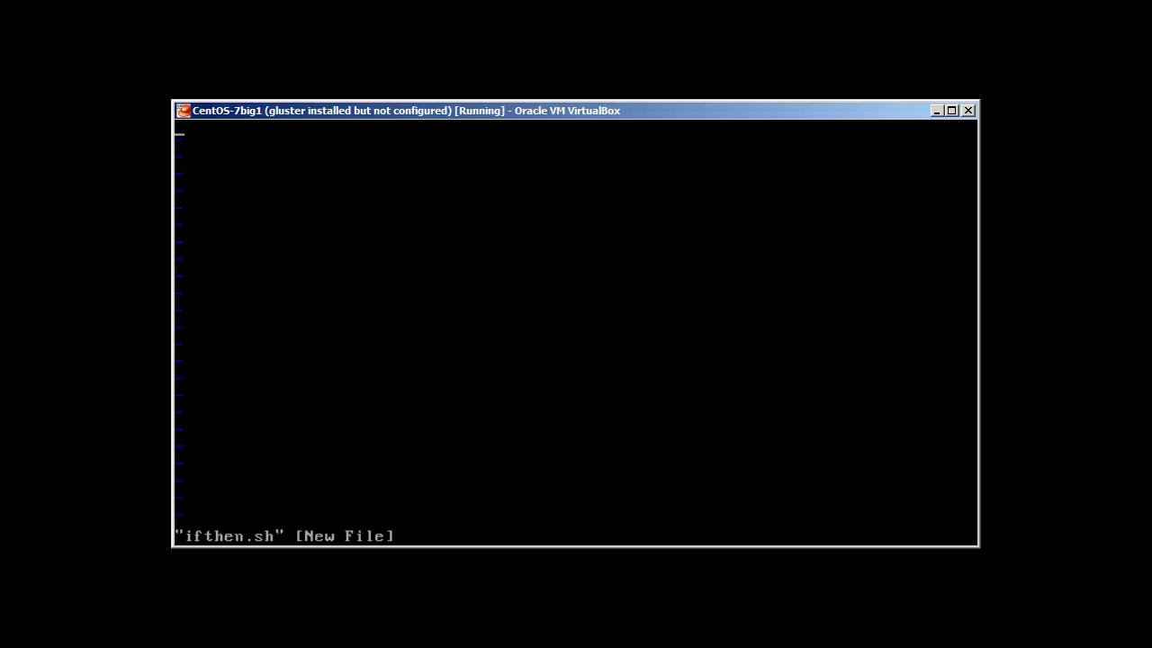
# - Begin ifthen.sh with the #!/bin/bash shebang and #Author and #Date (2015) comment lines
pyautogui.write('#!/bin/bash')
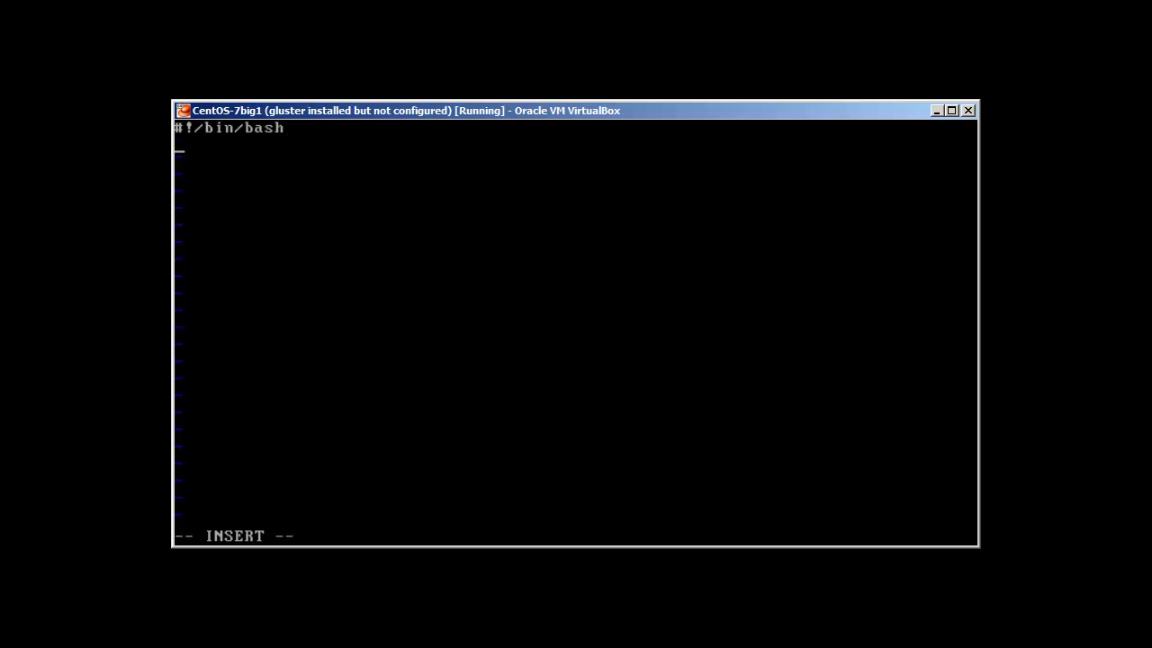
pyautogui.write('#Author Salman Francis')
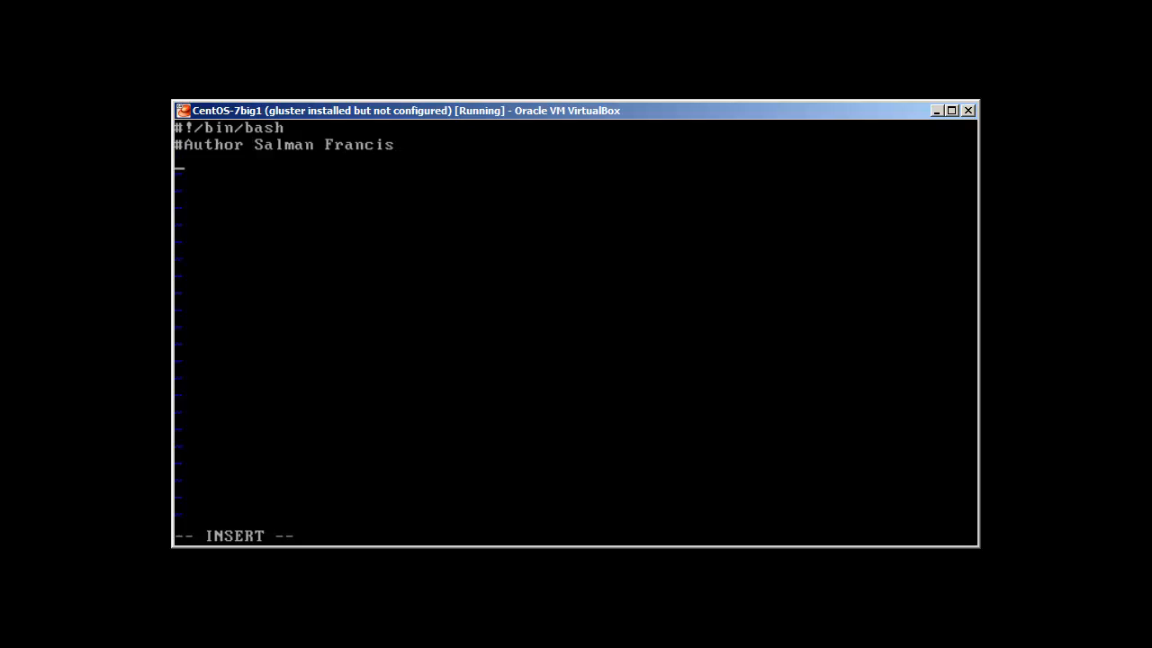
pyautogui.write('#Date 3')
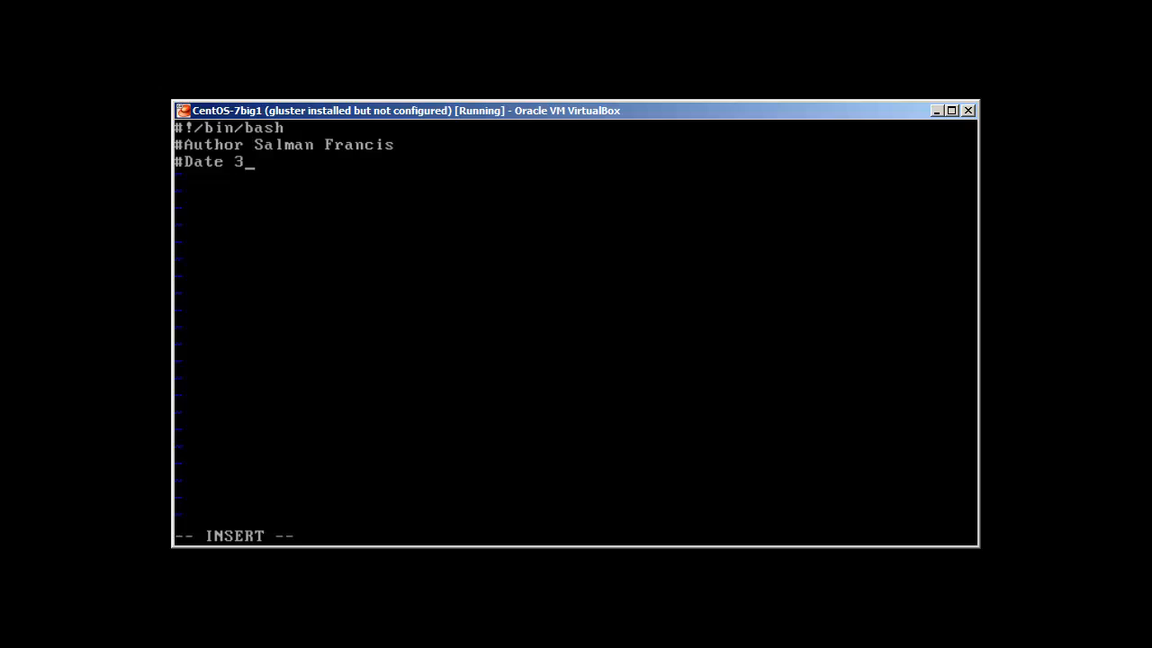
pyautogui.write(':05:')
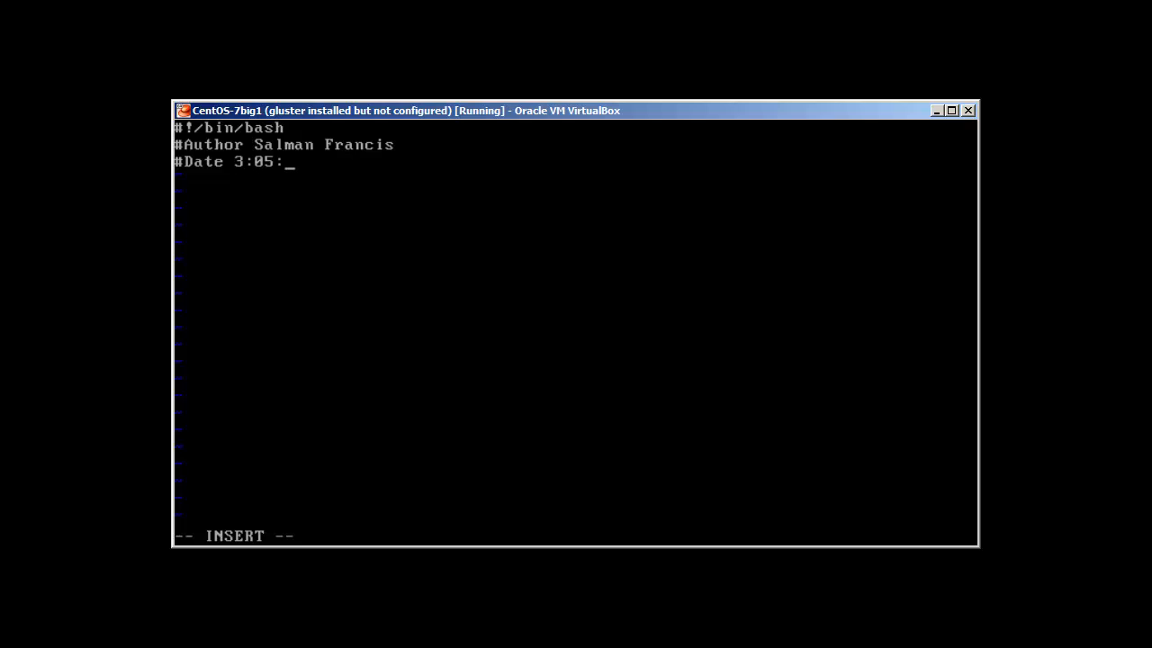
pyautogui.write('2015')
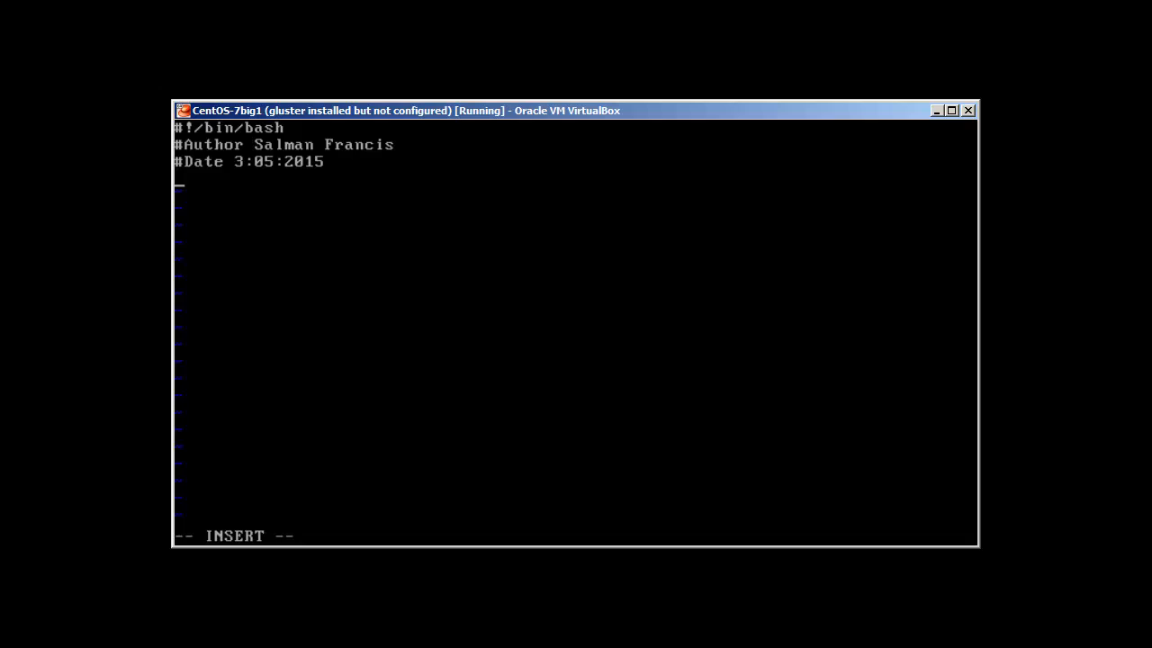
# - Add an echo prompt asking "What File You are Looking for ?"
pyautogui.write('echo "')
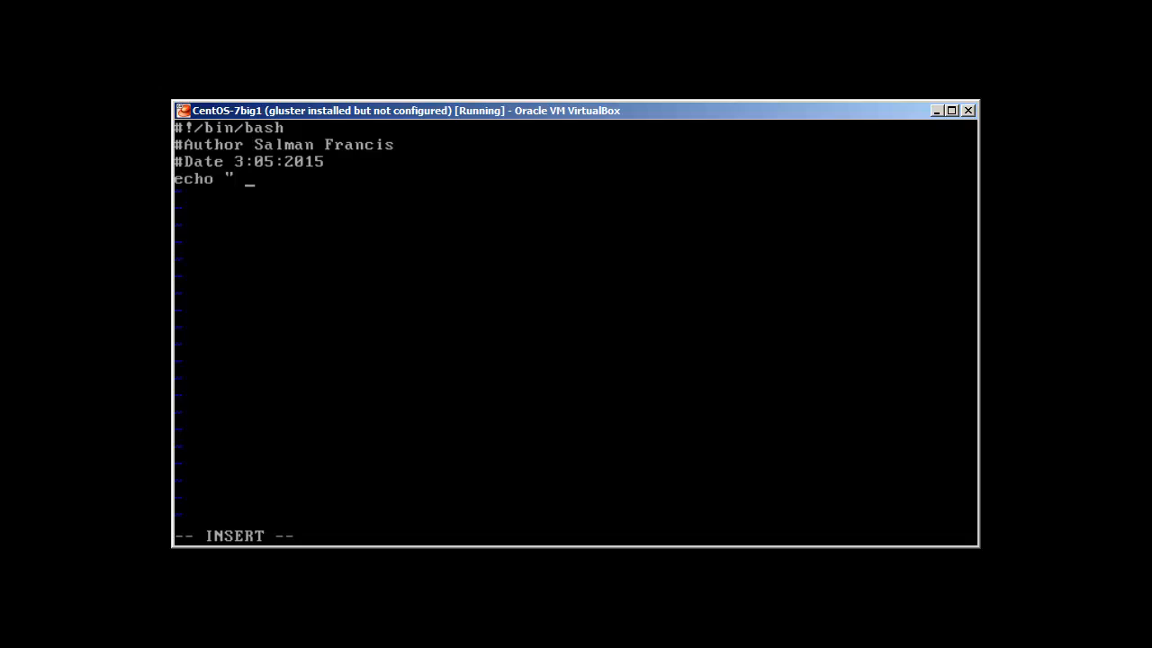
pyautogui.write('F')
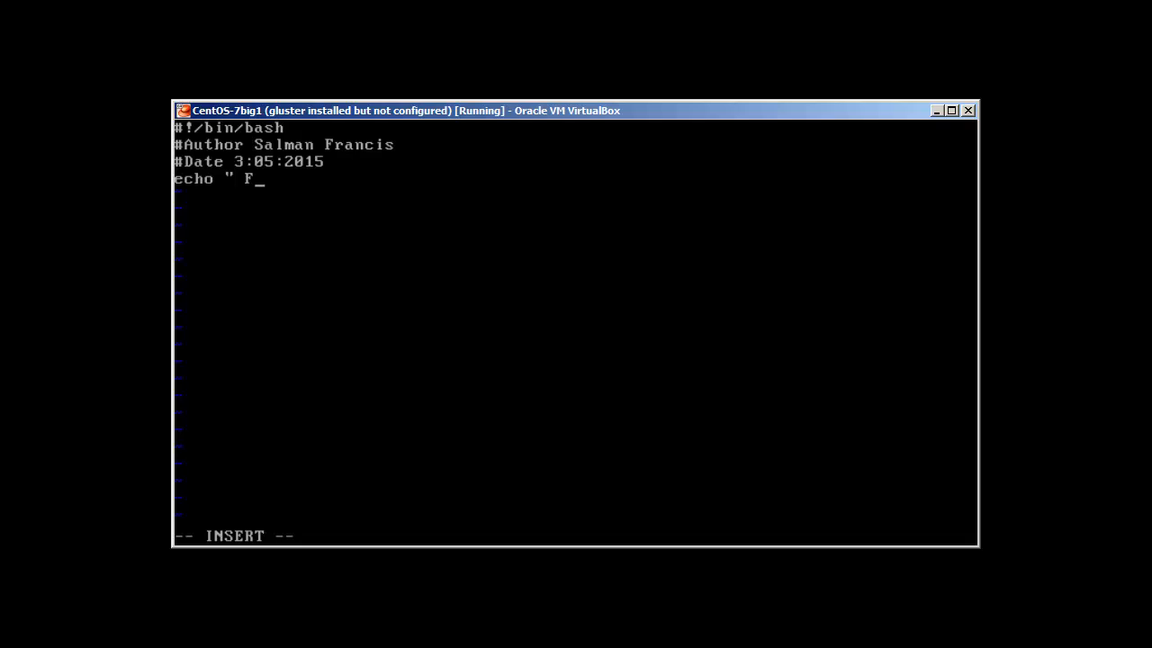
pyautogui.write('i')
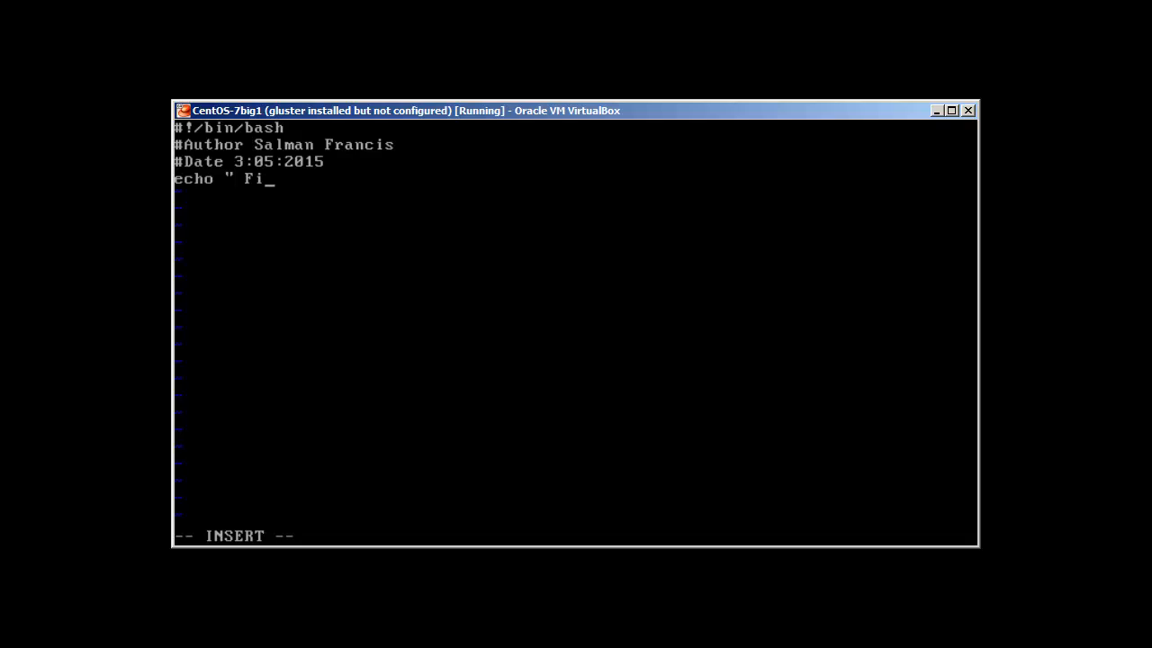
pyautogui.write('What')
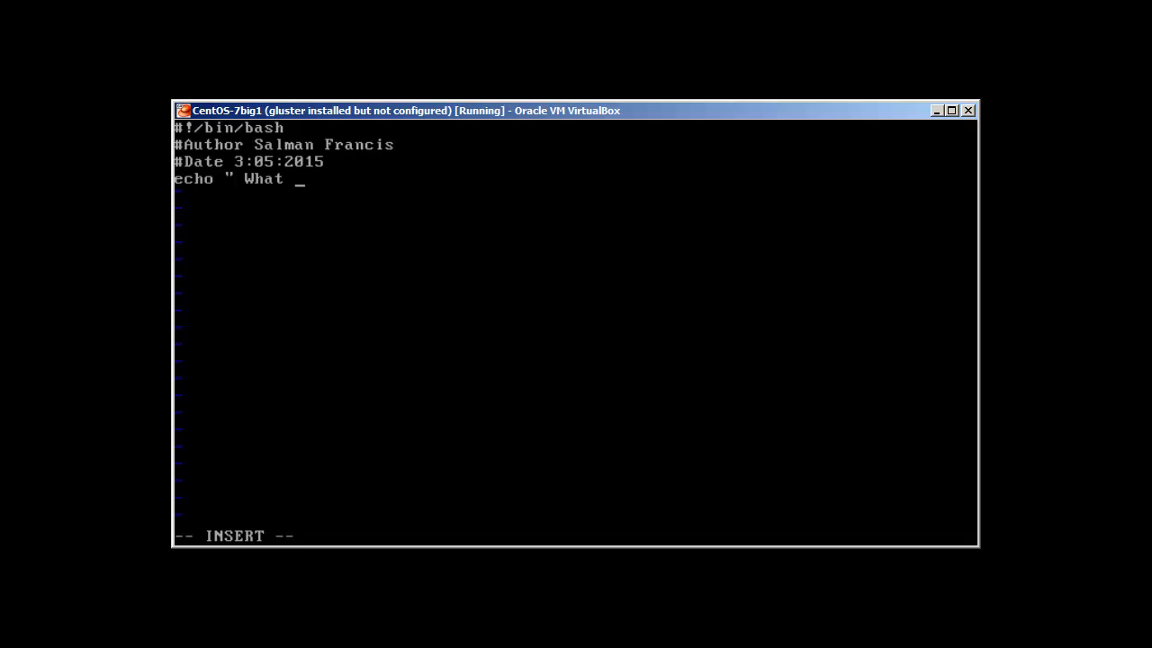
pyautogui.write('File Y')
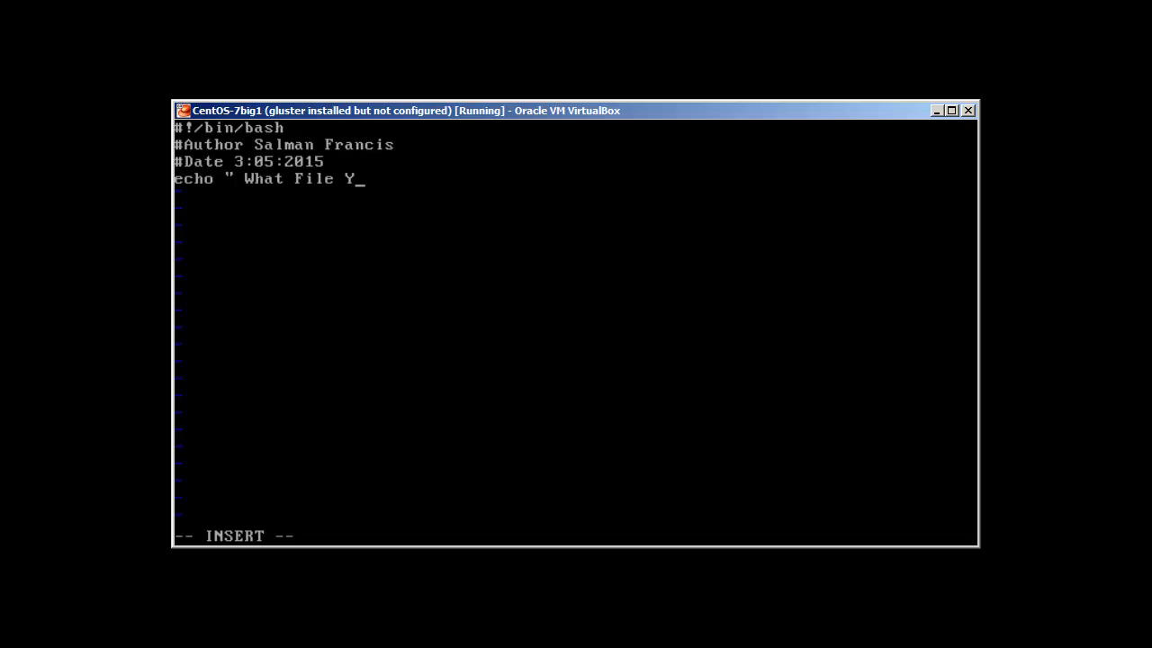
pyautogui.write('ou are Loo')
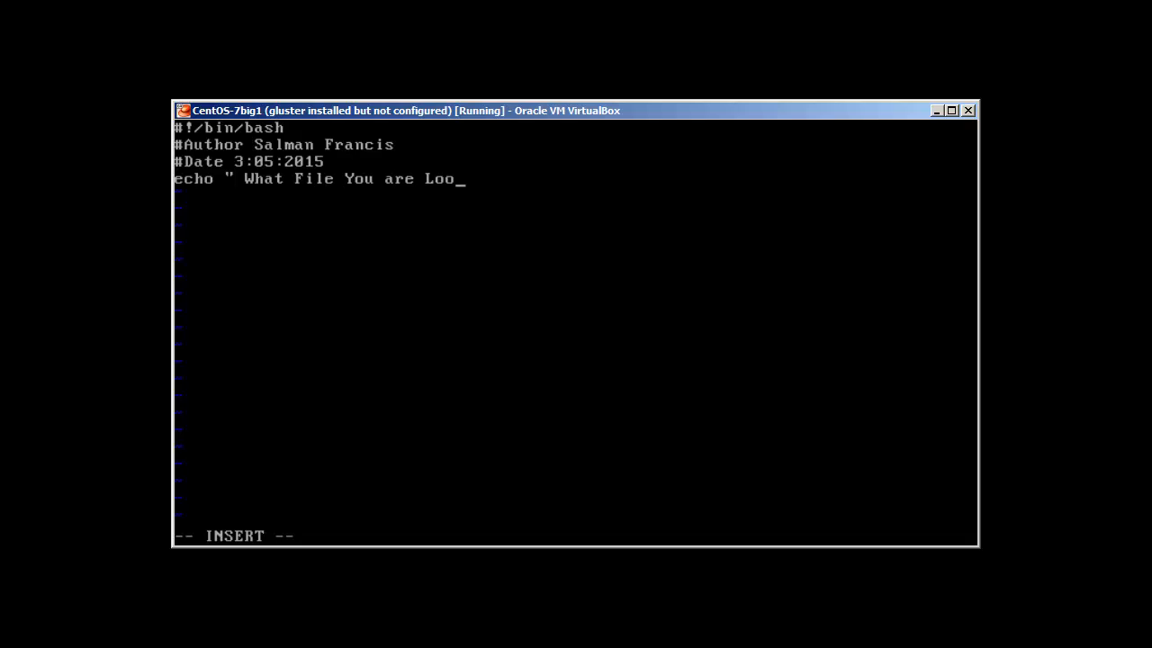
pyautogui.write('king for ? "')
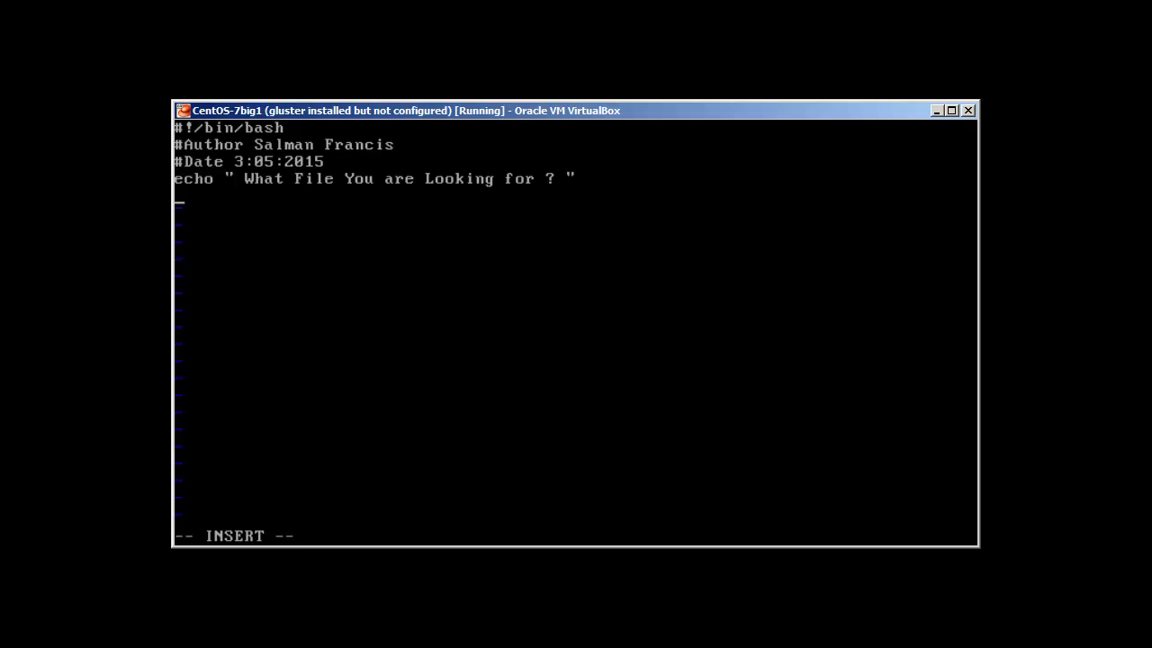
# - Read the answer into the variable file and start the if line
pyautogui.write('re')
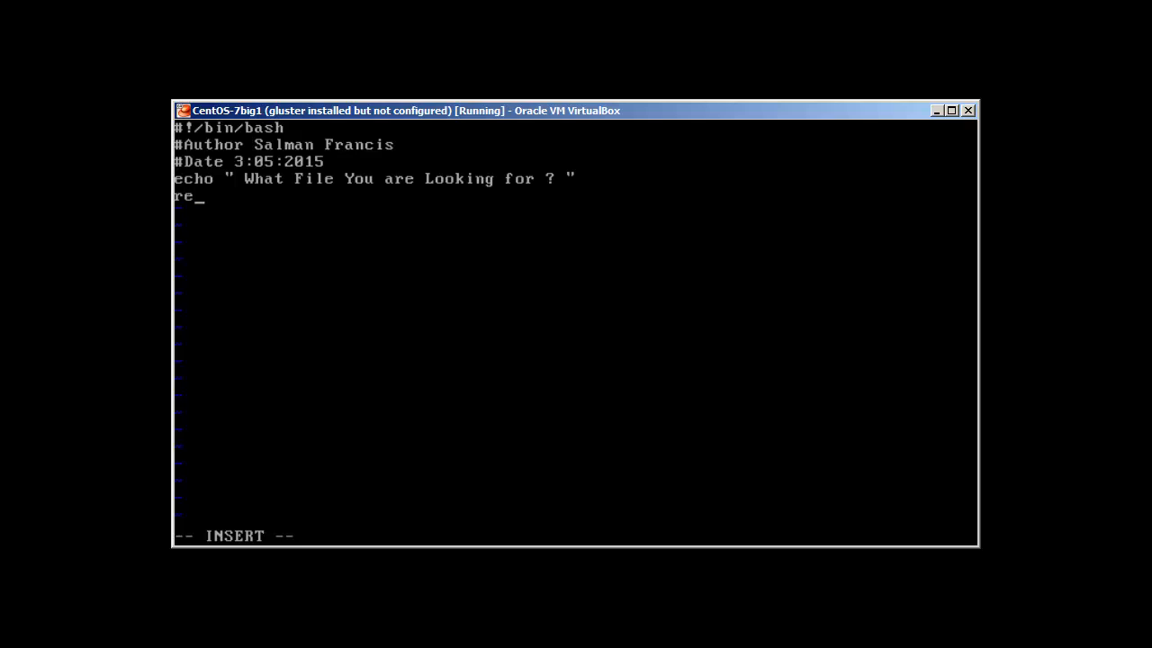
pyautogui.write('ad fi')
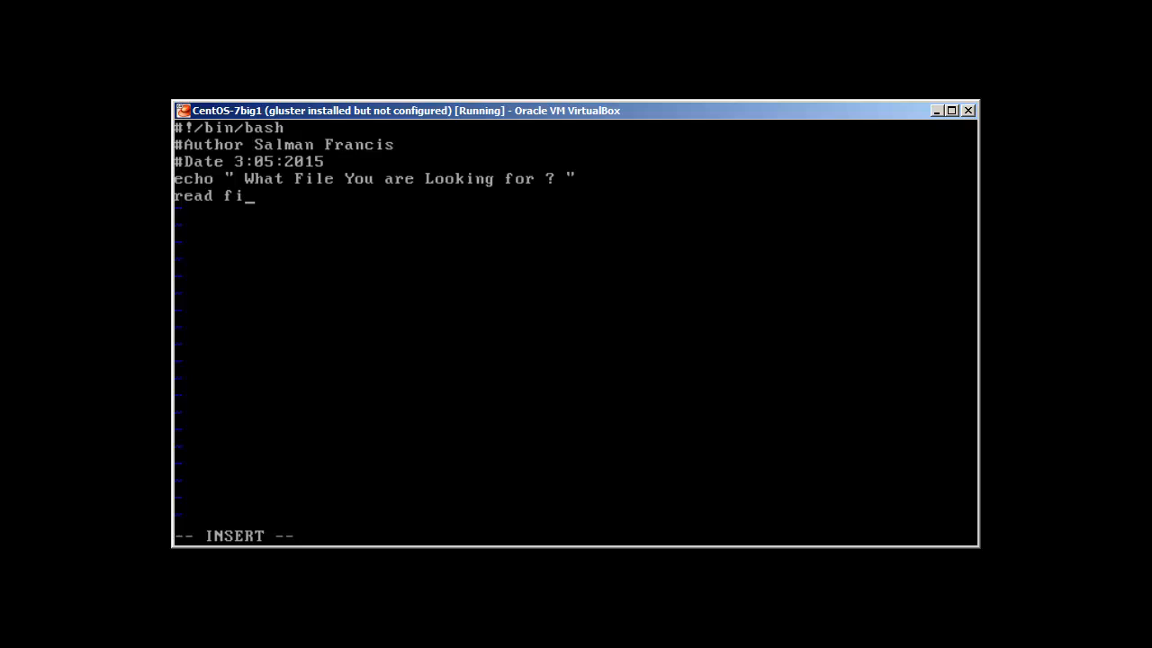
pyautogui.write('le')
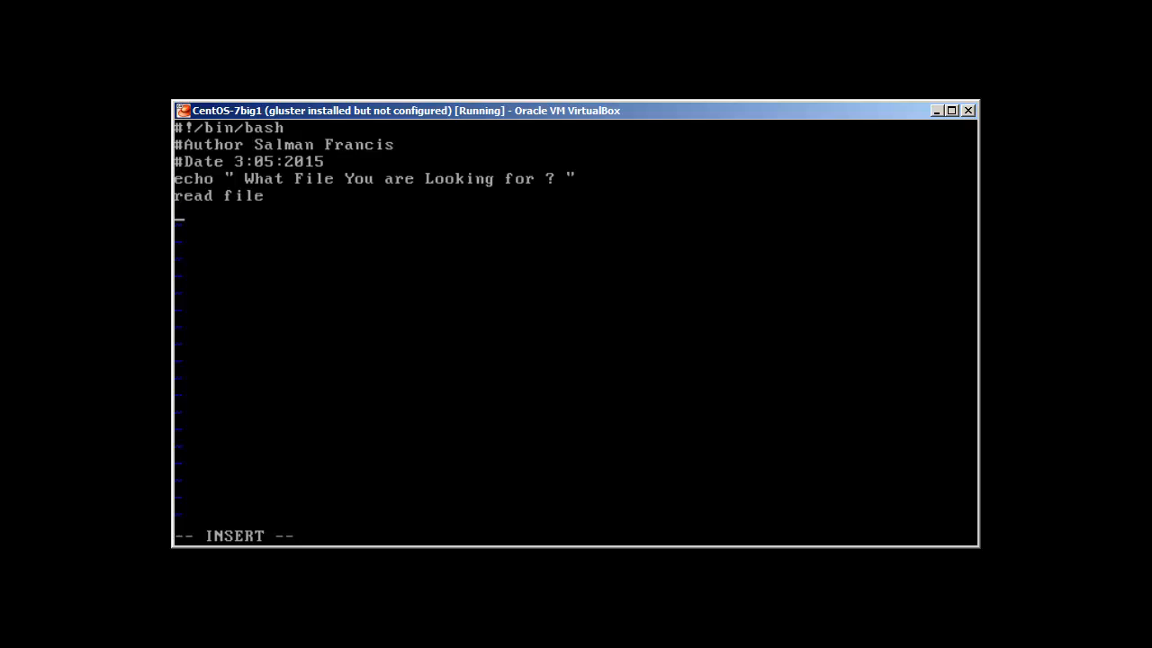
pyautogui.write('if')
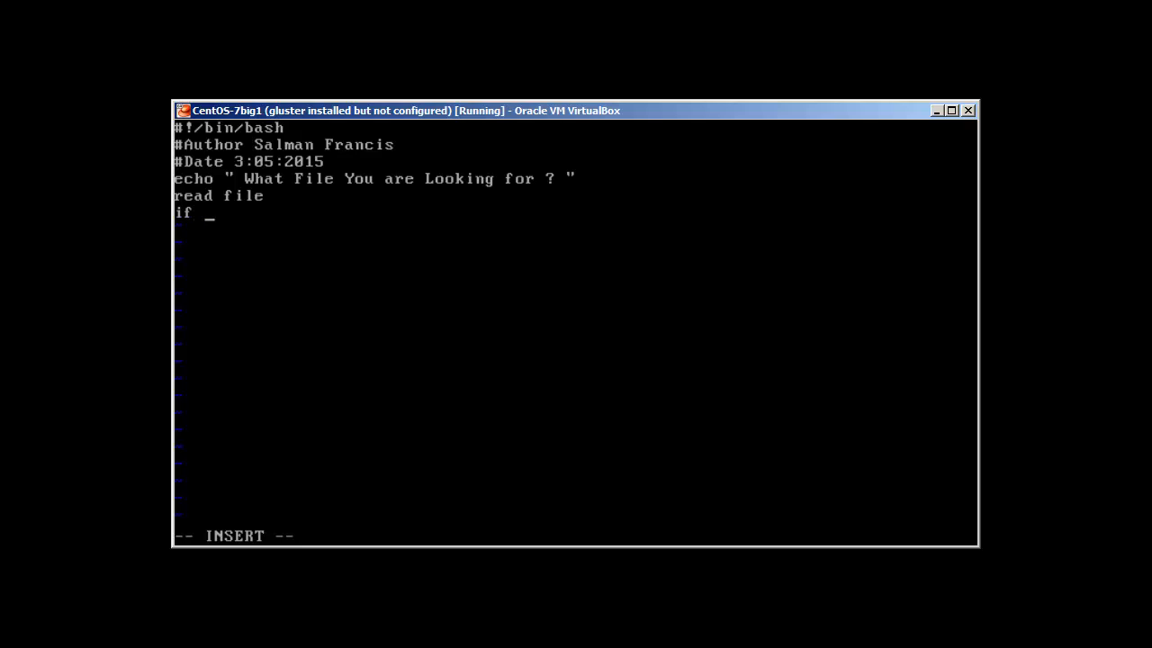
# - Write the existence test if [ -e $file ] for the entered file name
pyautogui.write('[')
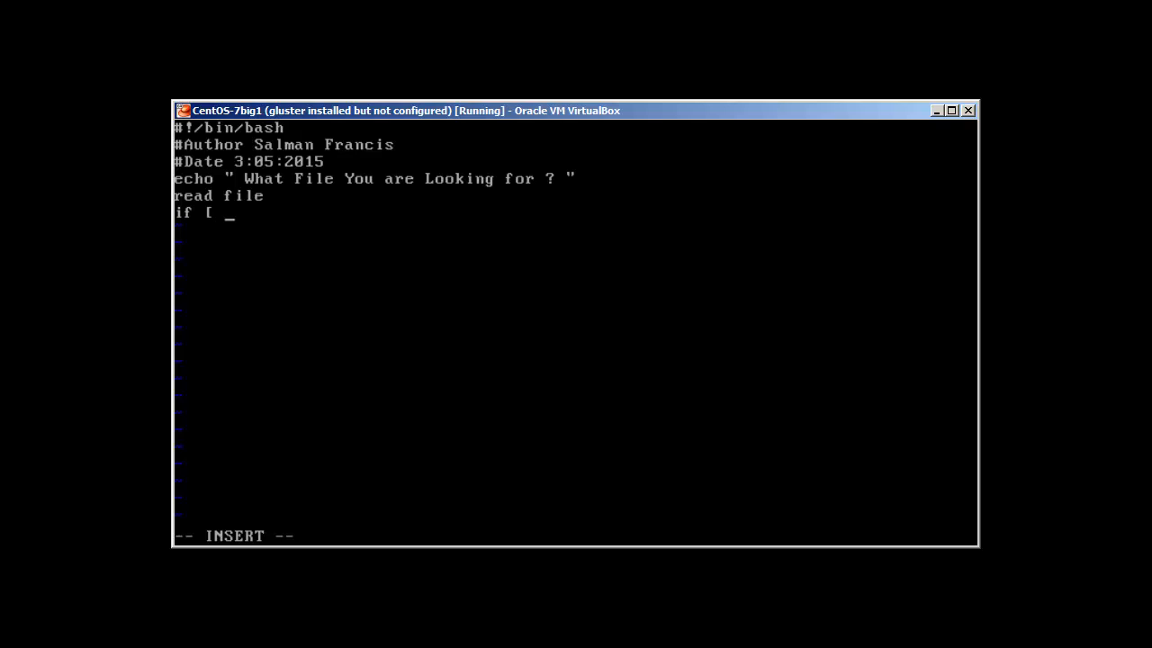
pyautogui.write('-e')
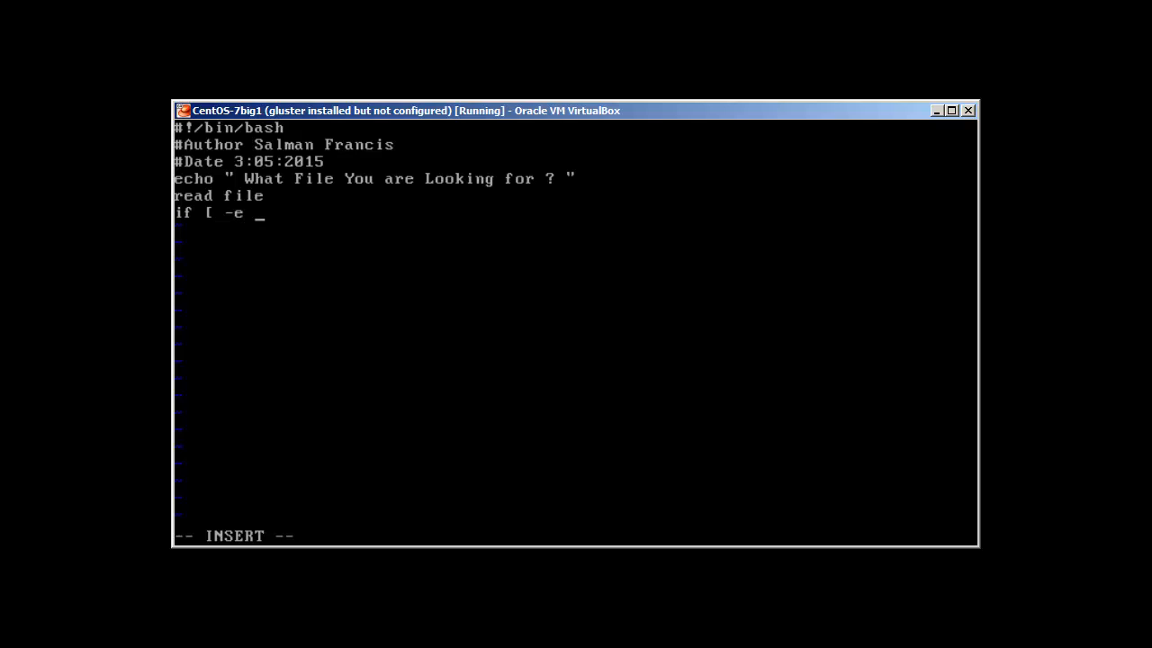
pyautogui.write('$')
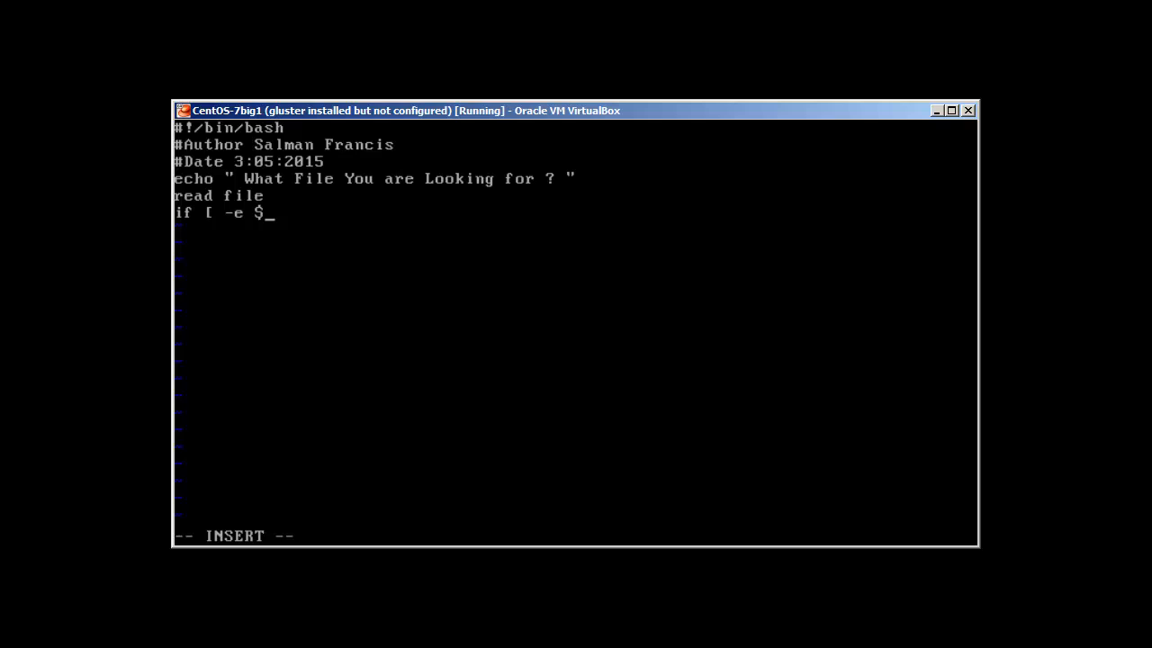
pyautogui.write('file ]')
pyautogui.write('then')
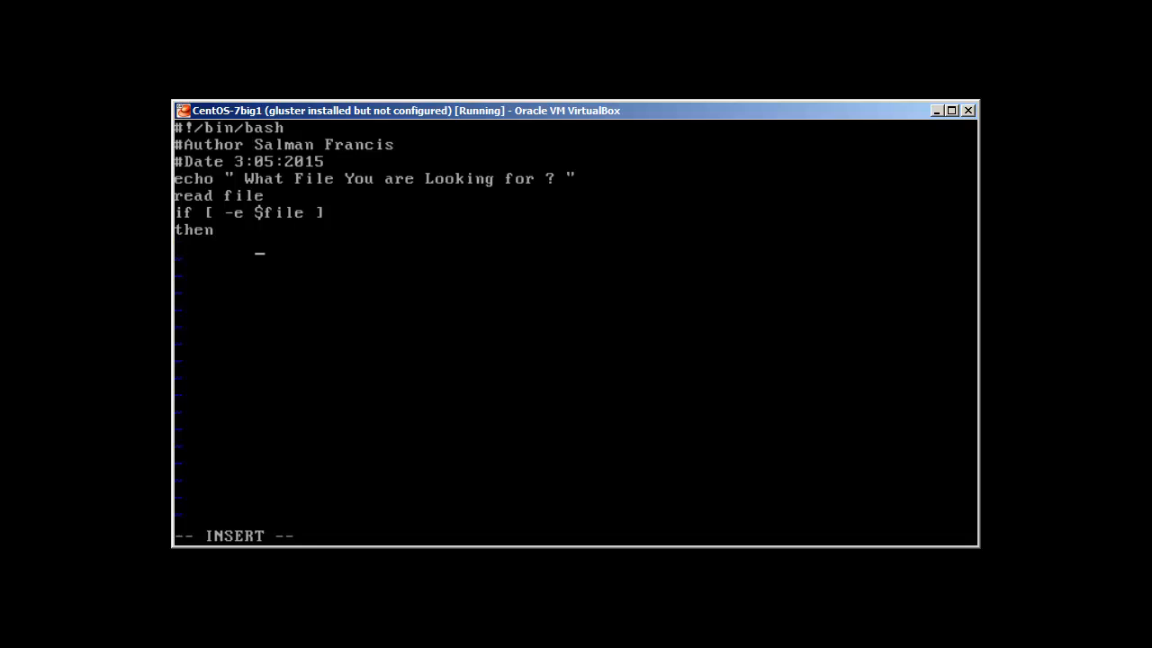
# - Echo "The File You looking for Exists" in the then branch and begin else
pyautogui.write('echo "')
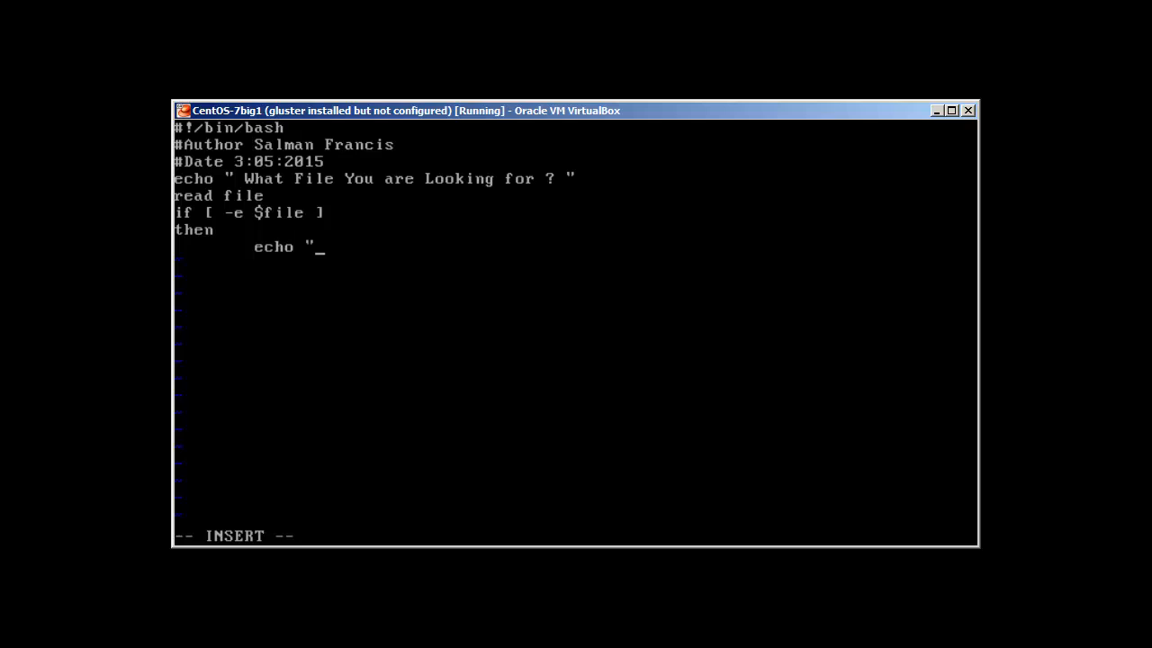
pyautogui.write('The File')
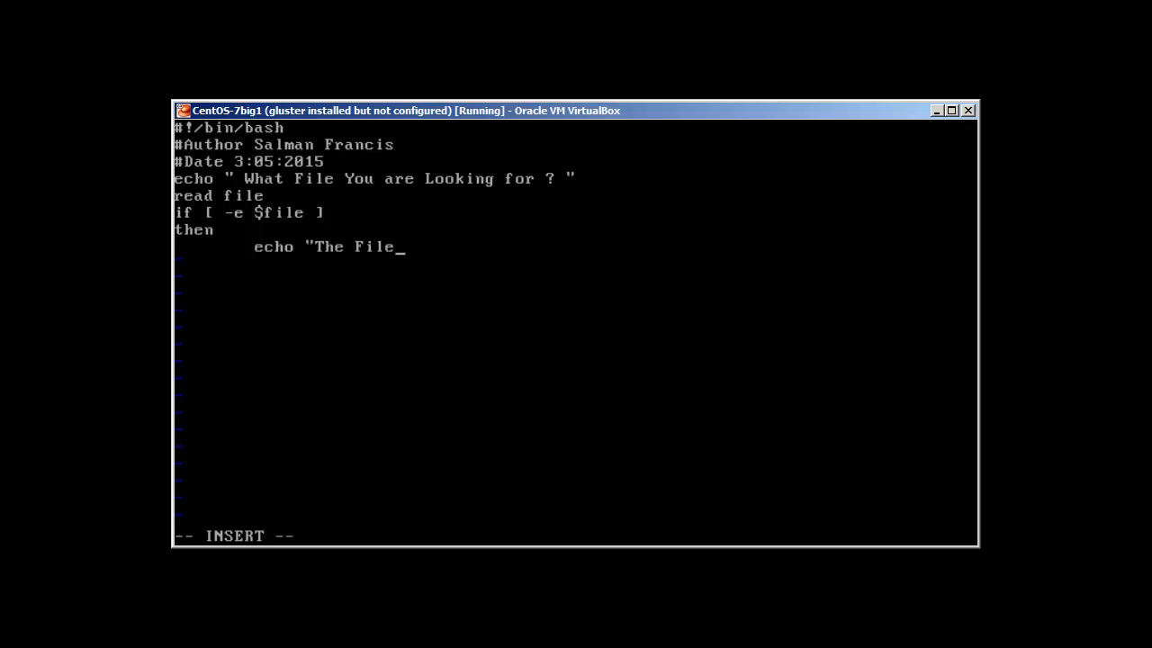
pyautogui.write('You looking for Exsi')
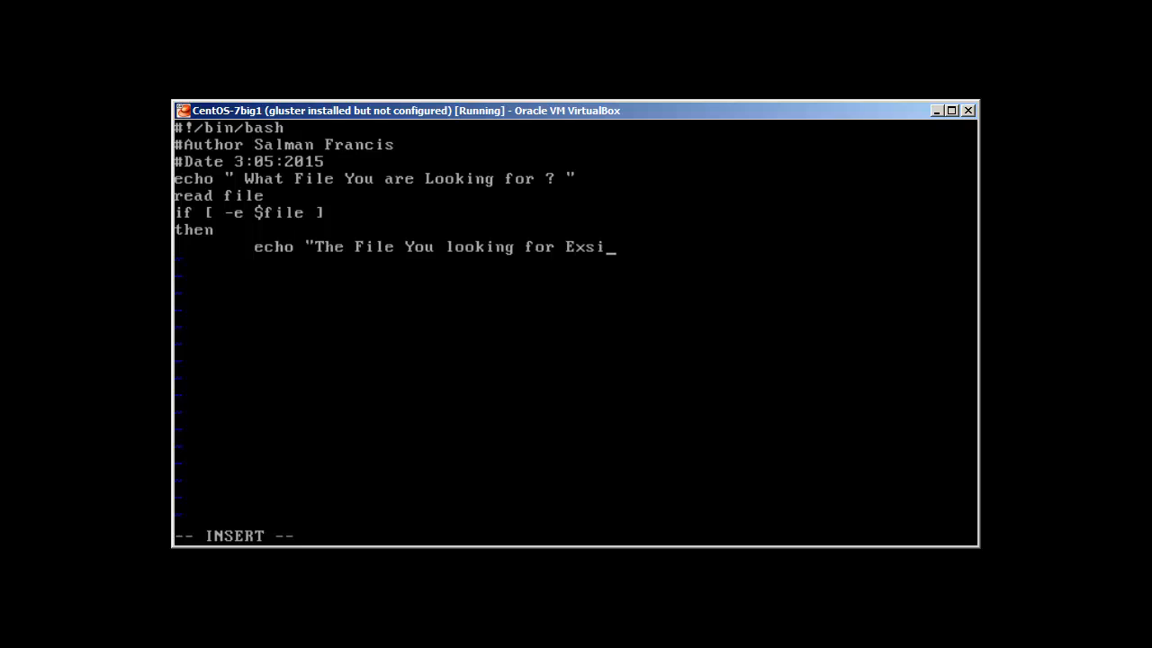
pyautogui.write('ts"')
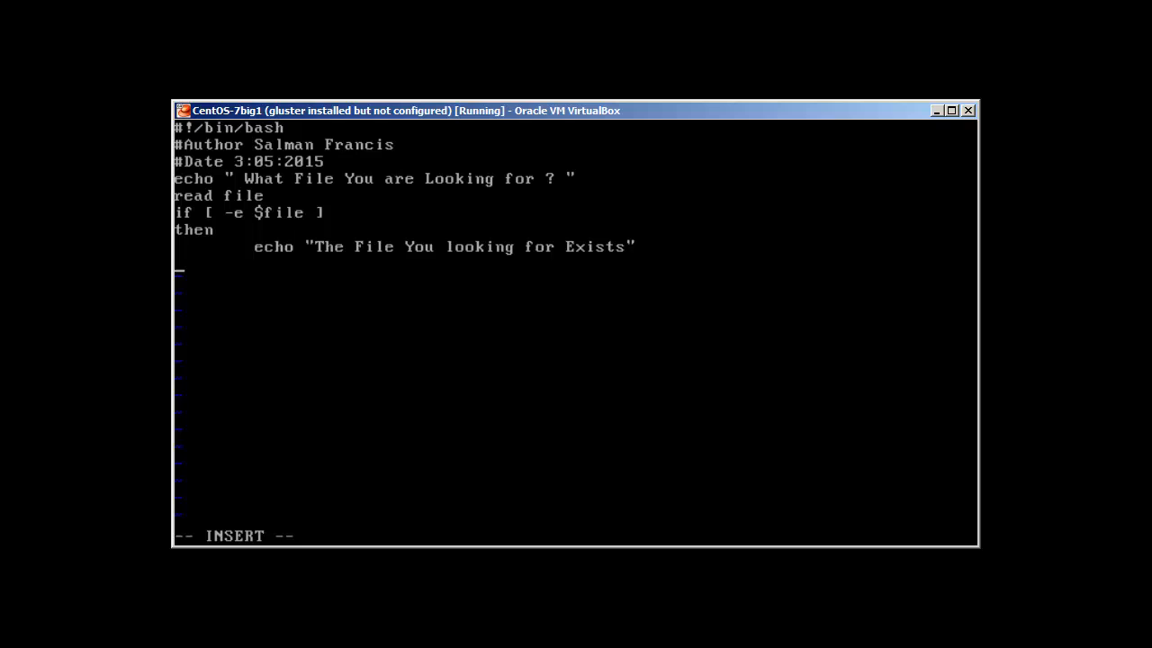
pyautogui.write('else')
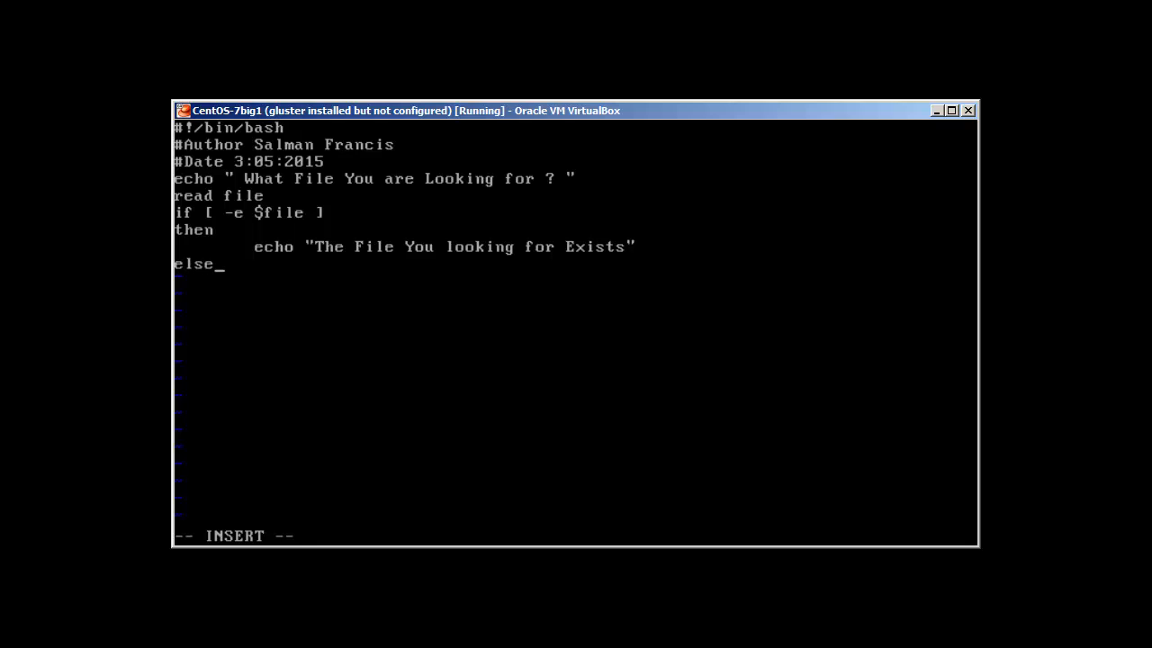
# - Echo the file-doesn't-exist message in the else branch and close the block with fi
pyautogui.write('echo')
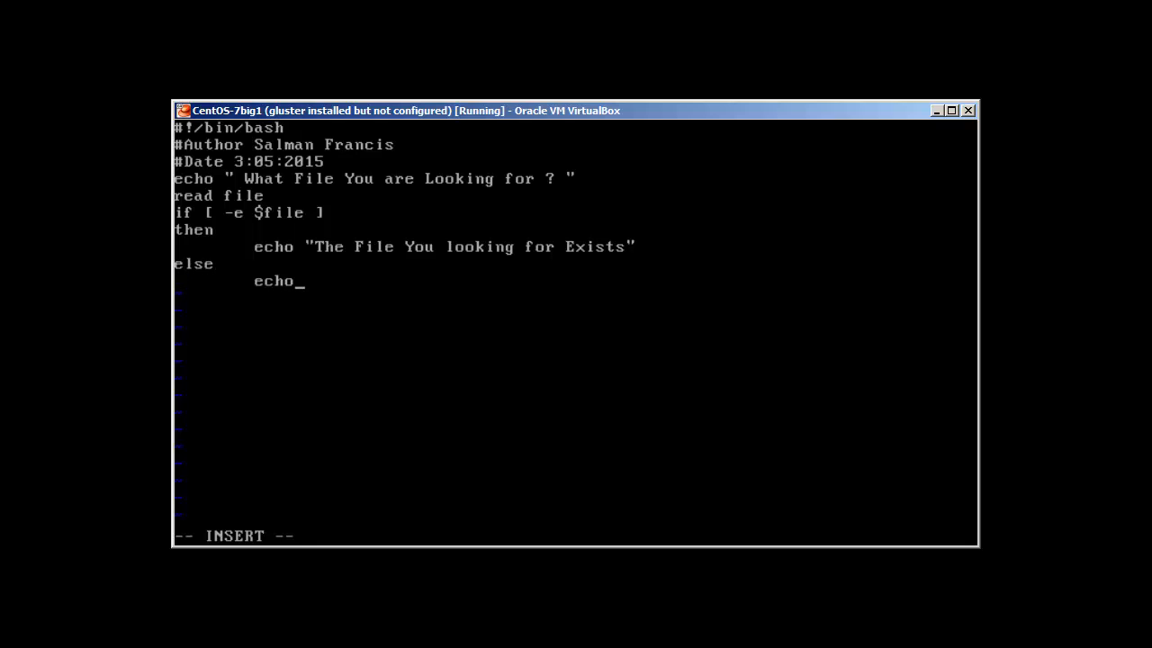
pyautogui.write('" The File doe')
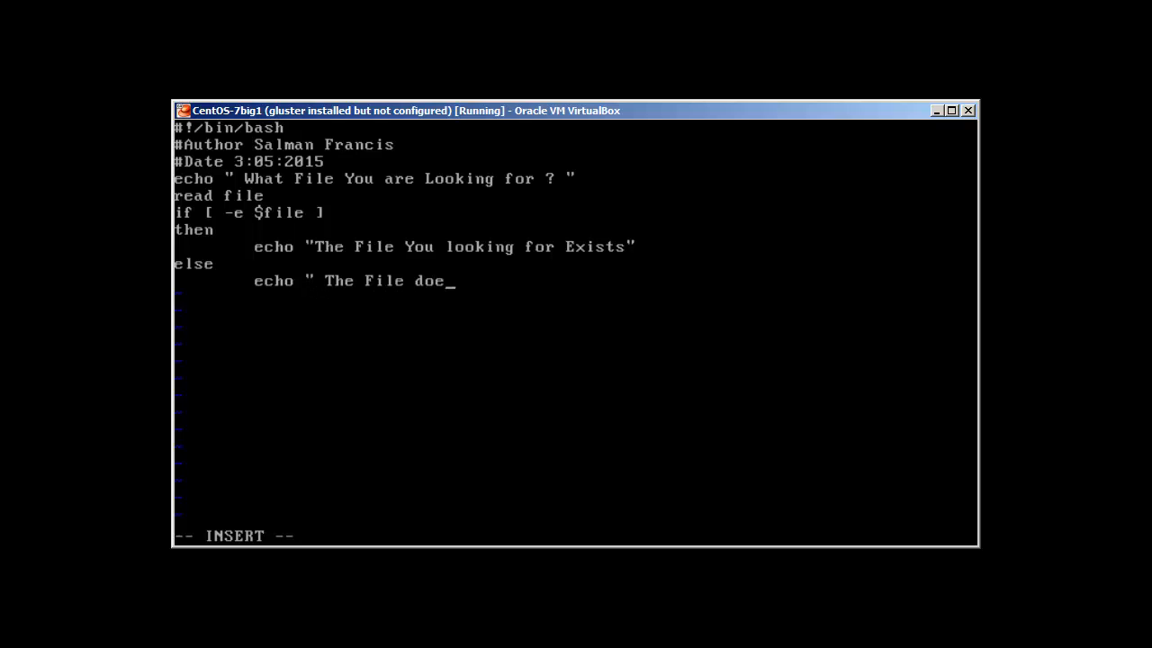
pyautogui.write("sn't ex")
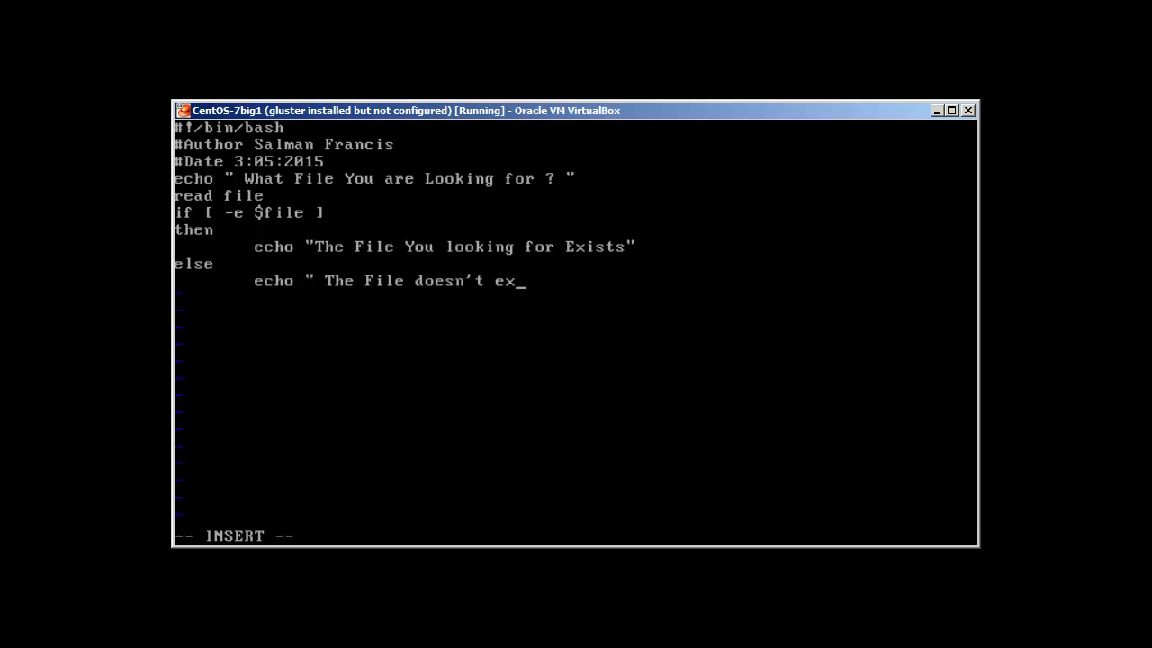
pyautogui.write('ist')
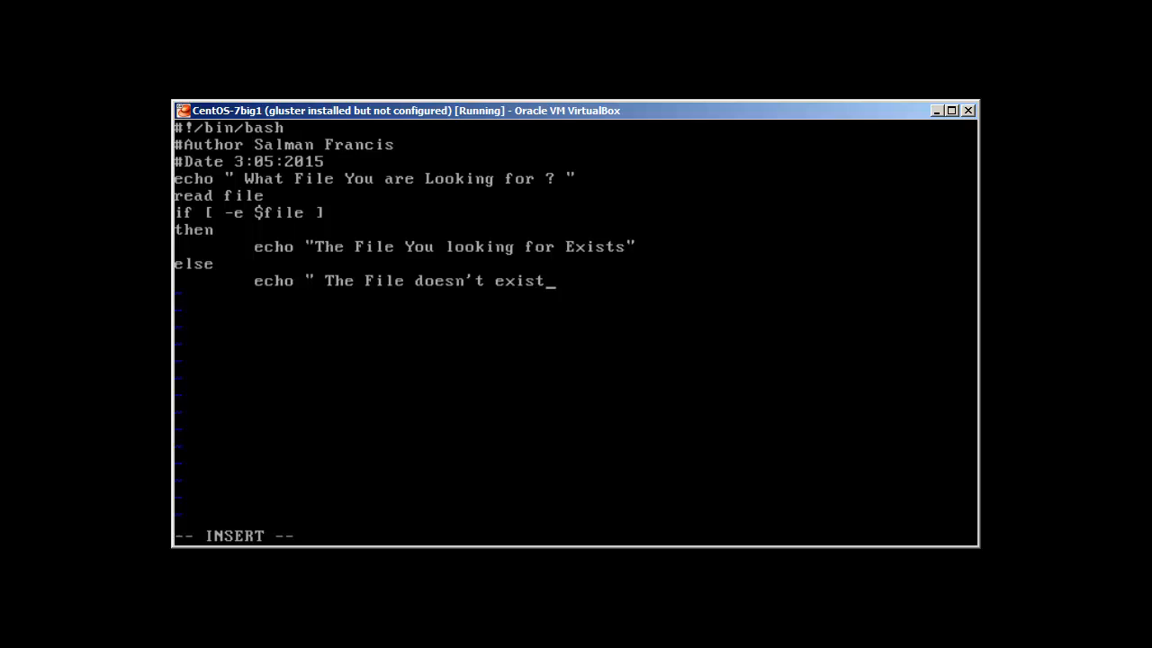
pyautogui.write('"')
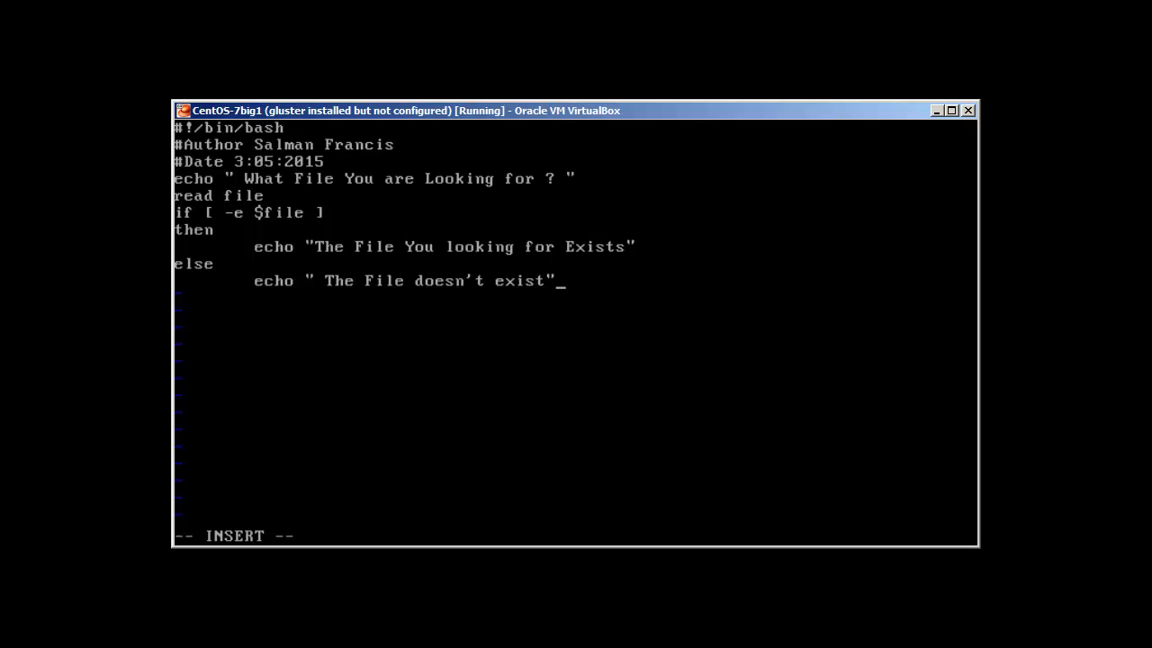
pyautogui.write('fi')
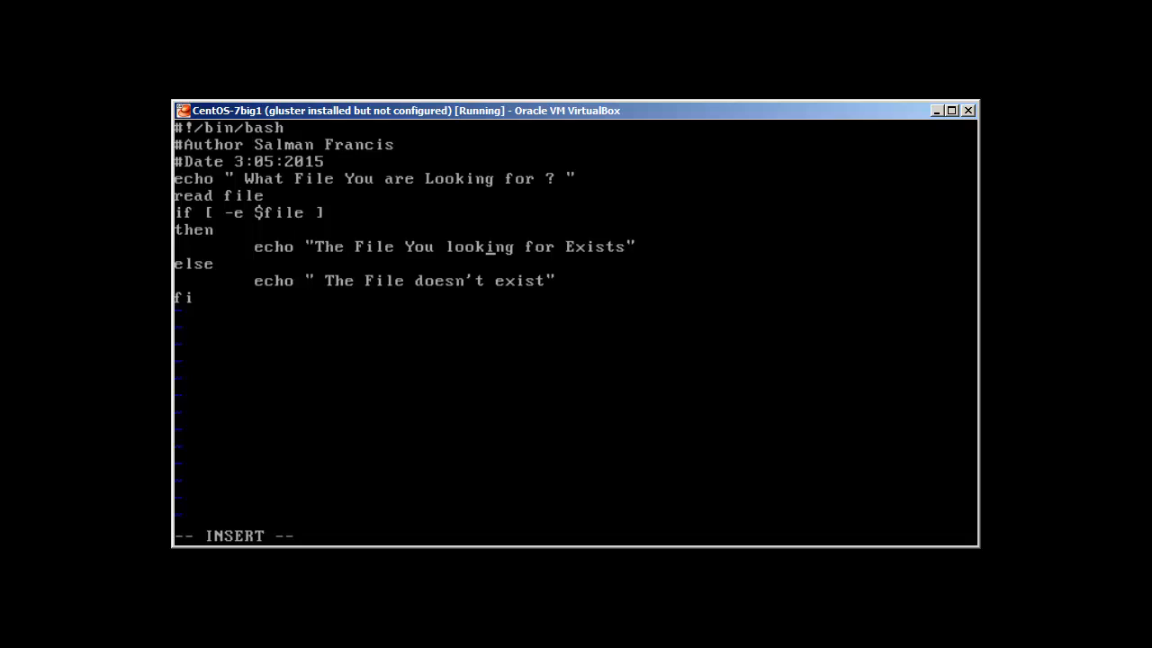
# - Save ifthen.sh, list the directory and reopen the script in vi to adjust the Exists message
pyautogui.write('a')
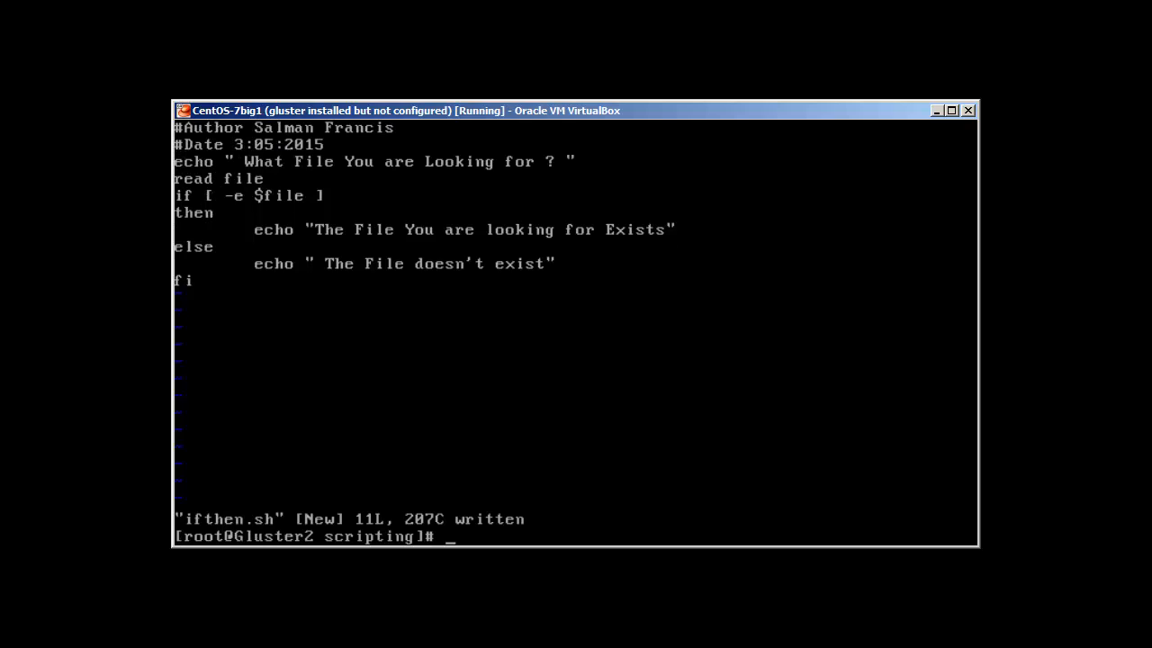
pyautogui.write('ls')
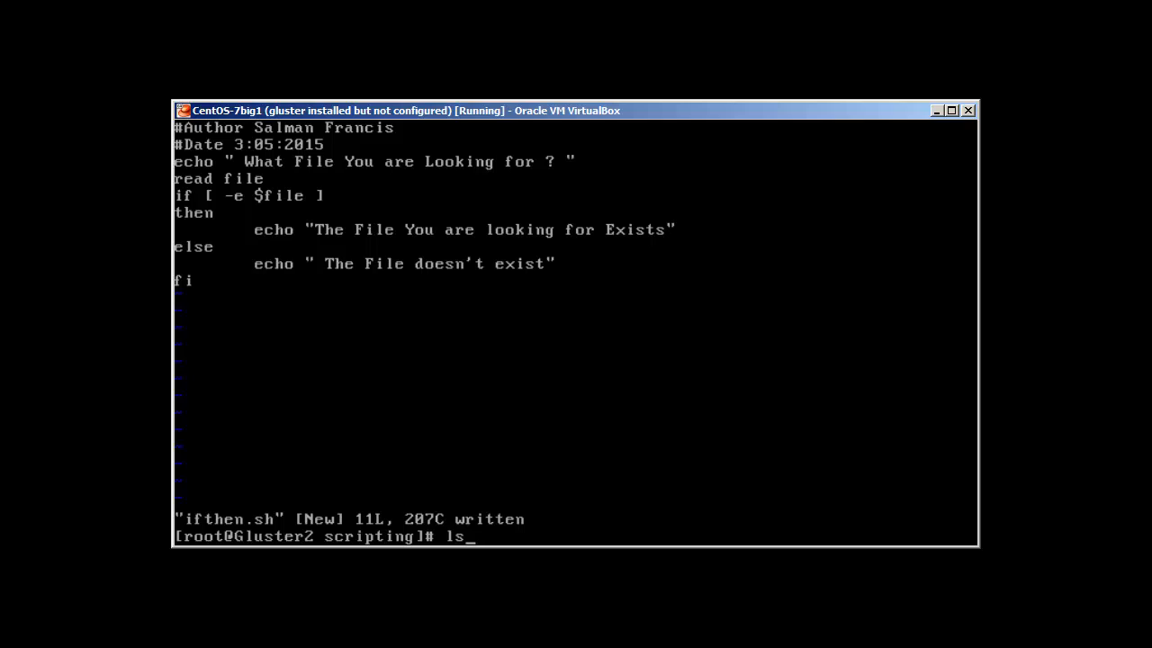
pyautogui.write('vi ifthen.sh')
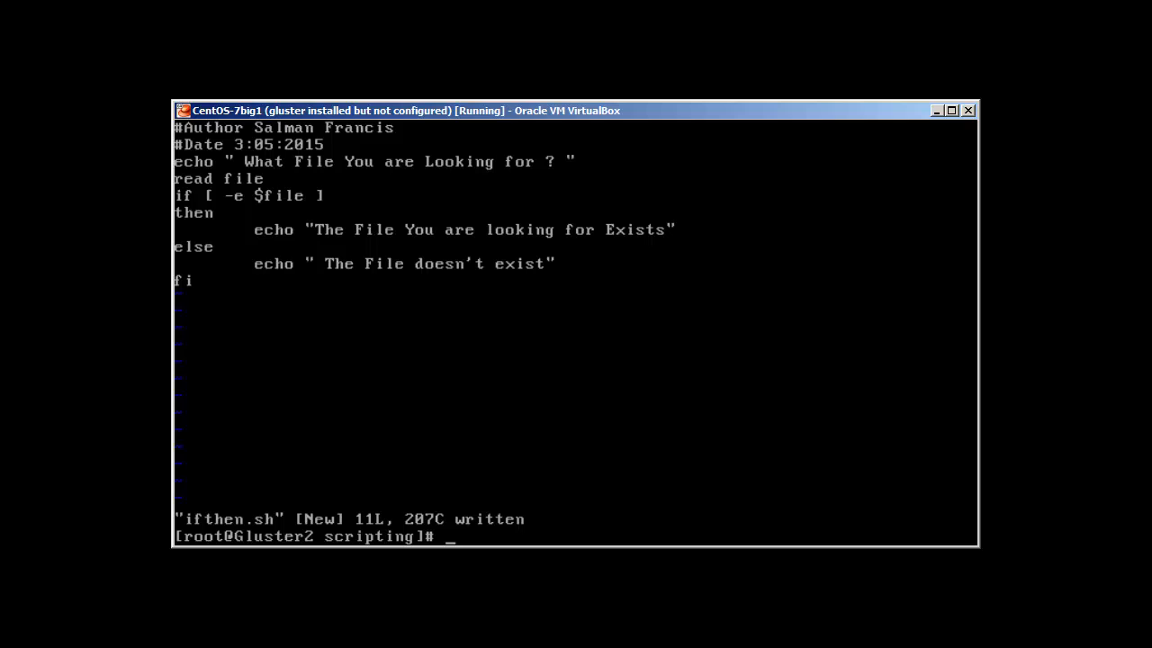
# - Make ifthen.sh executable with chmod +x and launch it with ./ifthen.sh
pyautogui.write('chmod +x ifthen.sh')
pyautogui.write('ls')
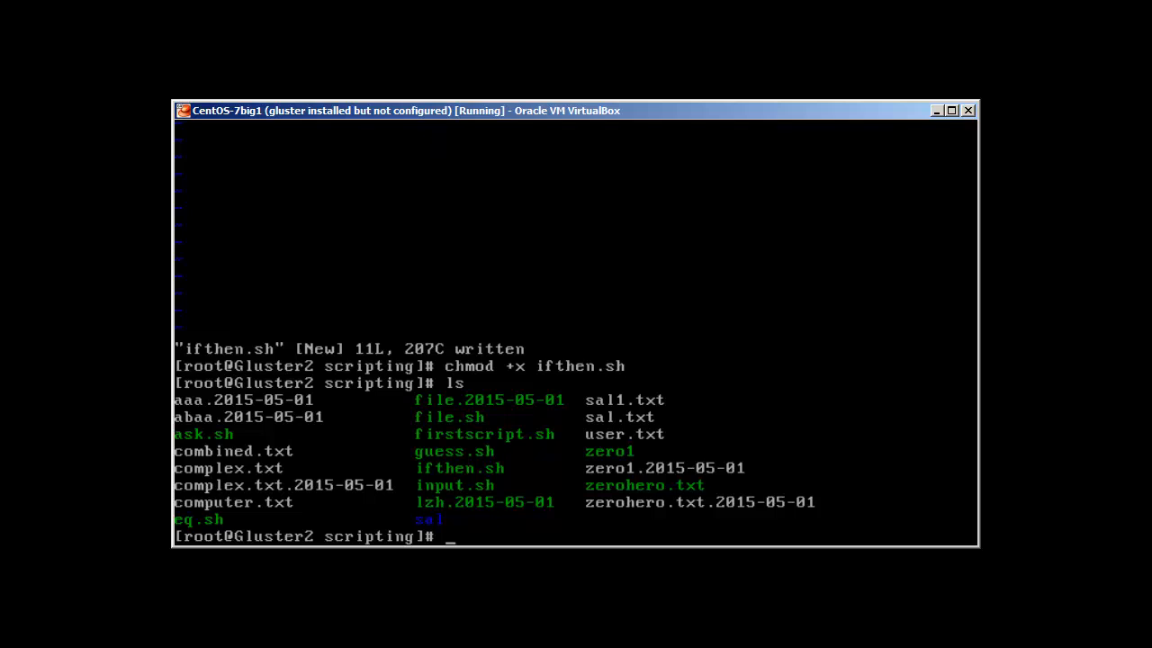
pyautogui.write('./ifthen.sh')
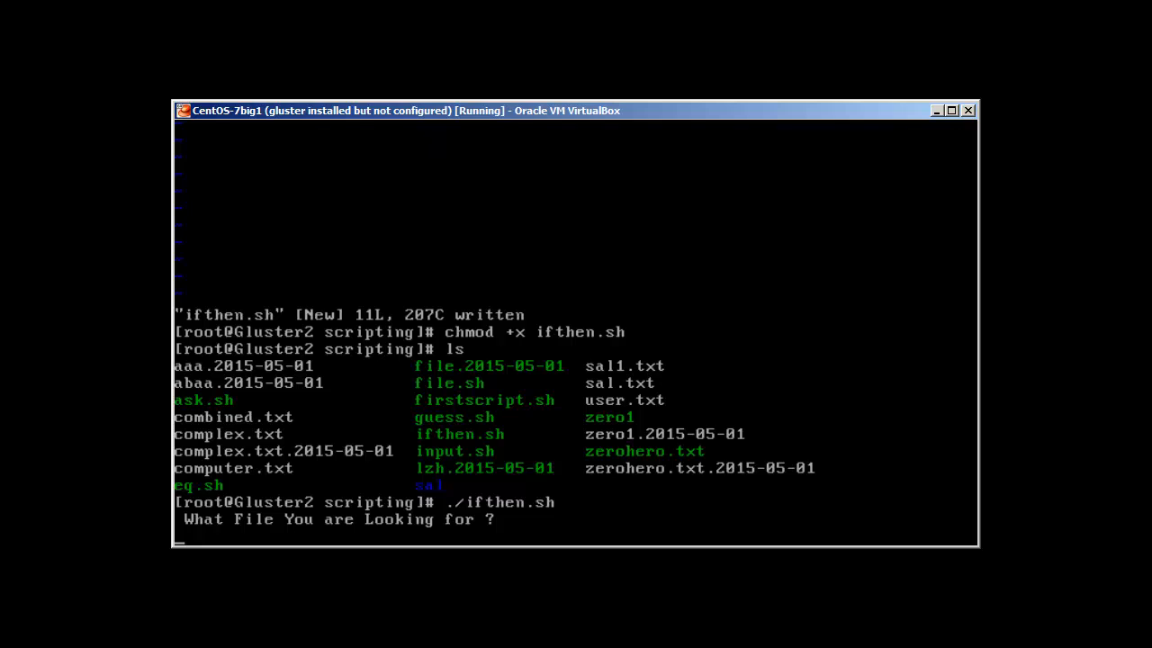
# - Answer user.txt so the script reports it exists, then run ./ifthen.sh again
pyautogui.write('user')
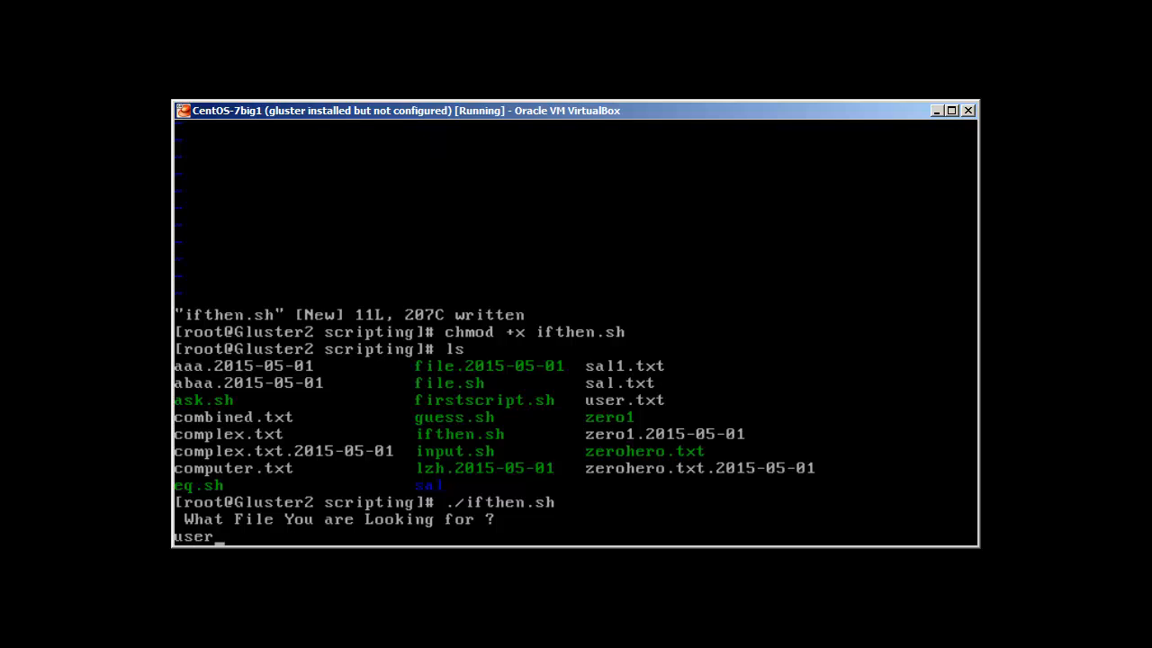
pyautogui.write('.txt')
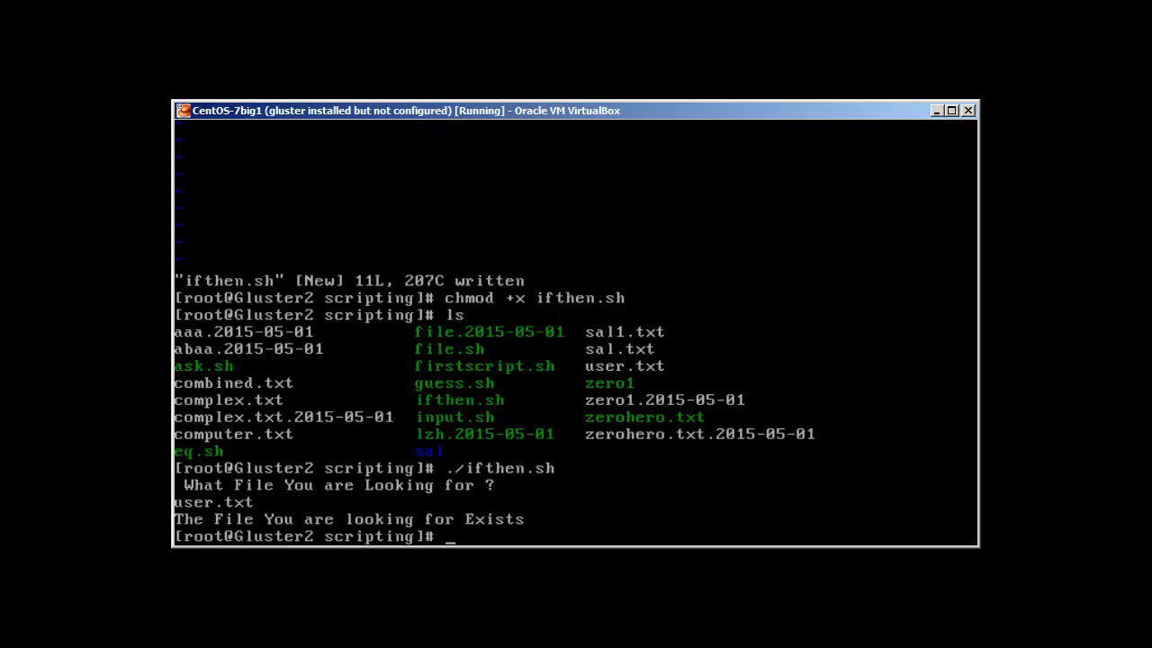
pyautogui.write('./ifthen.sh')
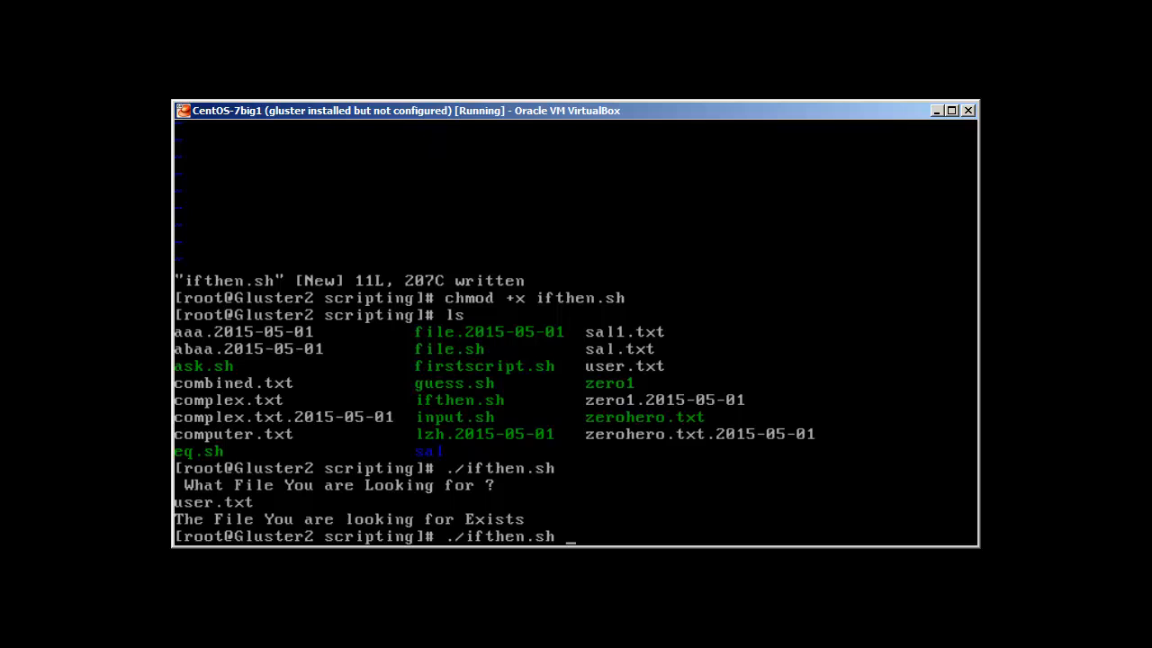
pyautogui.press('enter')
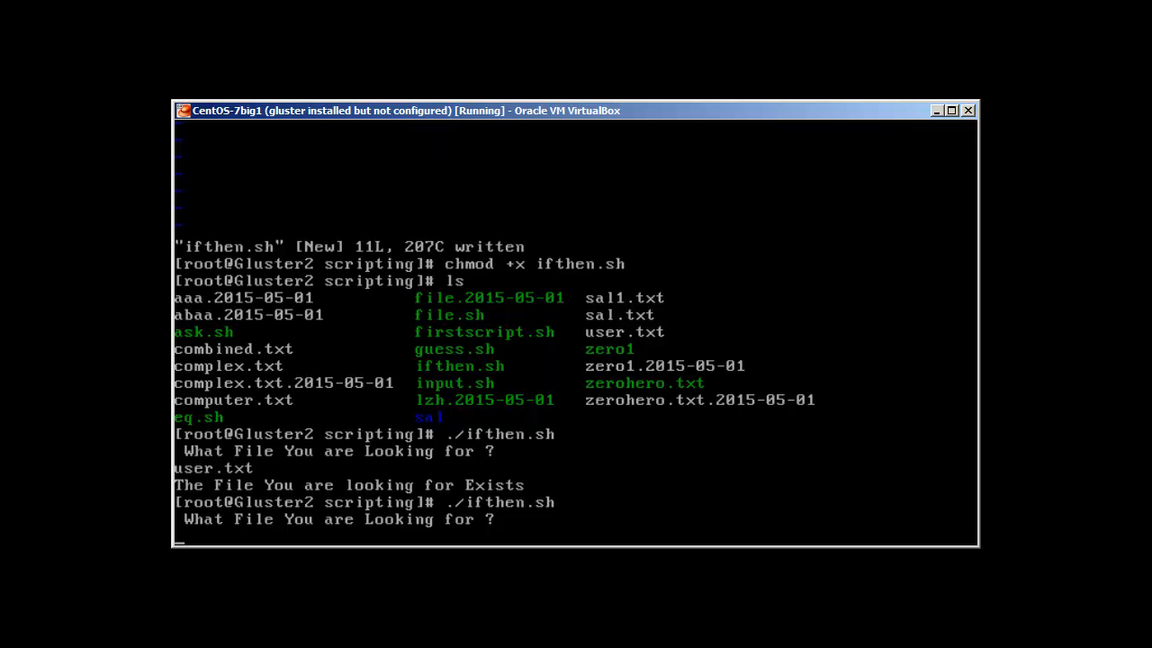
# - Answer linuxzerotohero.txt so the script reports it doesn't exist, and start a vi command
pyautogui.write('linuxzero')
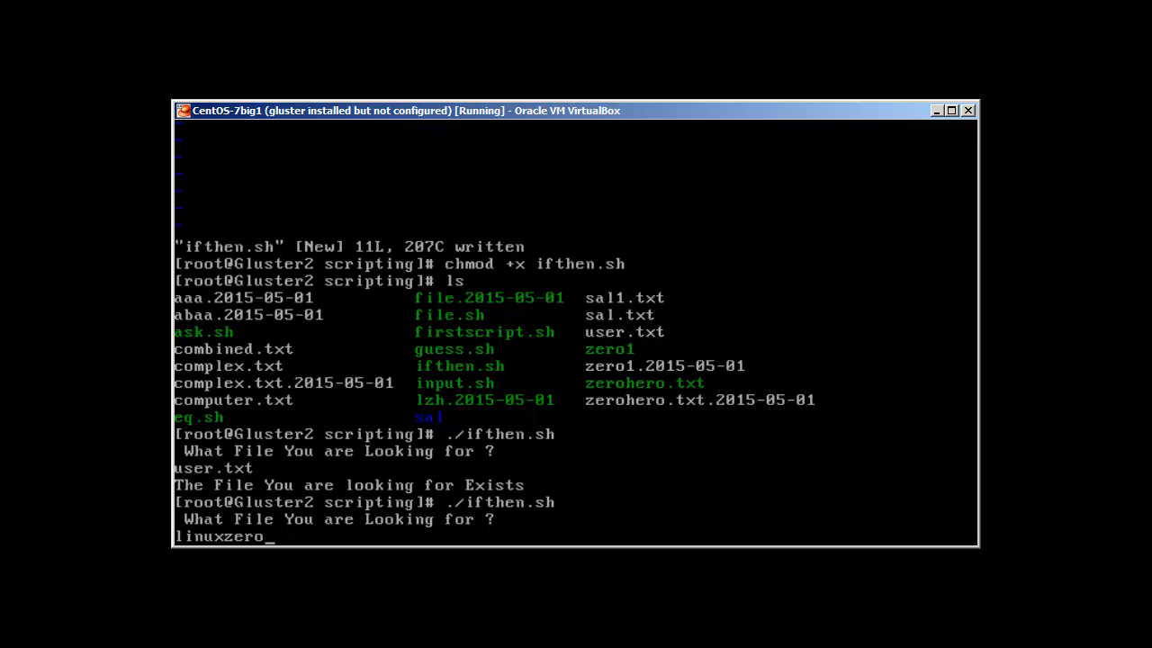
pyautogui.write('toherio')
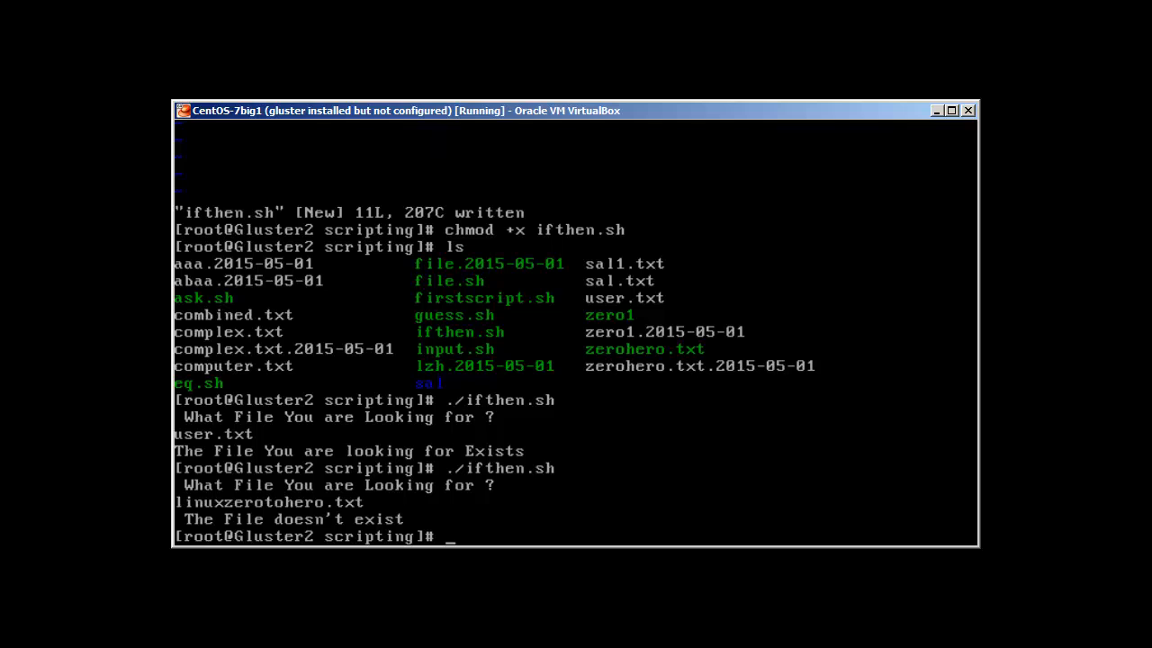
pyautogui.write('vi')
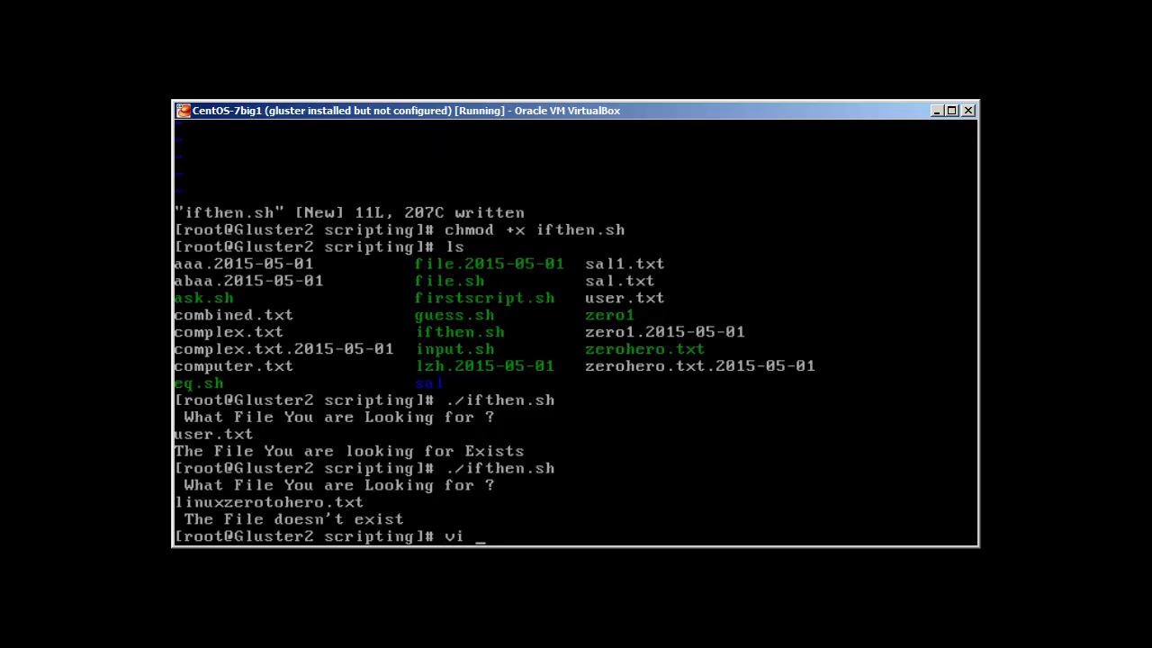
# - Open a new script number.sh in vi and write the #!/bin/bash interpreter line
pyautogui.write('num')
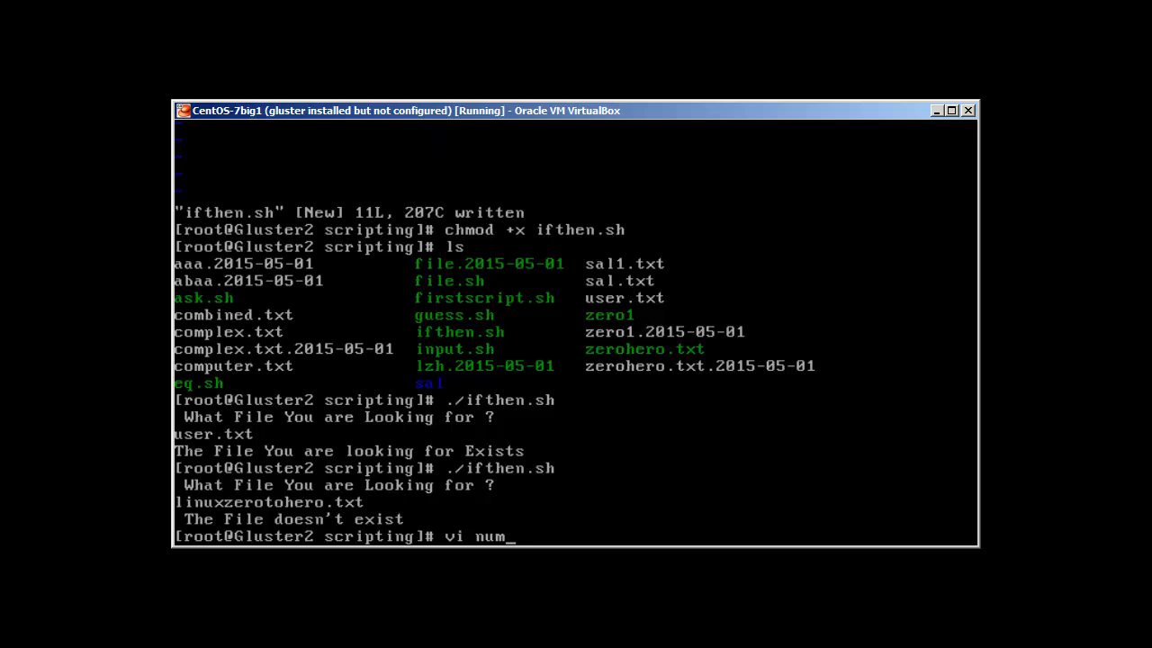
pyautogui.write('ber.sh')
pyautogui.write('#!/bin')
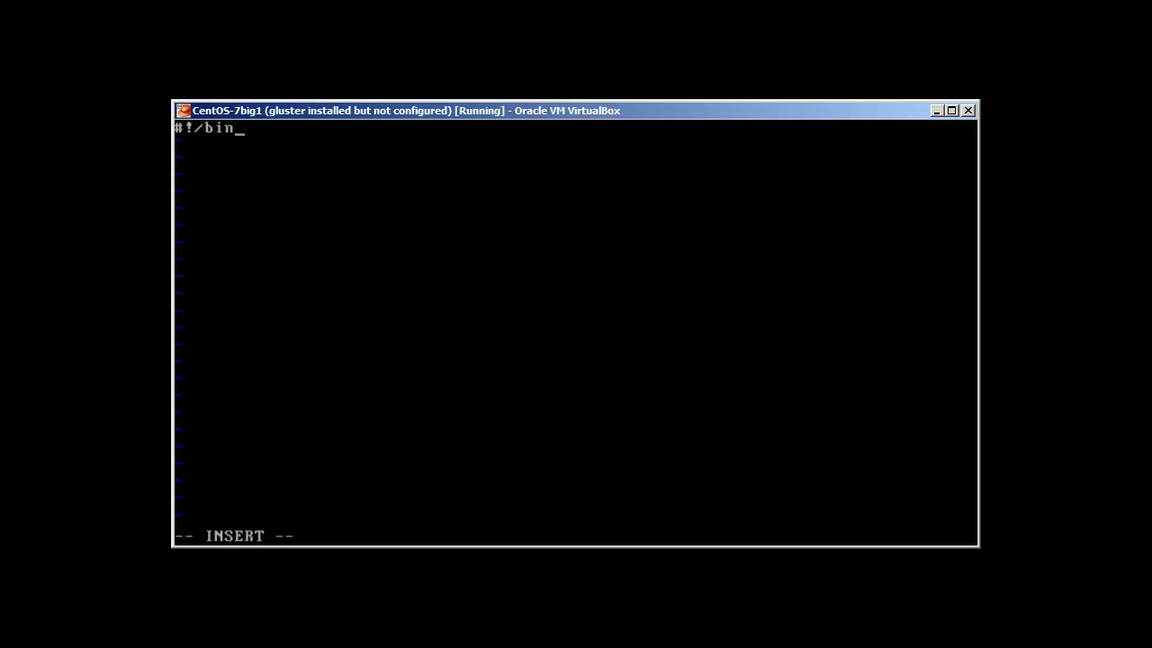
pyautogui.write('/bash')
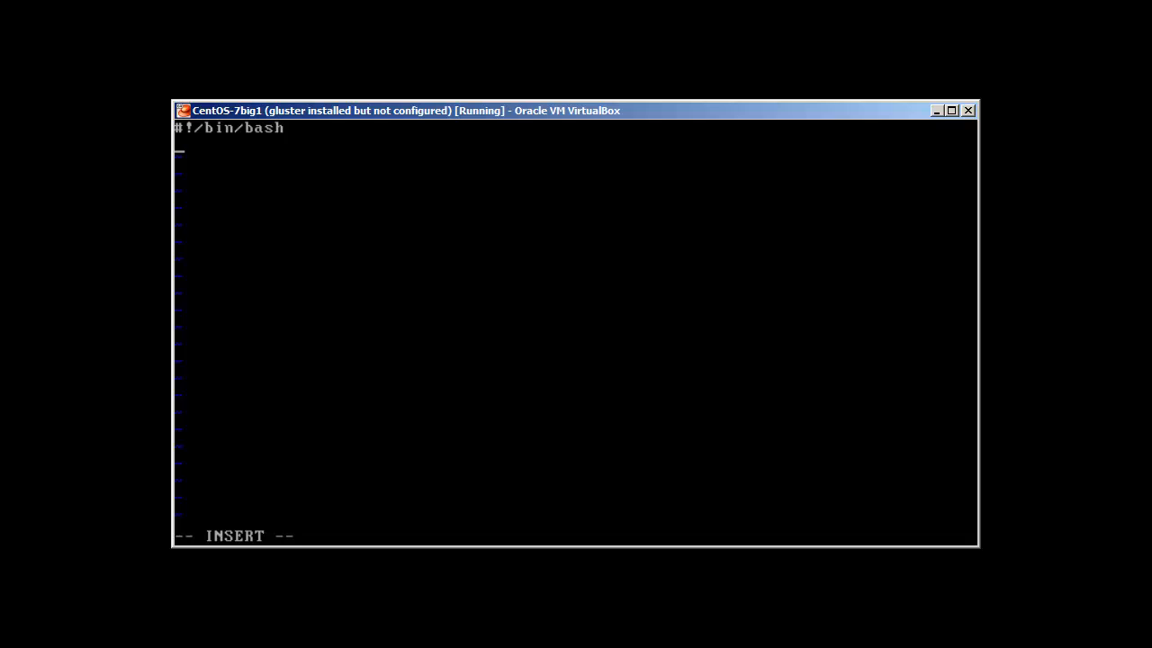
pyautogui.write('if')
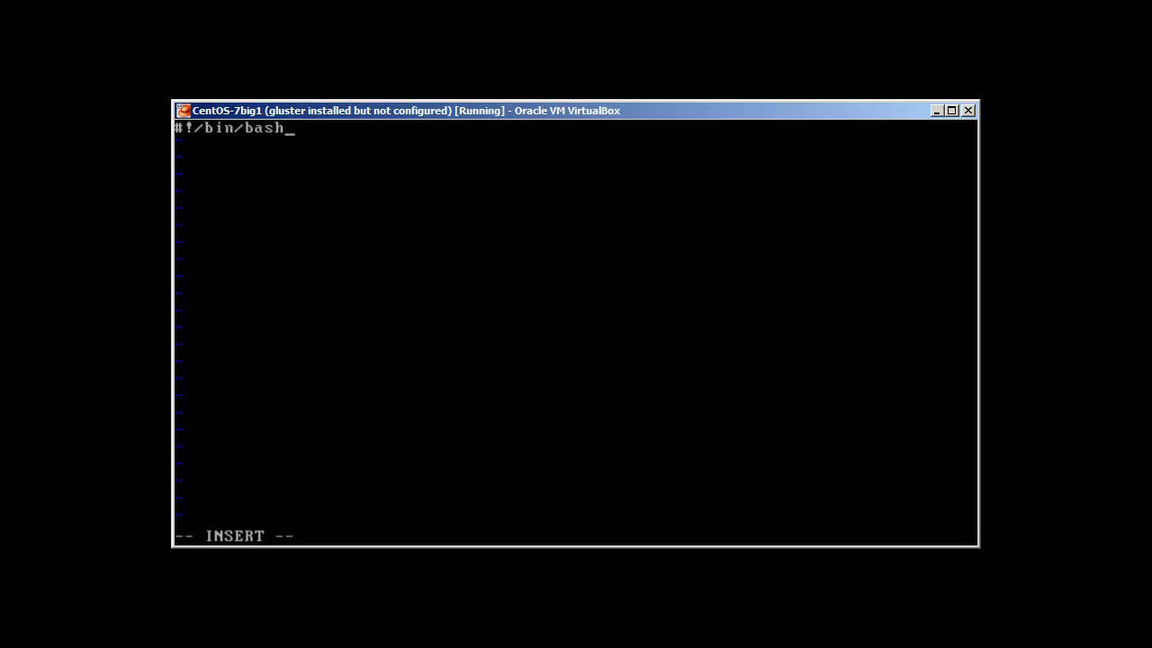
# - Assign num1=10 and num2=20 on separate lines and start the if line
pyautogui.write('num')
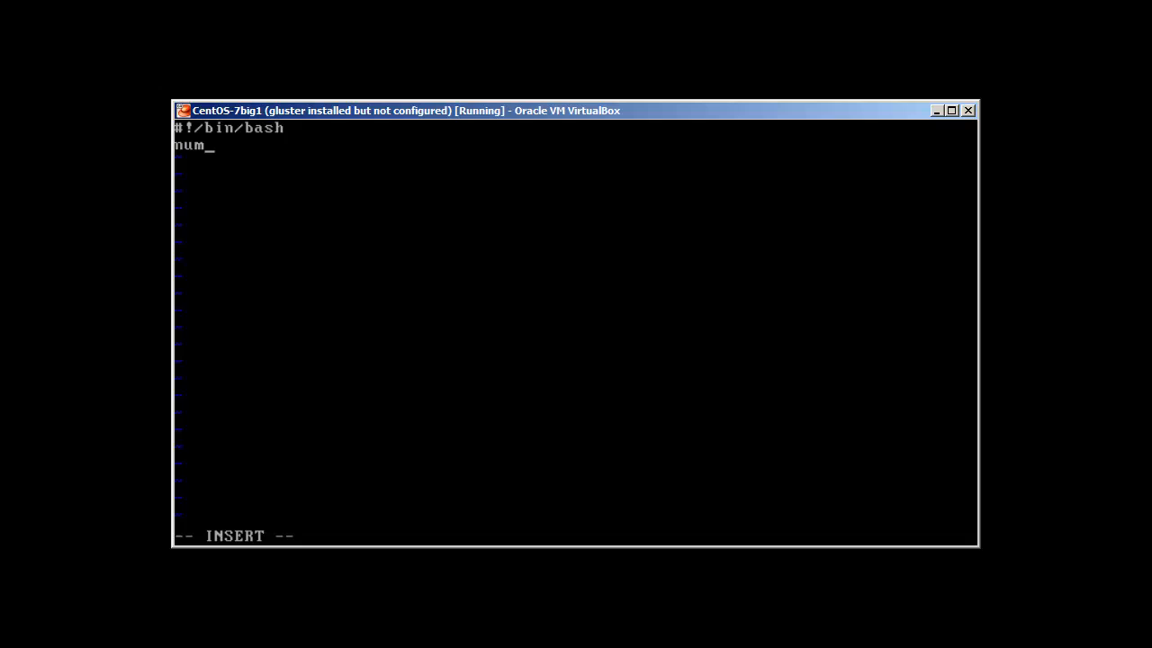
pyautogui.write('=10')
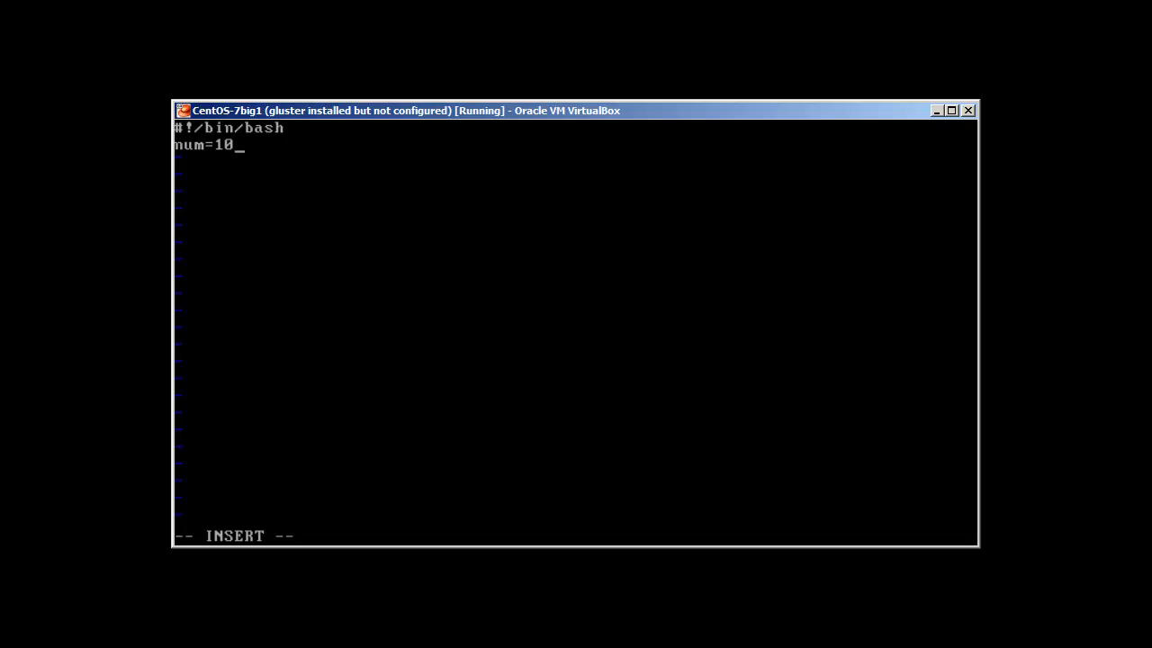
pyautogui.write('nu')
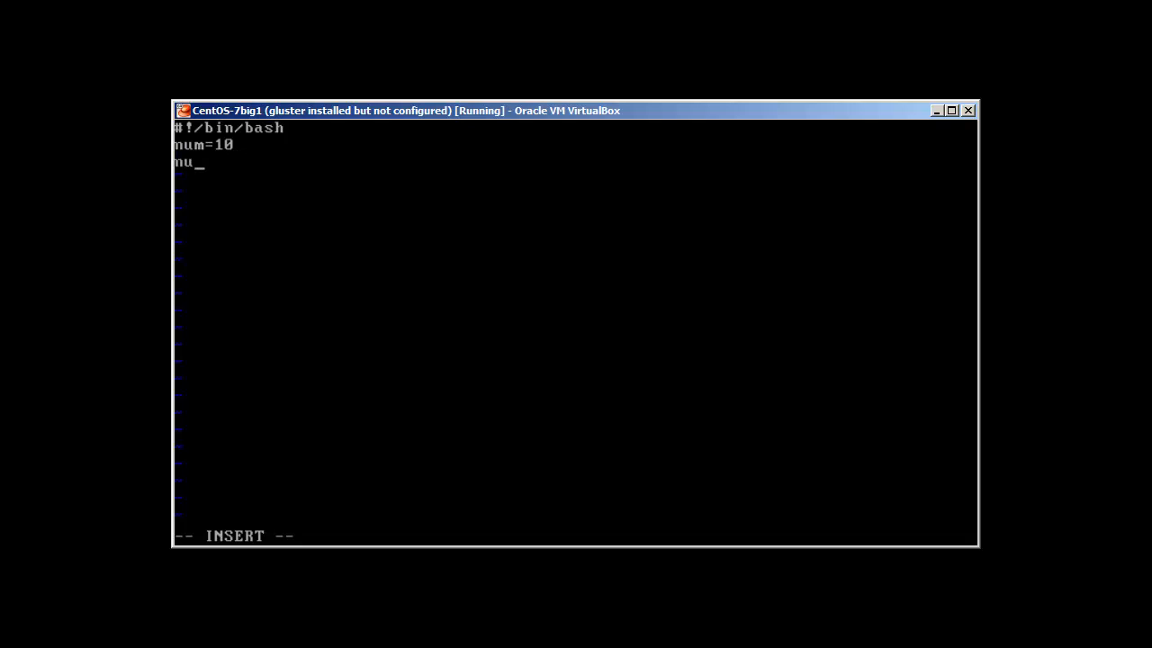
pyautogui.write('1')
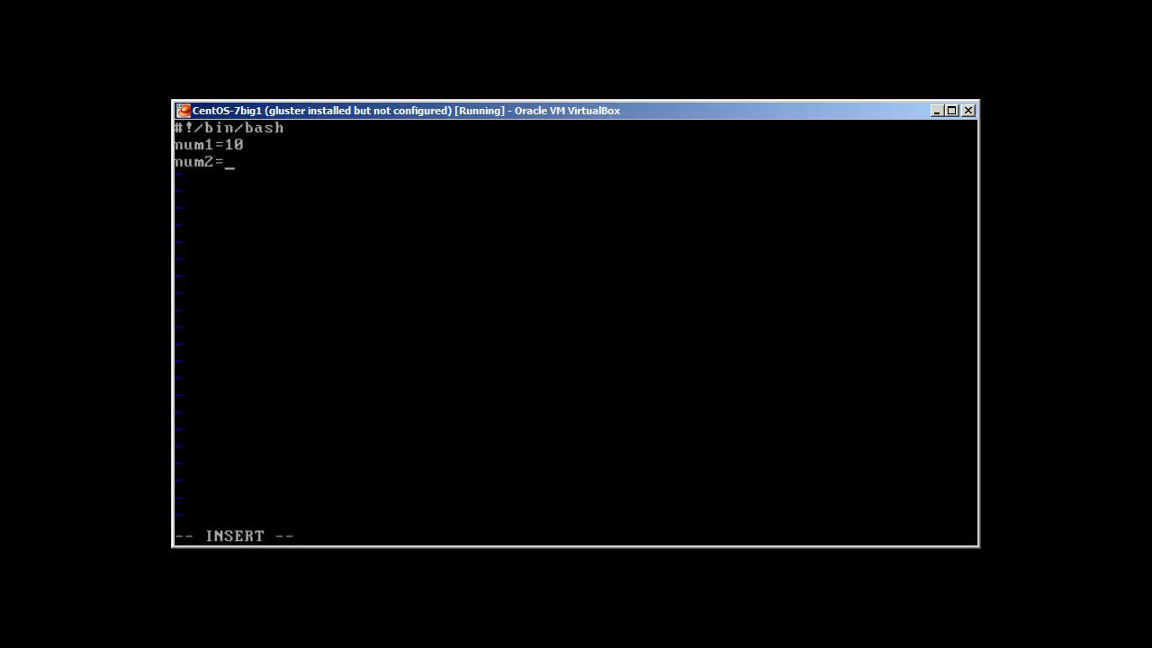
pyautogui.write('20')
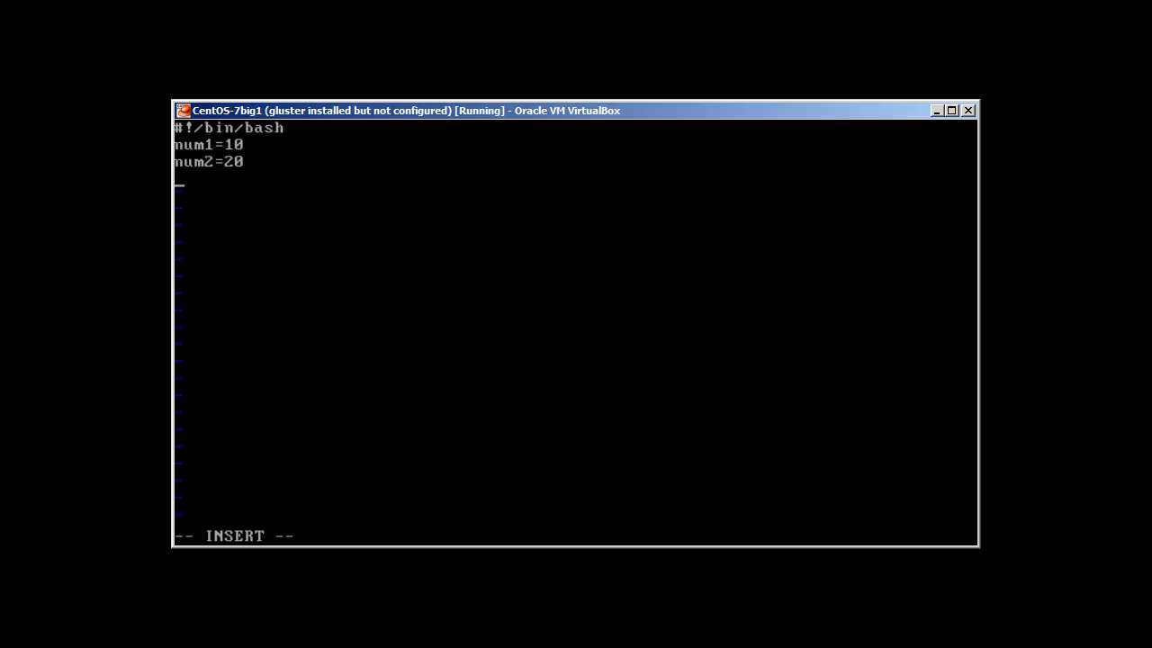
pyautogui.write('if')
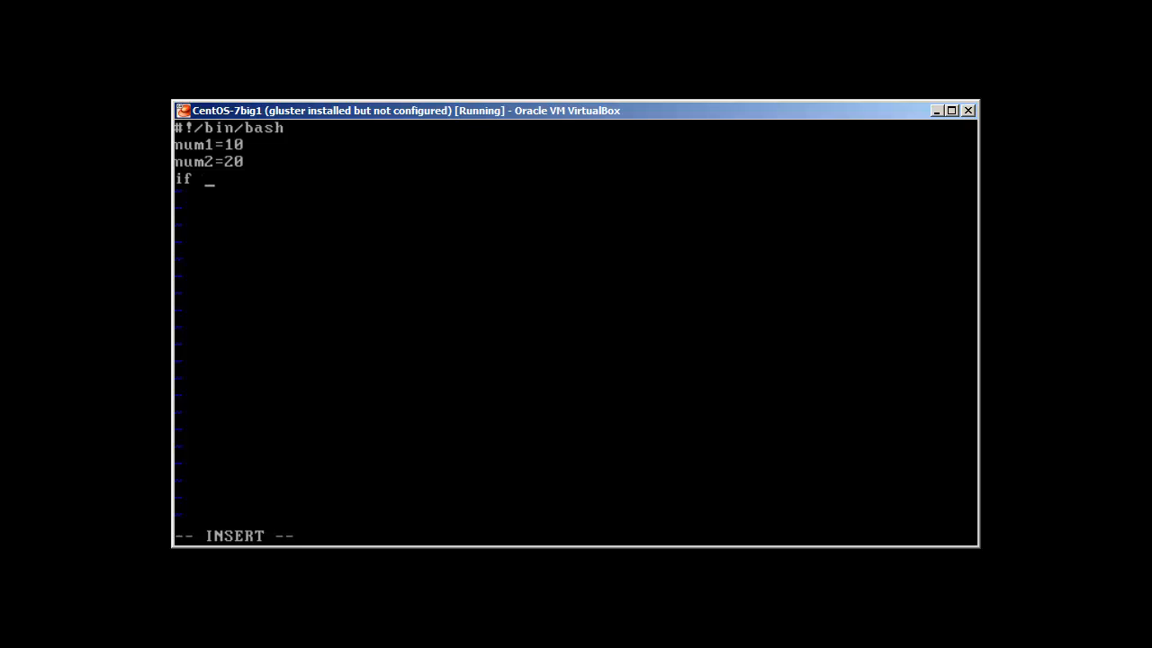
# - Write the comparison test if [ "$num1" -lt "$num2" ]
pyautogui.write('[')
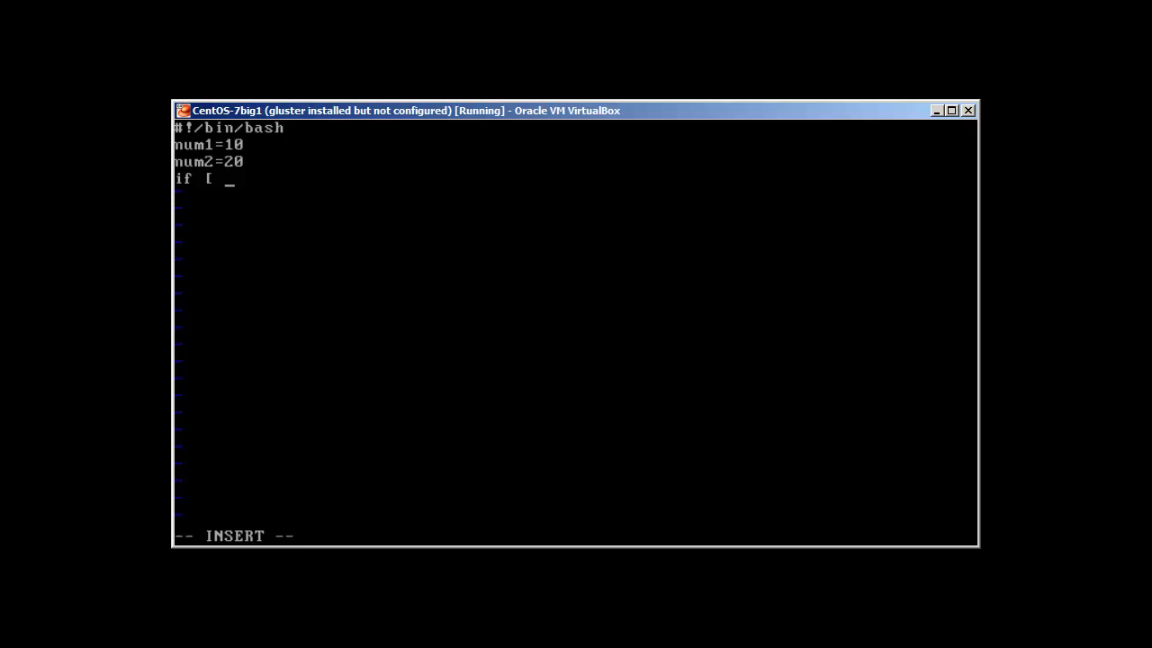
pyautogui.write('"$num1')
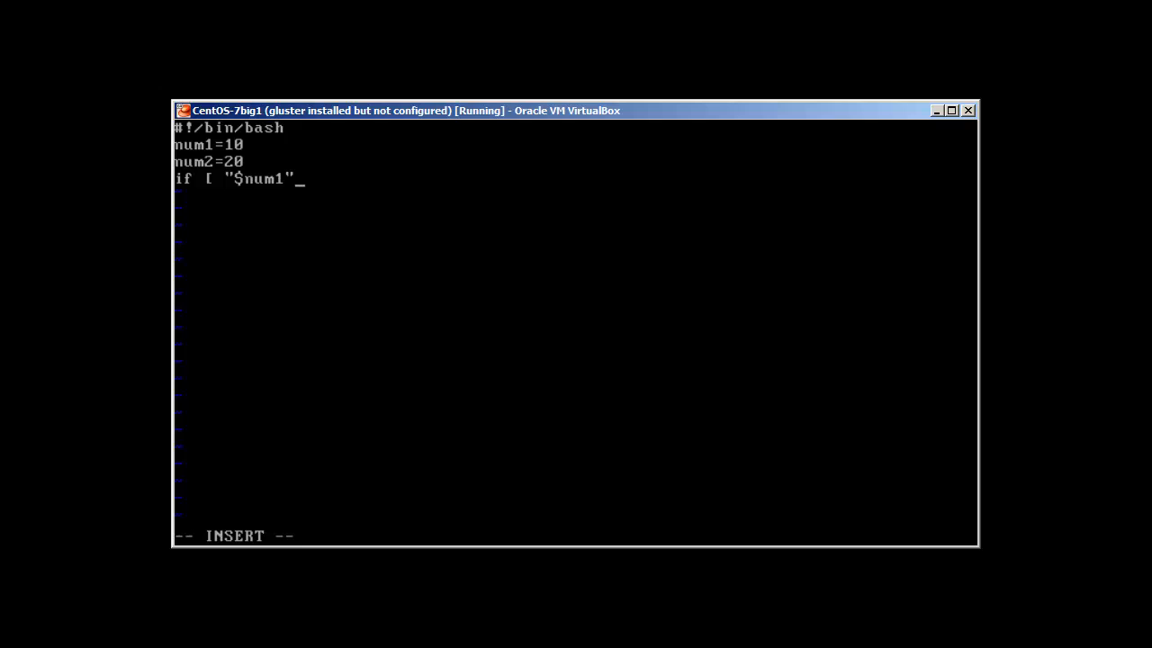
pyautogui.write('-')
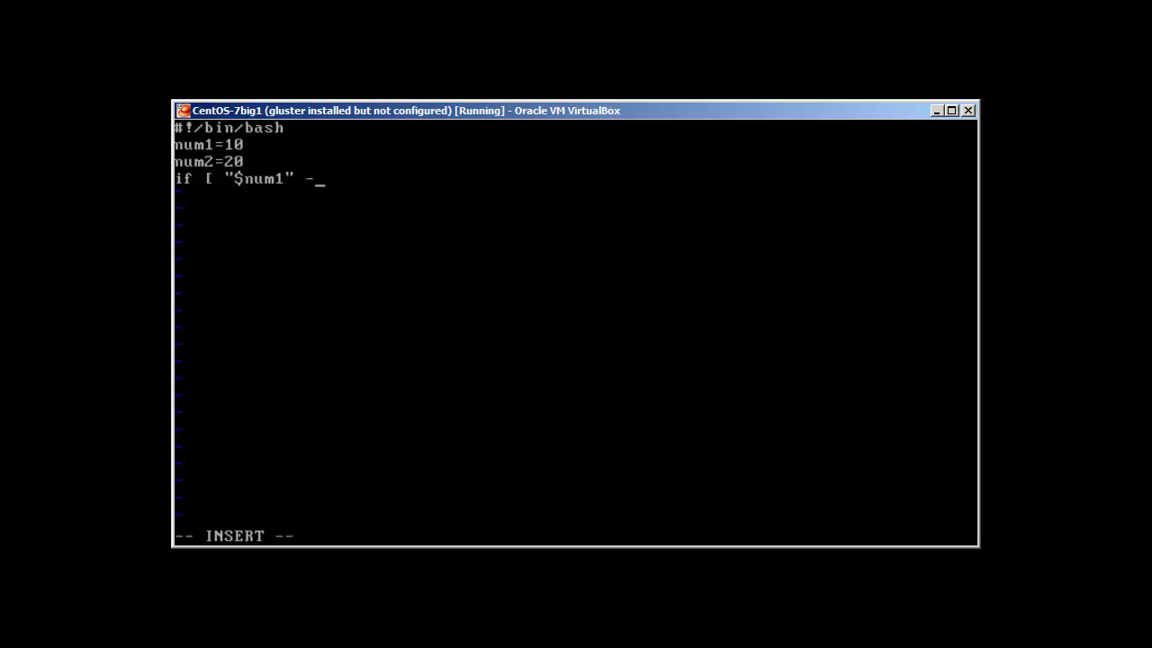
pyautogui.write('lt')
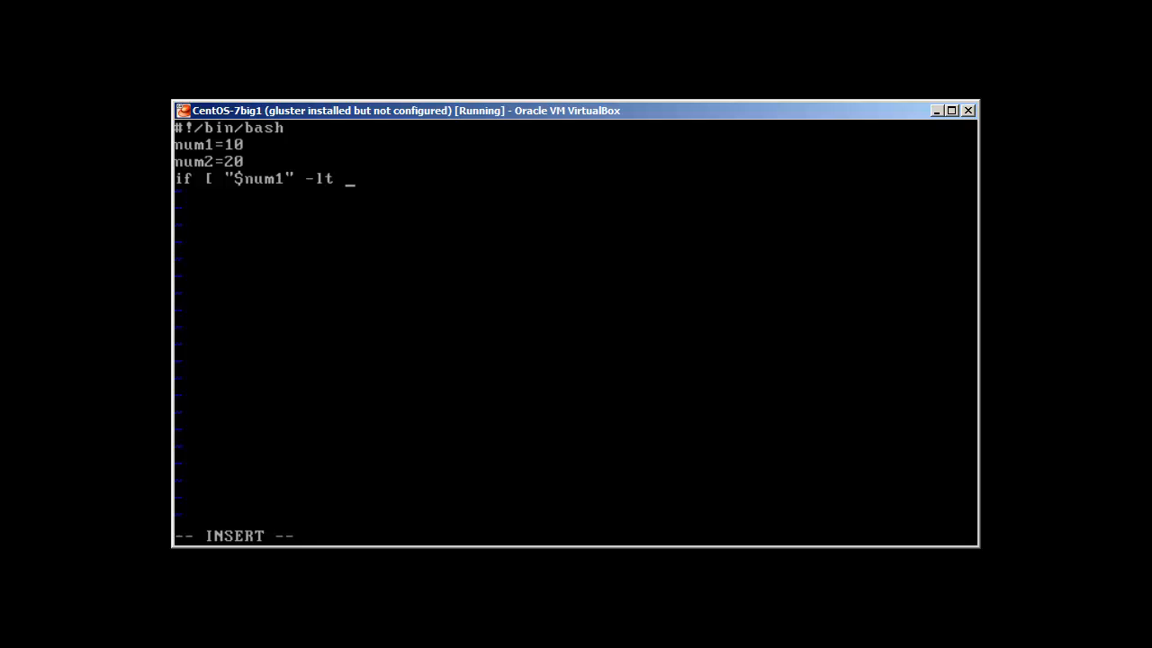
pyautogui.write('"n')
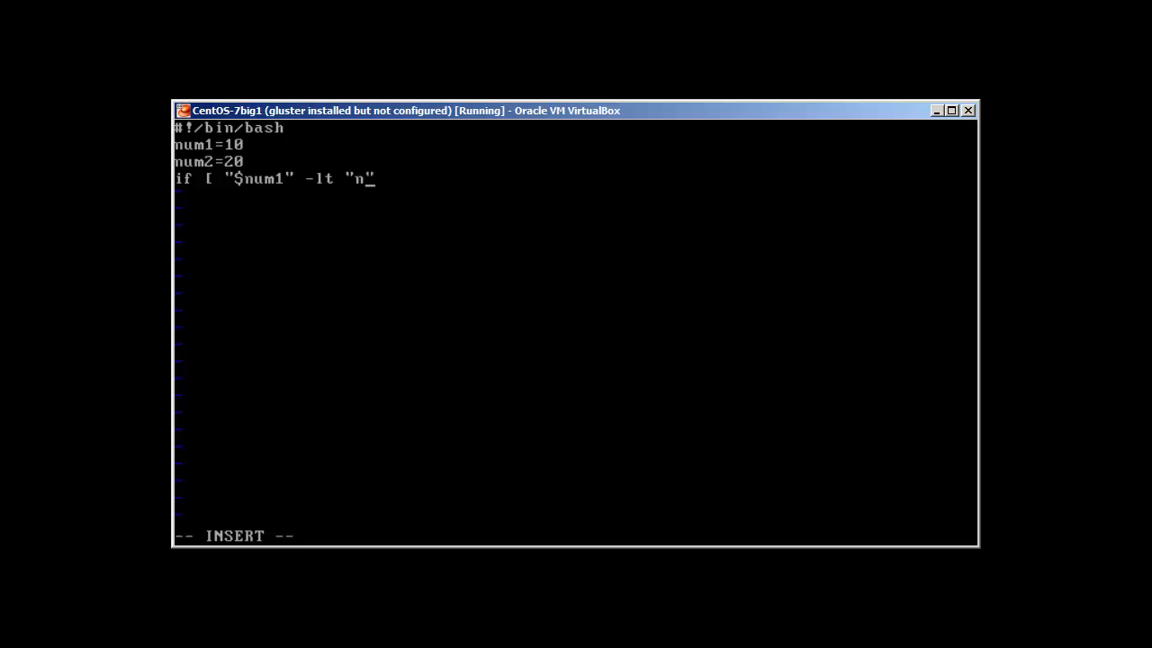
pyautogui.write('um2"')
pyautogui.write('echo')
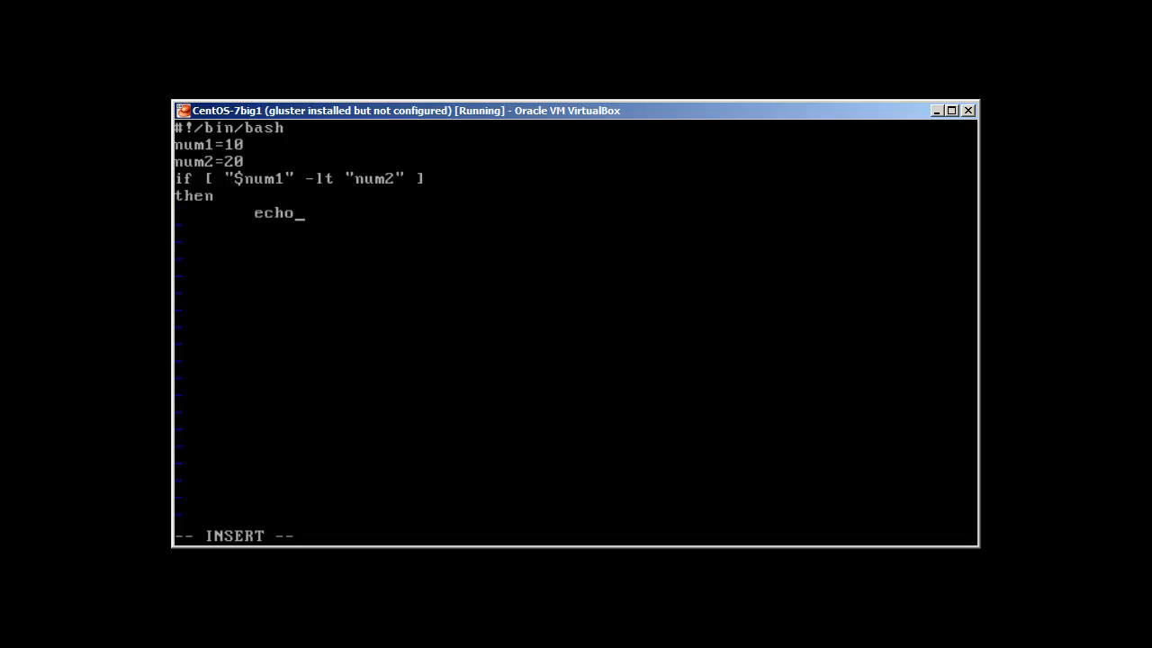
# - Echo "$num1 is less than $num2" in the then branch
pyautogui.write('" n')
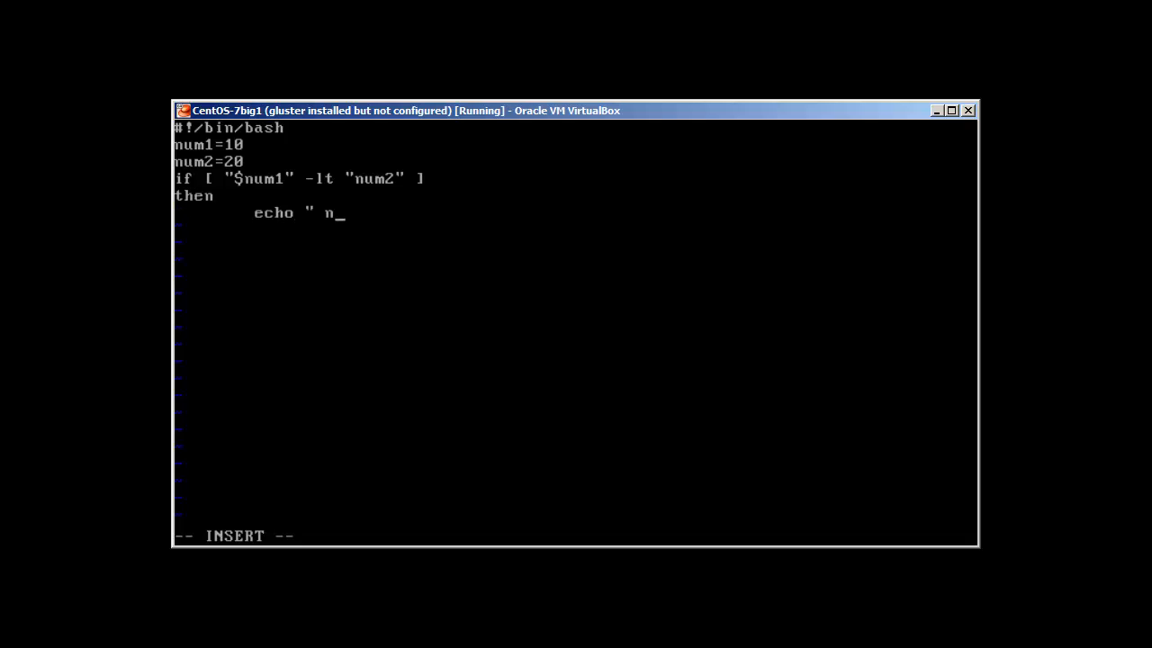
pyautogui.press('BackSpace')
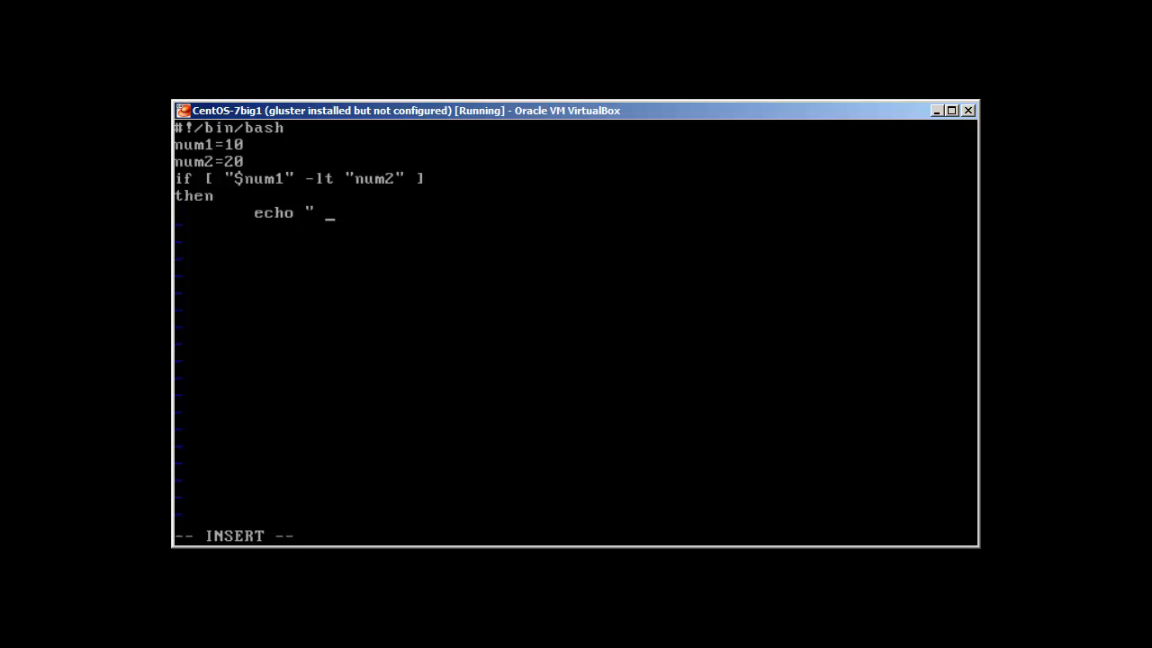
pyautogui.write('$')
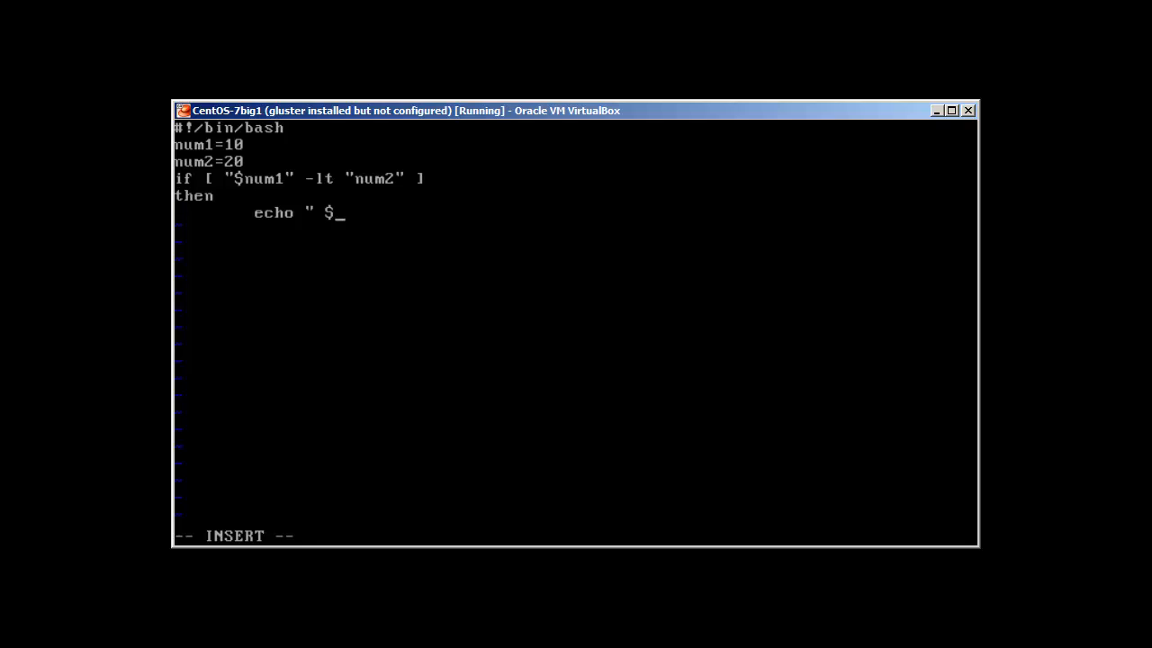
pyautogui.write('num')
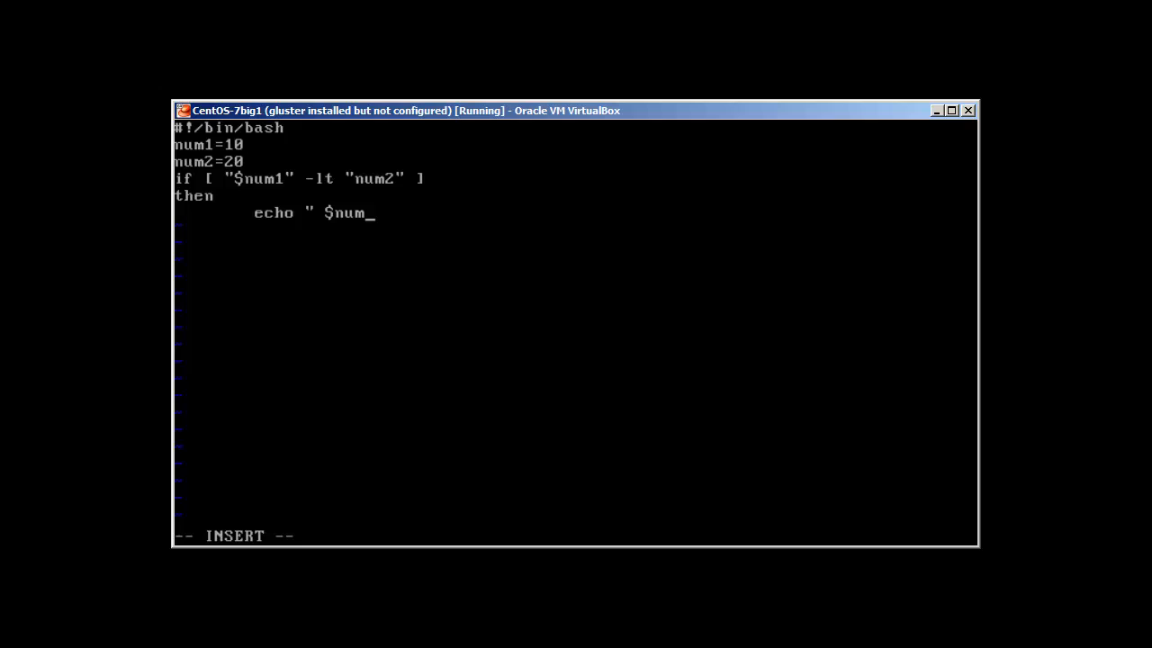
pyautogui.write('1 is')
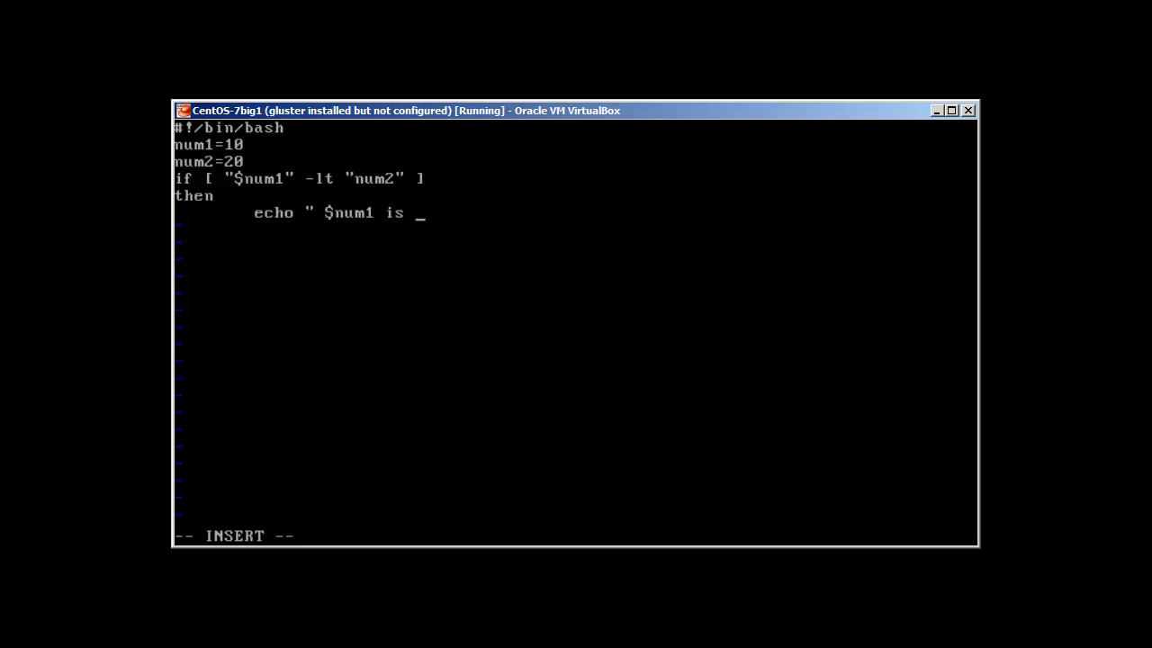
pyautogui.write('less')
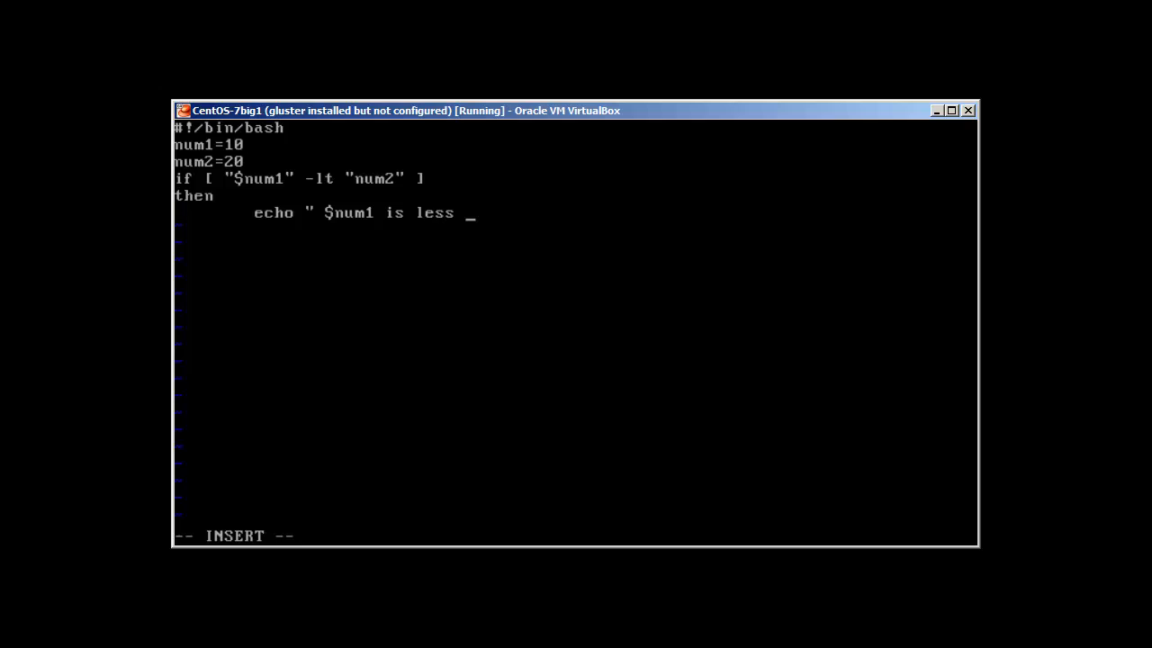
pyautogui.write('than')
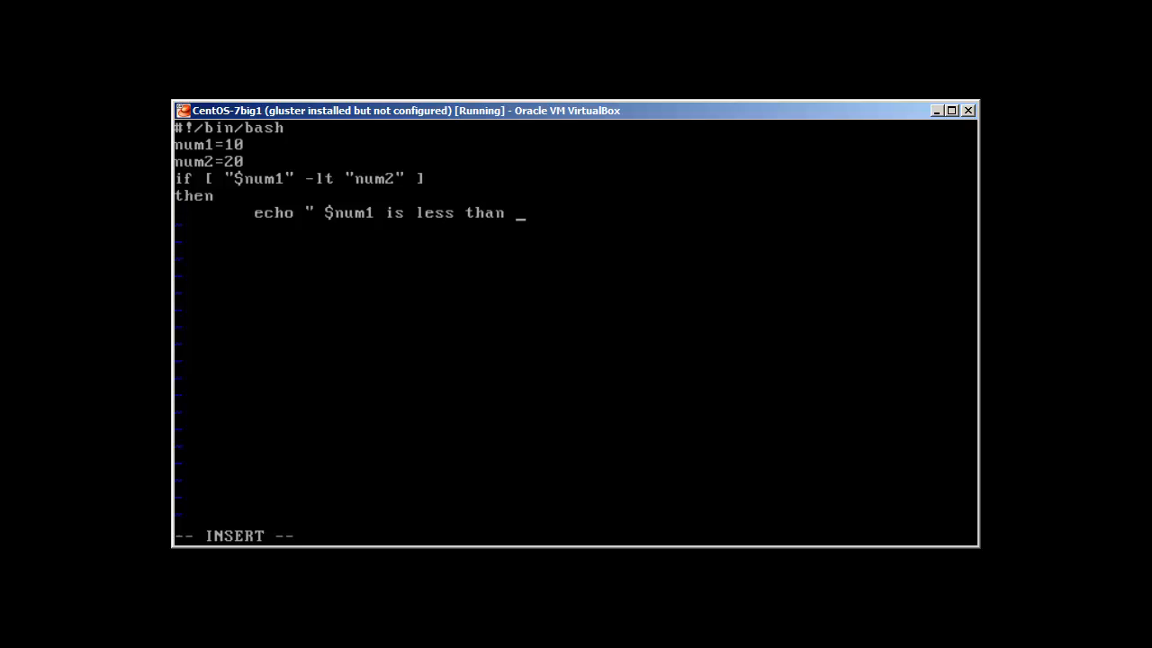
pyautogui.write('$num')
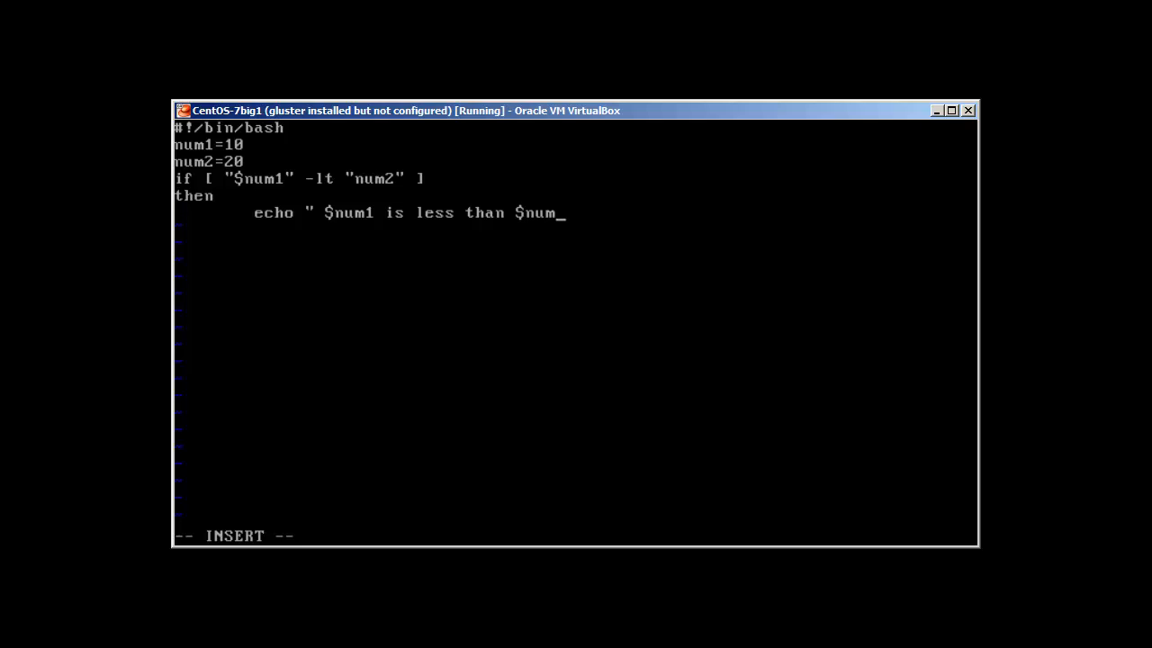
pyautogui.write('2"')
pyautogui.click(574, 229)
pyautogui.write('else')
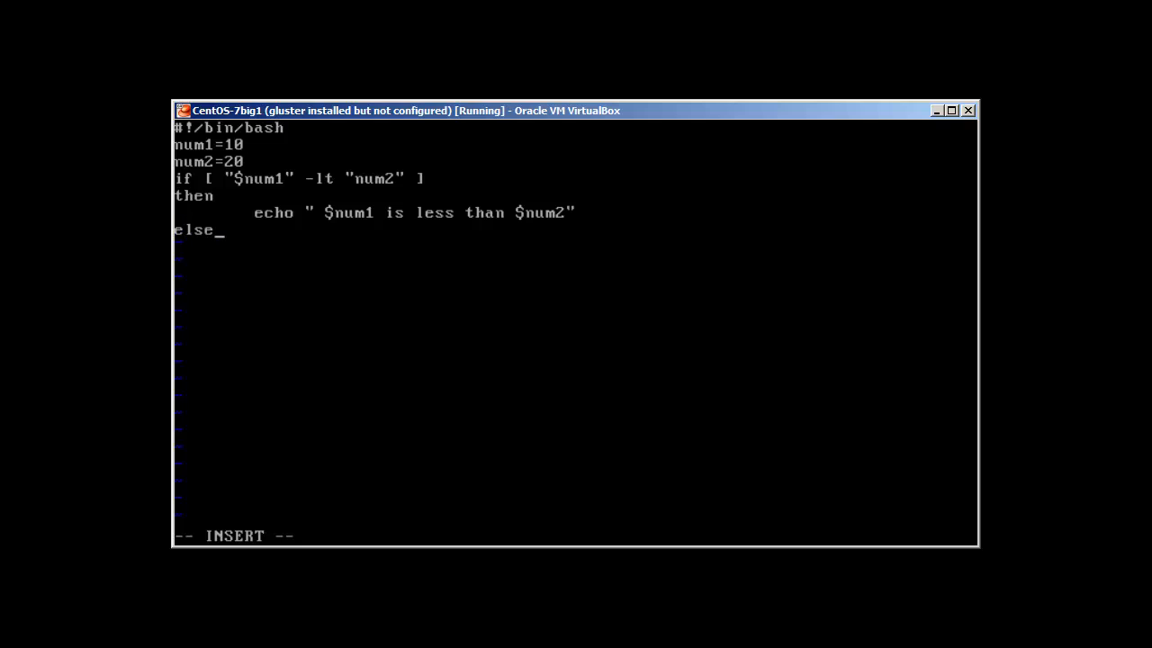
# - Echo "$num1 is greater than $num2" under else, close with fi, and save number.sh with :wq
pyautogui.press('enter')
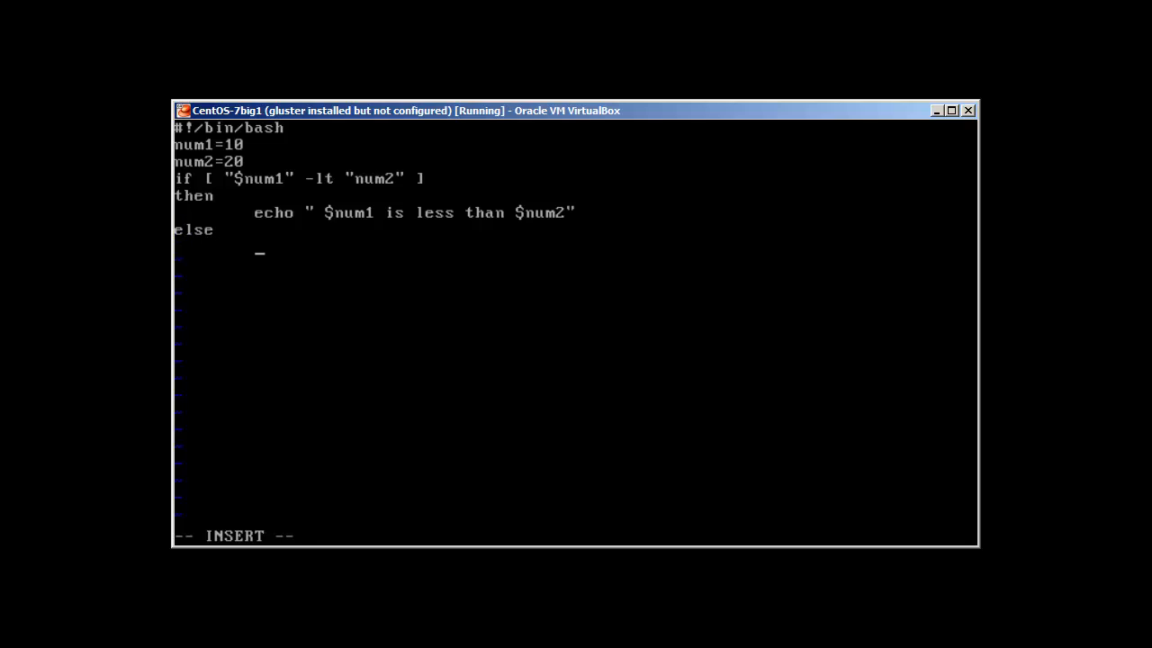
pyautogui.write('echo "')
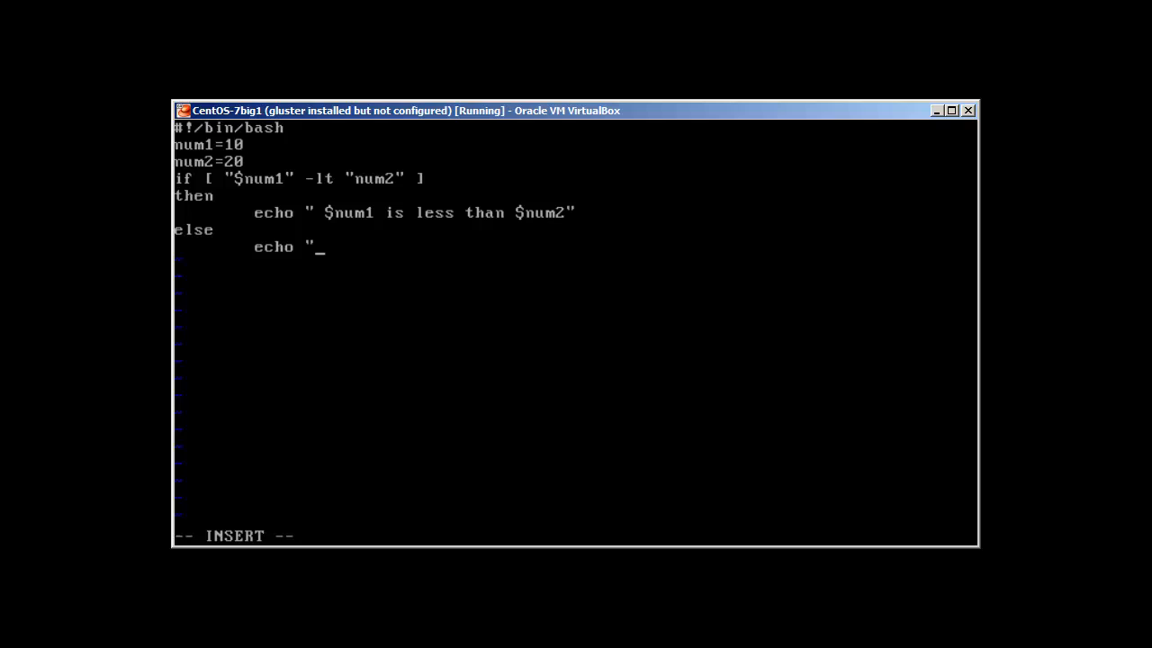
pyautogui.write('$num')
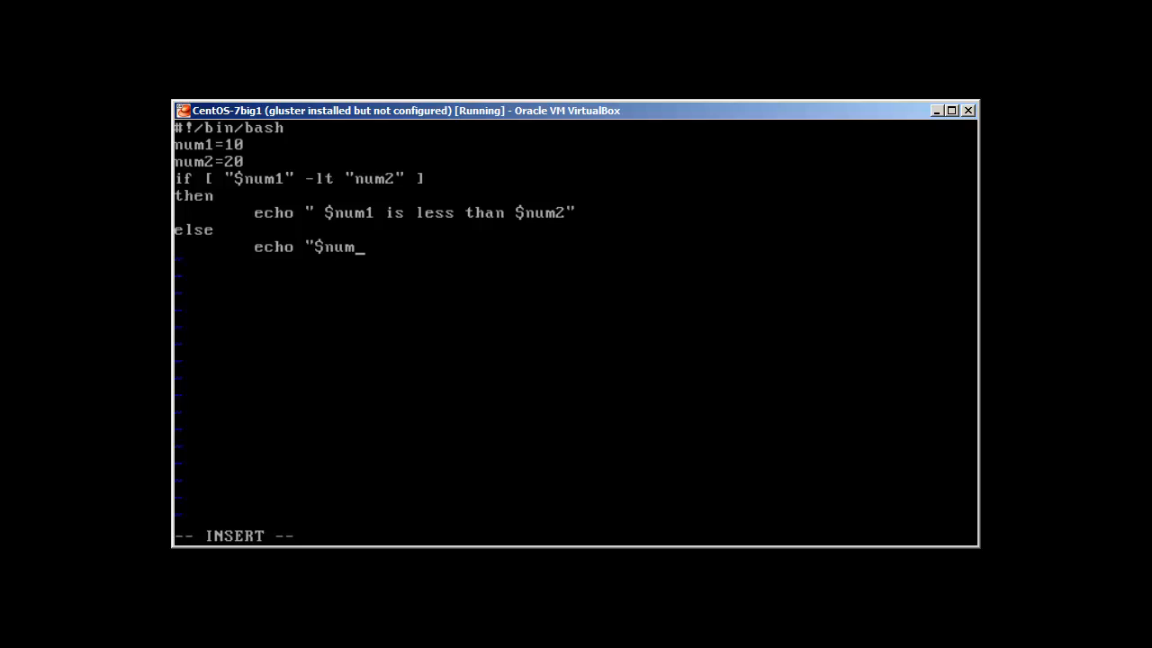
pyautogui.write('1 is greater than')
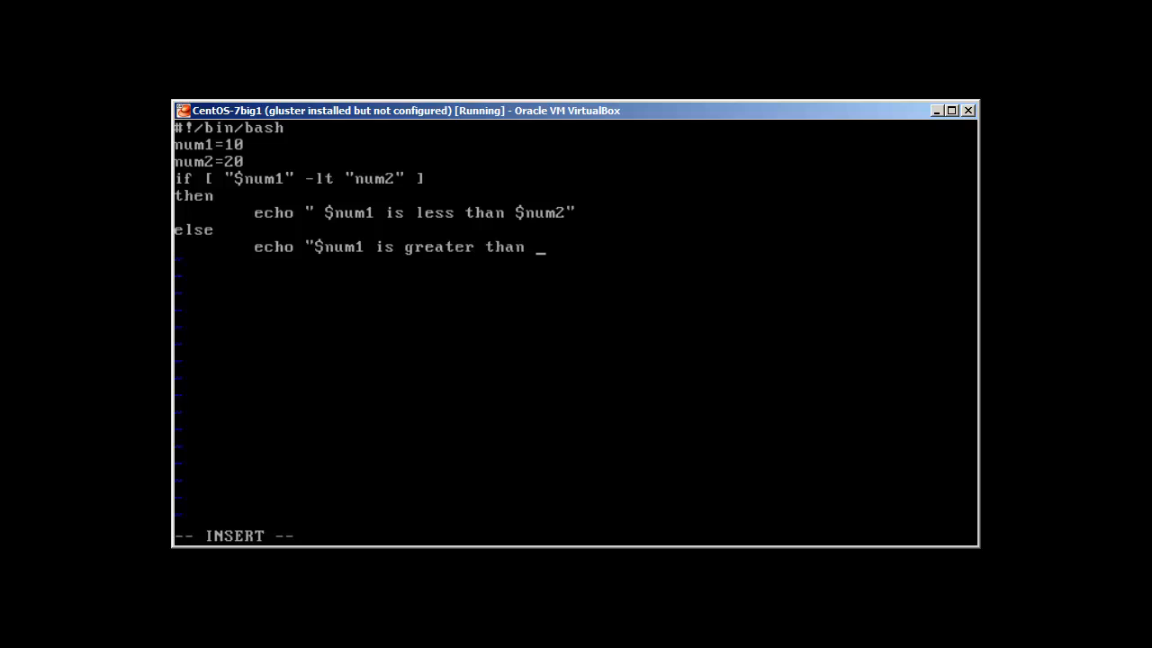
pyautogui.write('$n')
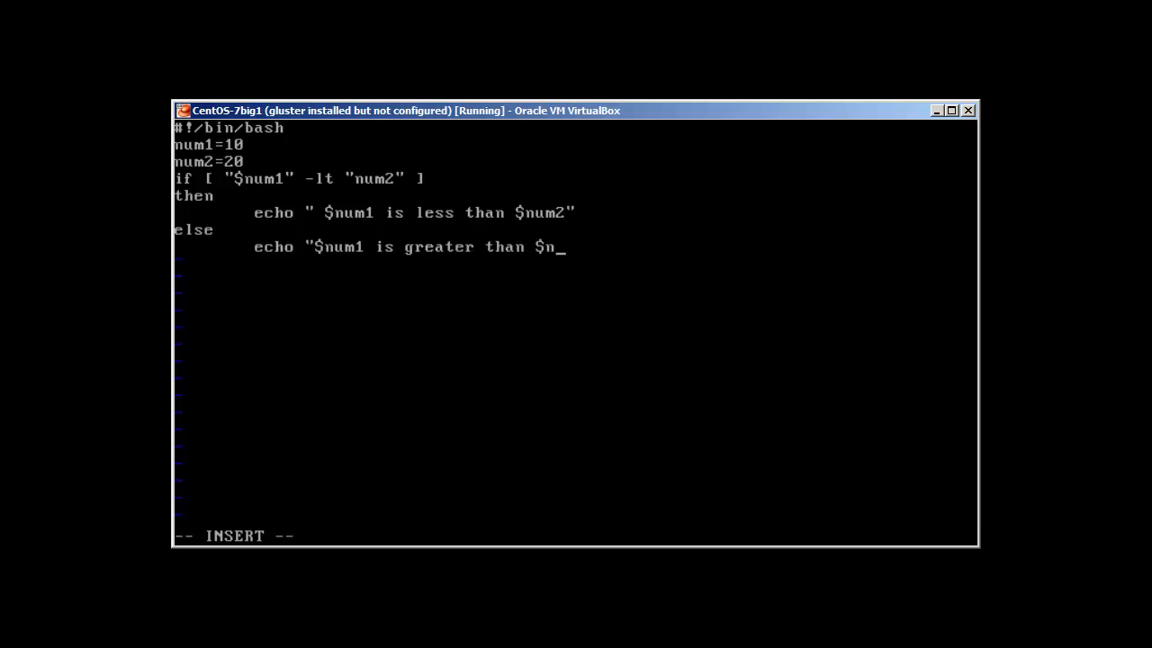
pyautogui.write('um2')
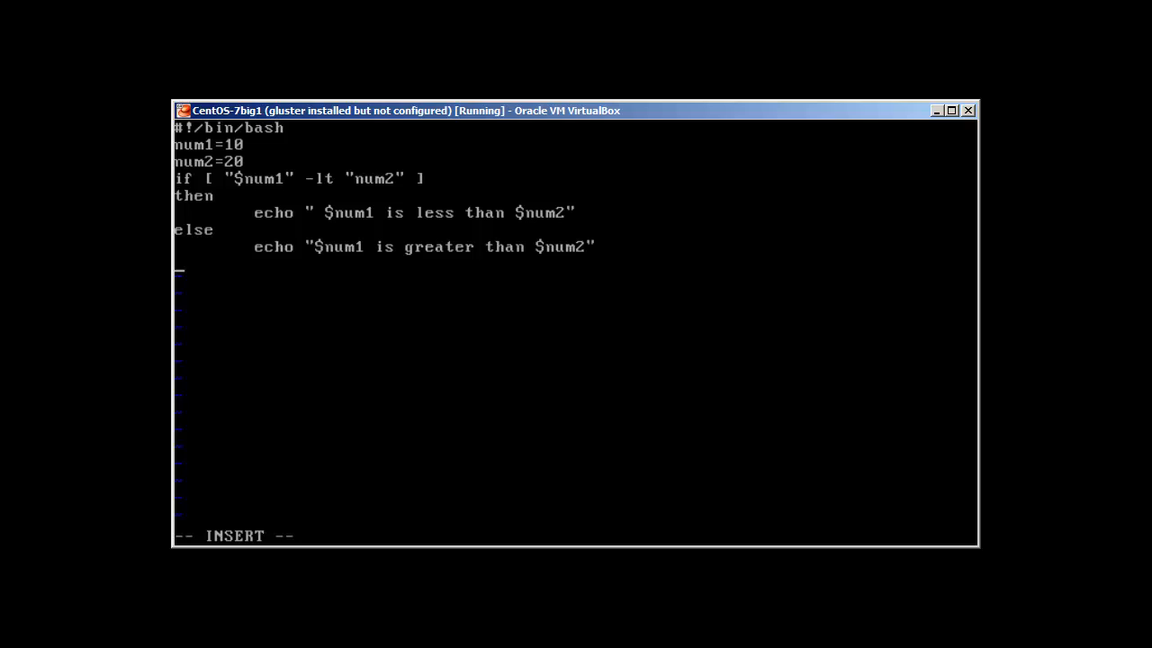
pyautogui.write('fi')
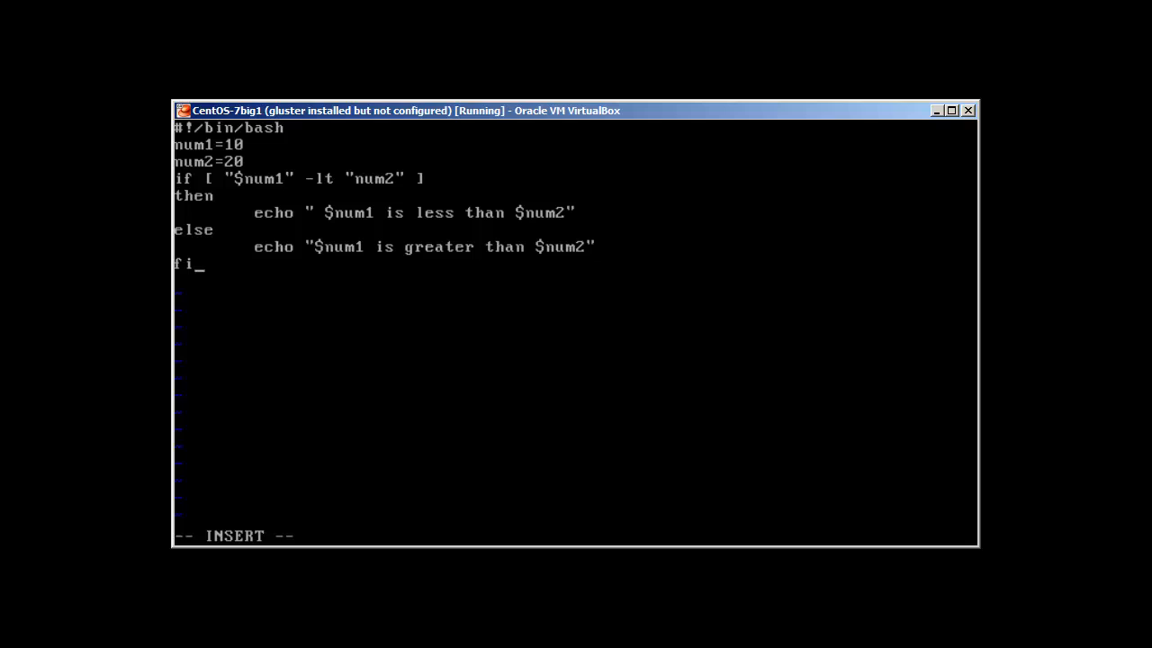
pyautogui.press('Escape')
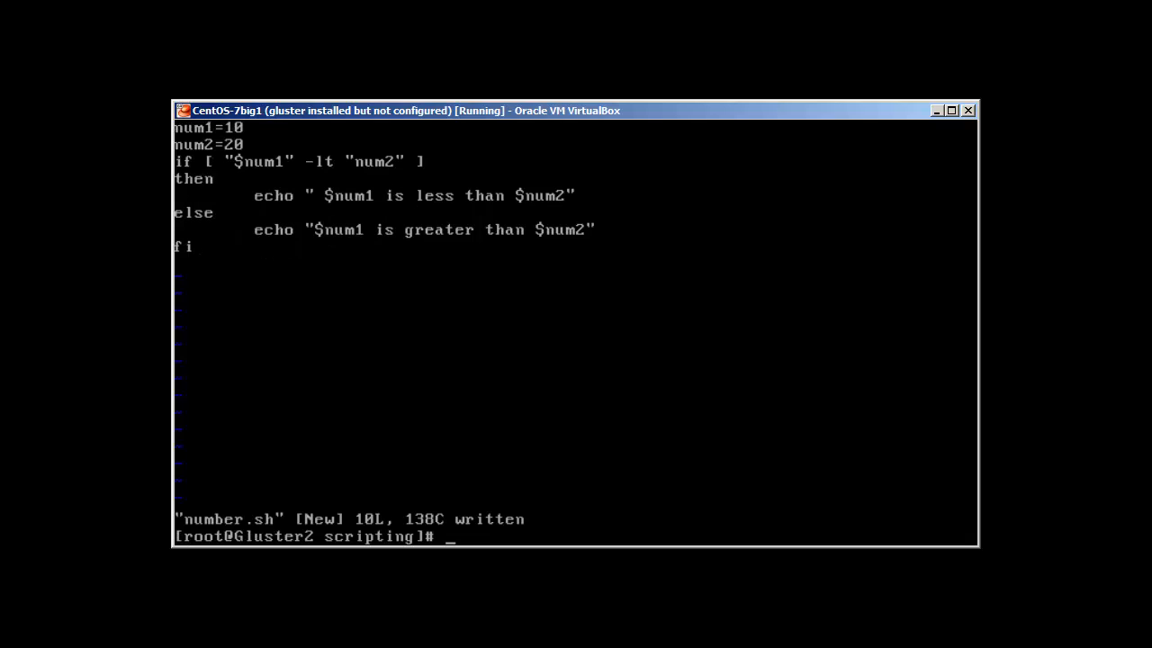
# - Make number.sh executable with chmod +x and run it, printing '10 is greater than 20' after an integer-expression error
pyautogui.write('cho')
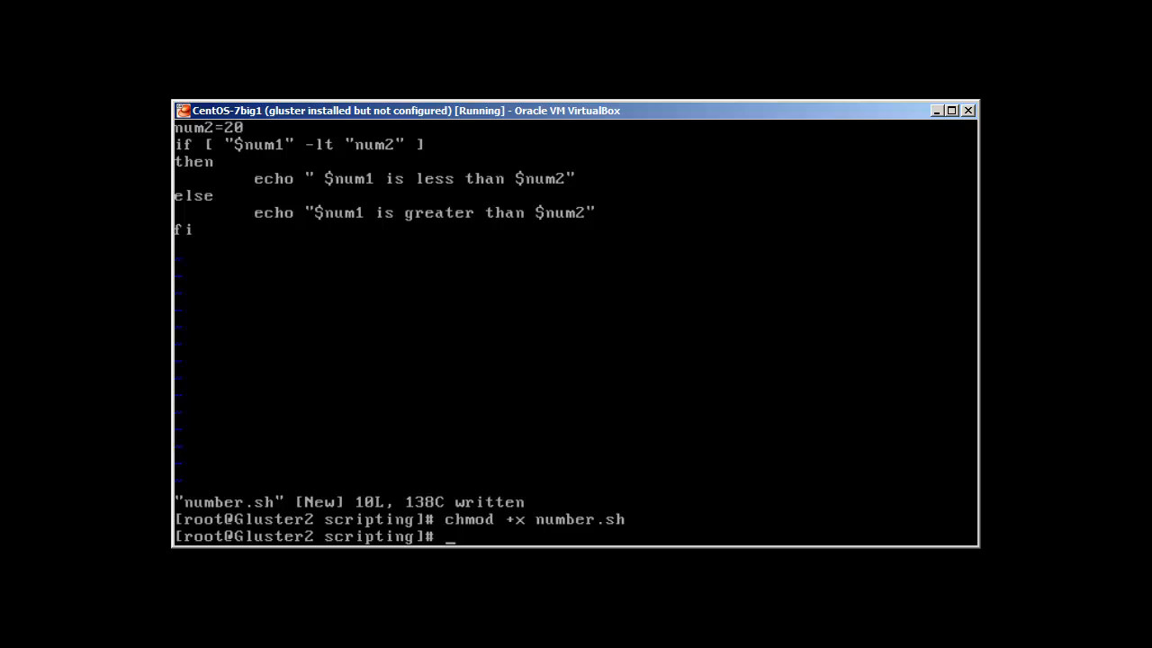
pyautogui.write('./number.sh')
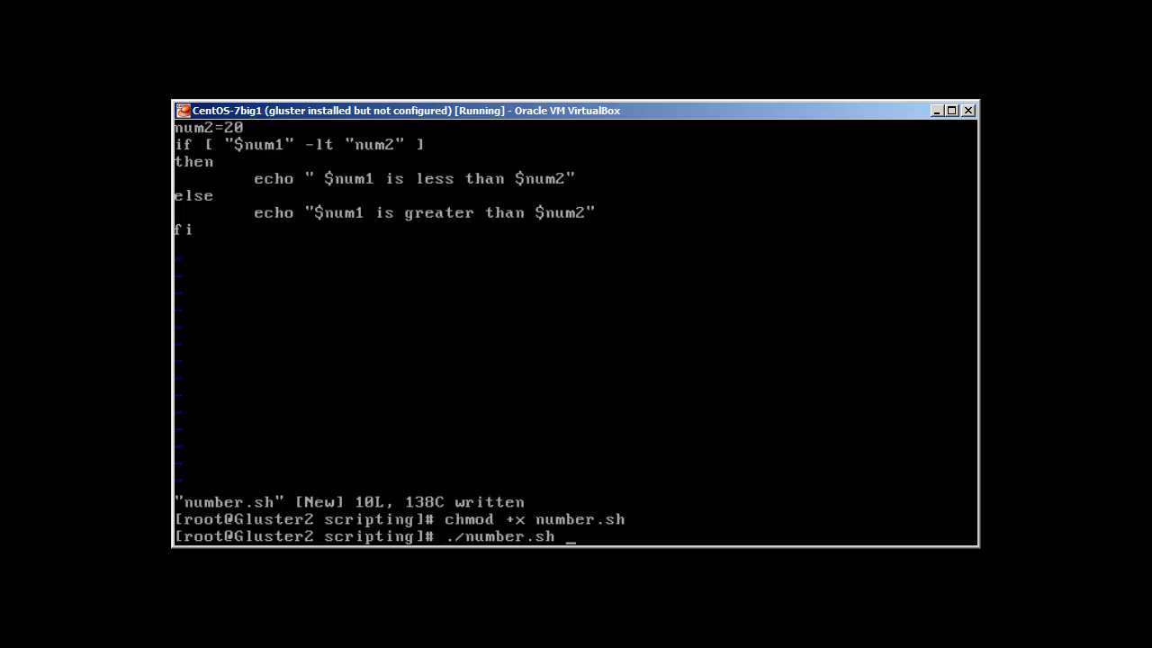
pyautogui.press('Return')
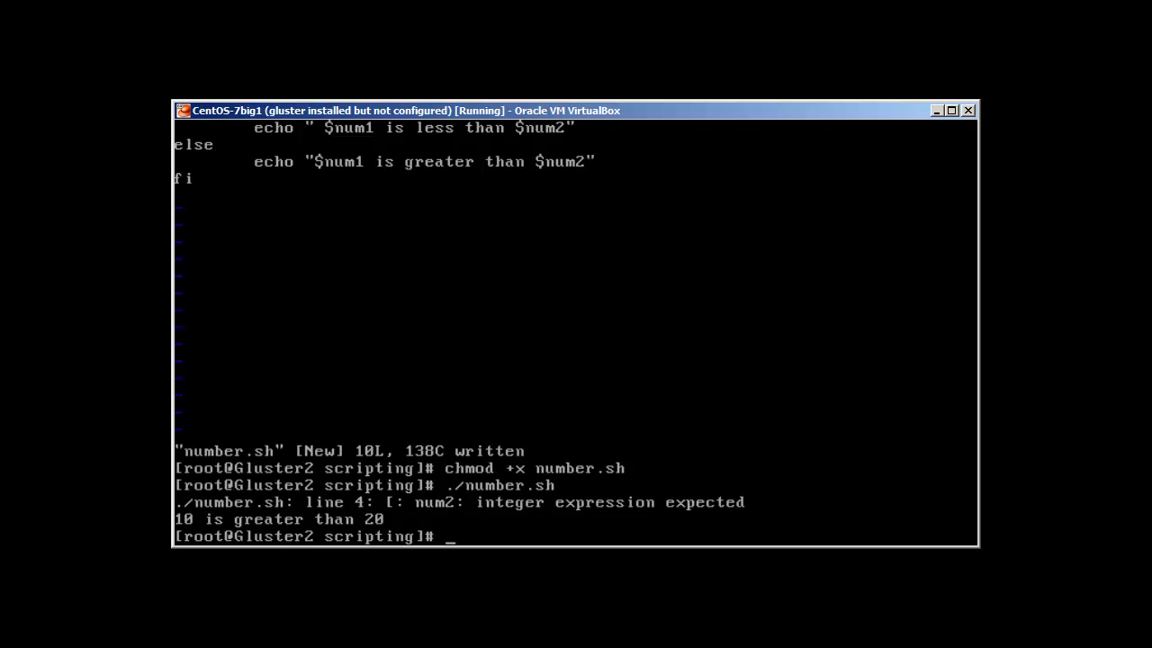
pyautogui.write('chmod +x number.sh')
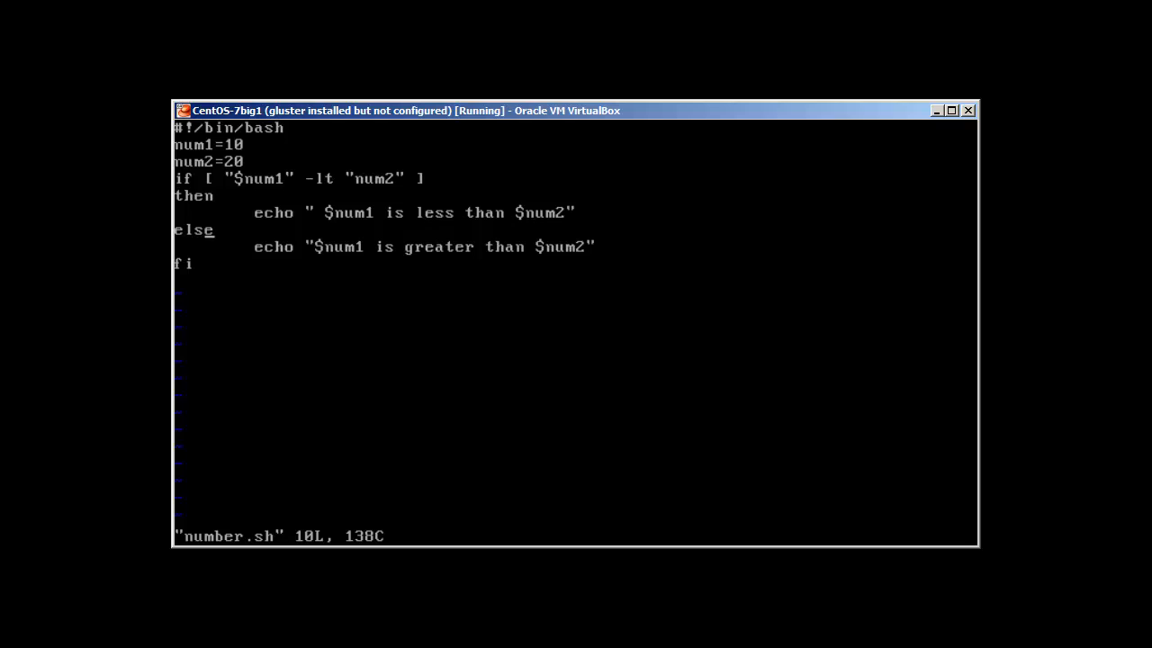
pyautogui.moveTo(351, 247)
pyautogui.write('$')
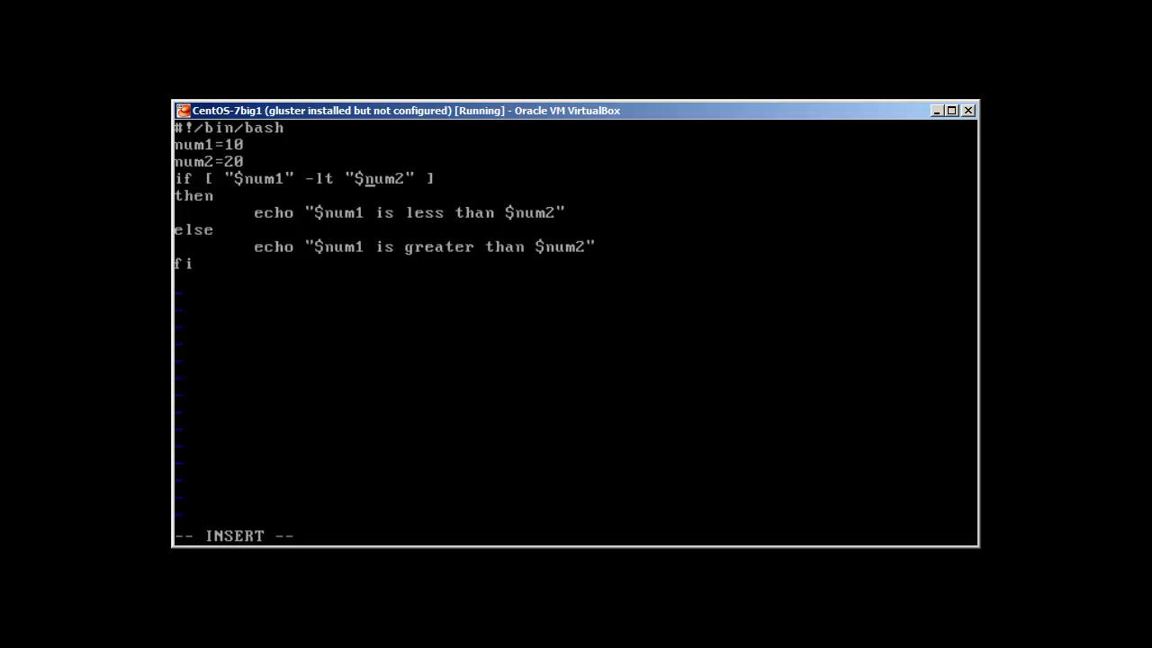
# - Fix the test to use $num2, set num1=100, and start retyping the variable lines
pyautogui.press('Escape')
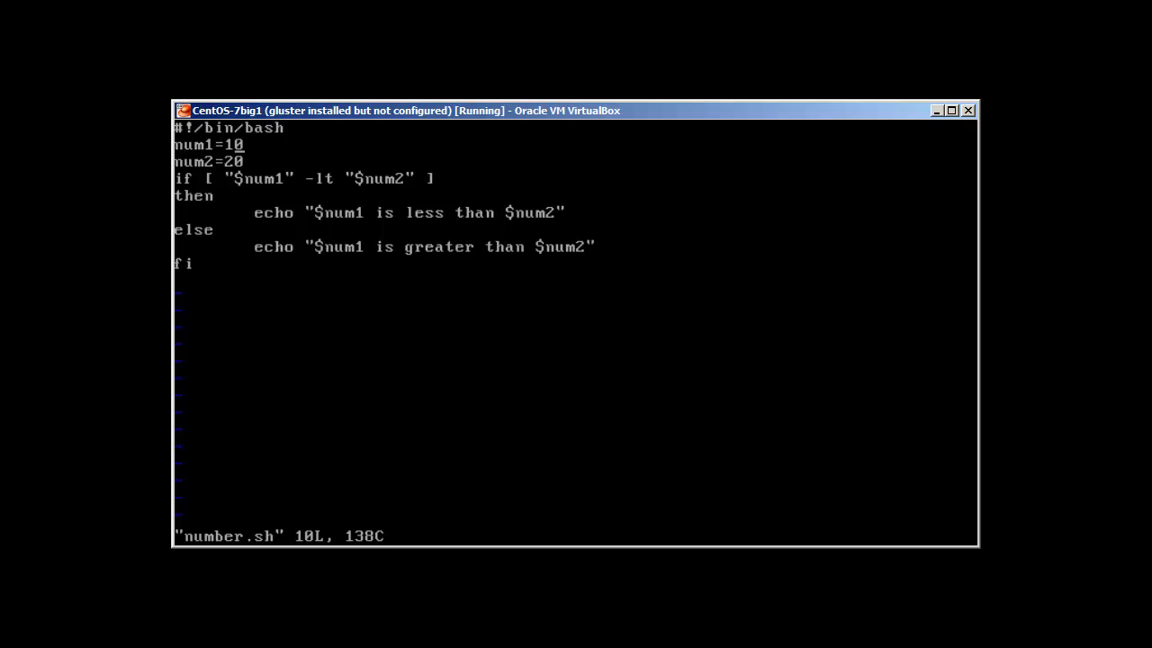
pyautogui.press('i')
pyautogui.write('0')
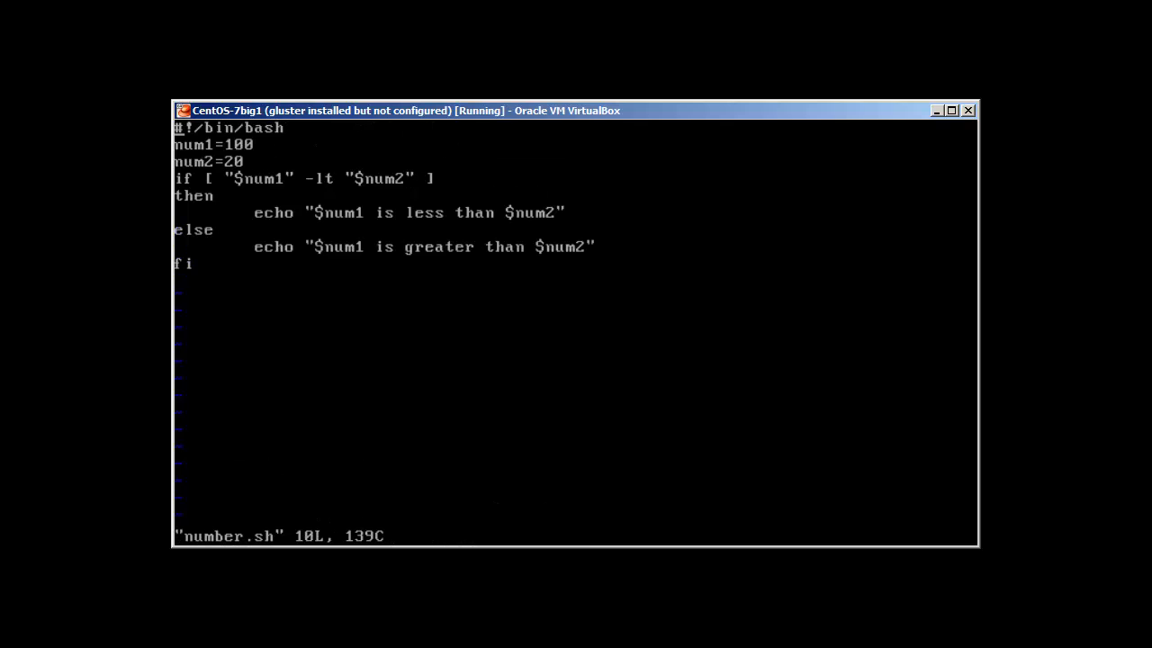
pyautogui.press('i')
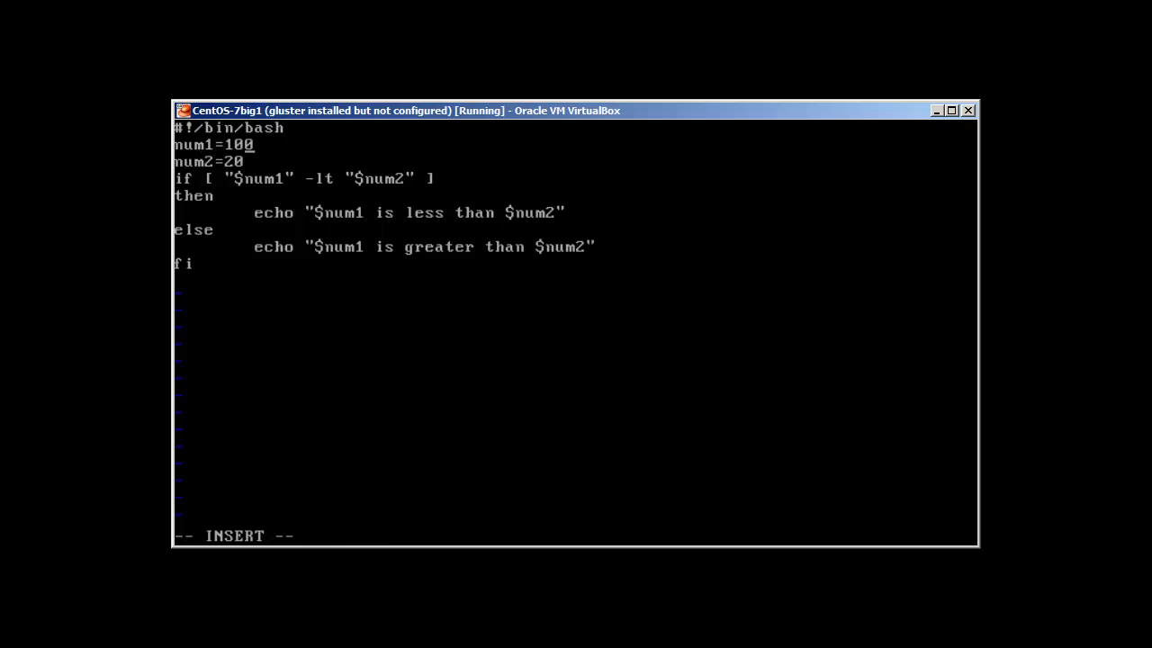
pyautogui.press('BackSpace')
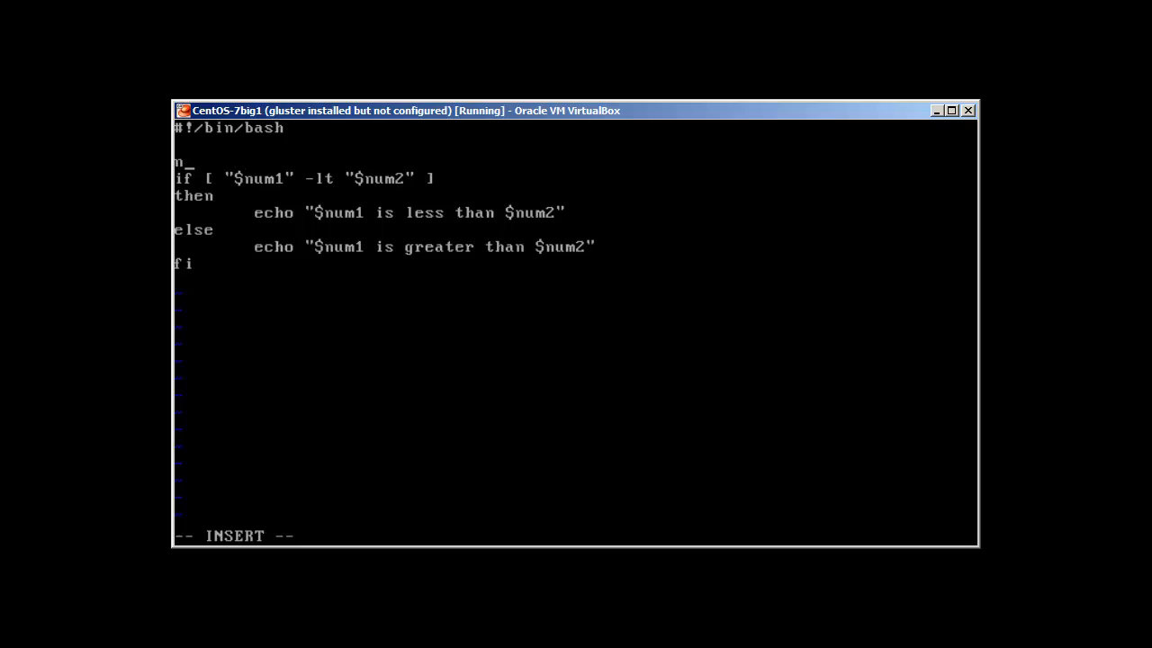
# - Replace the fixed value with echo "Enter First Number" followed by read num1
pyautogui.press('BackSpace')
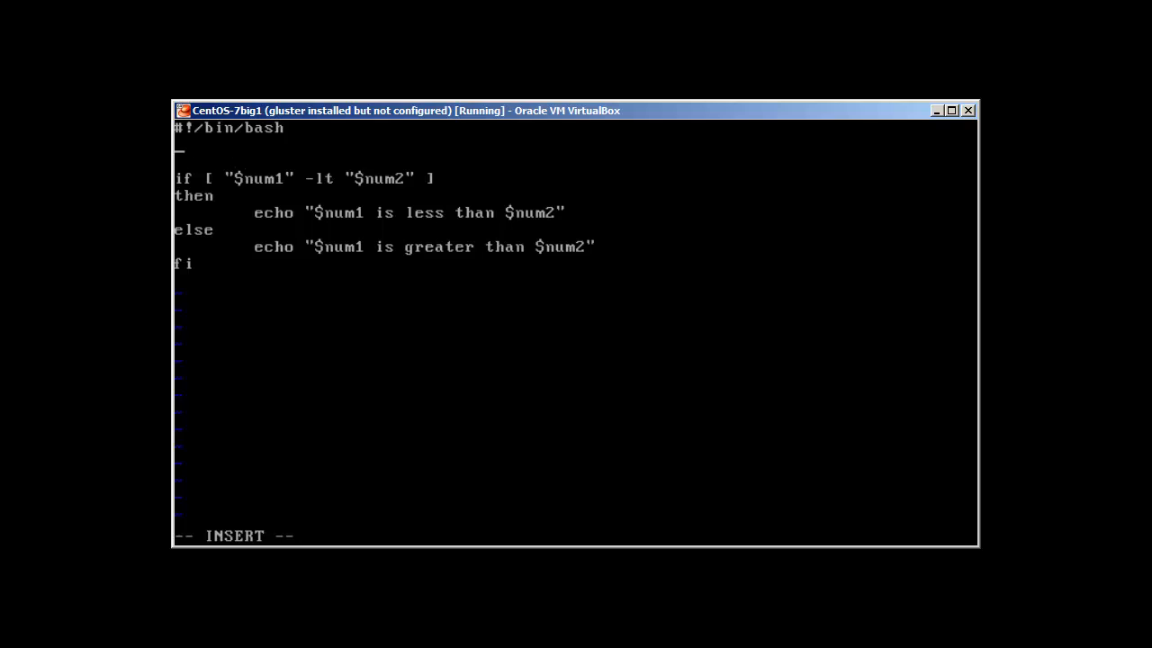
pyautogui.write('echo "')
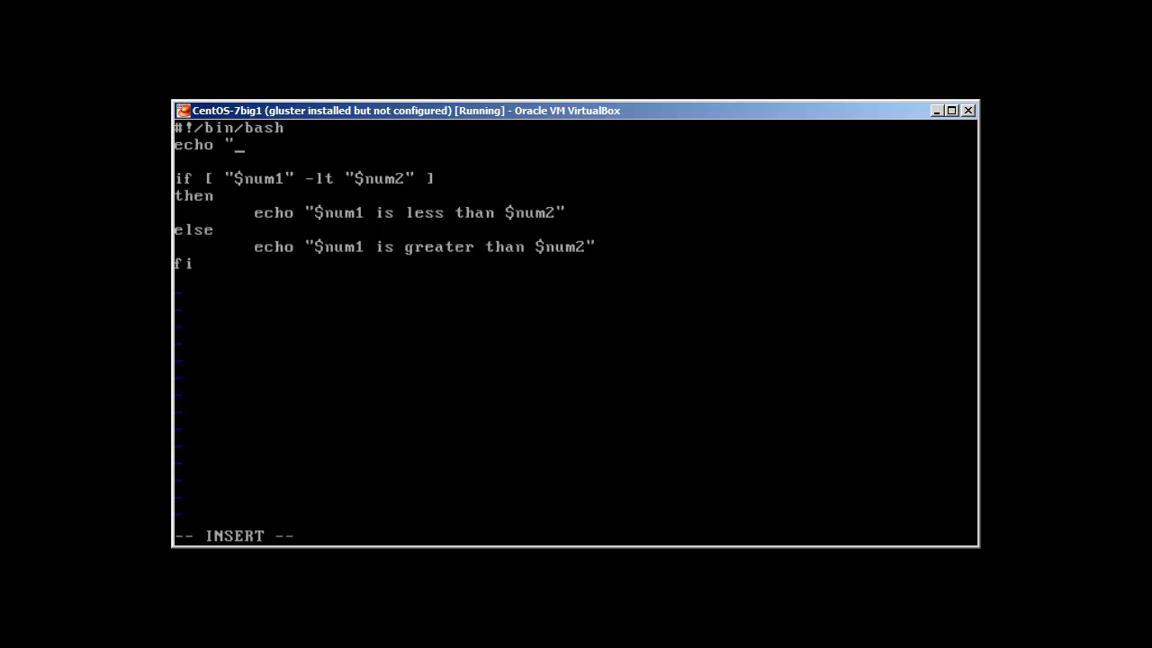
pyautogui.write('Enter')
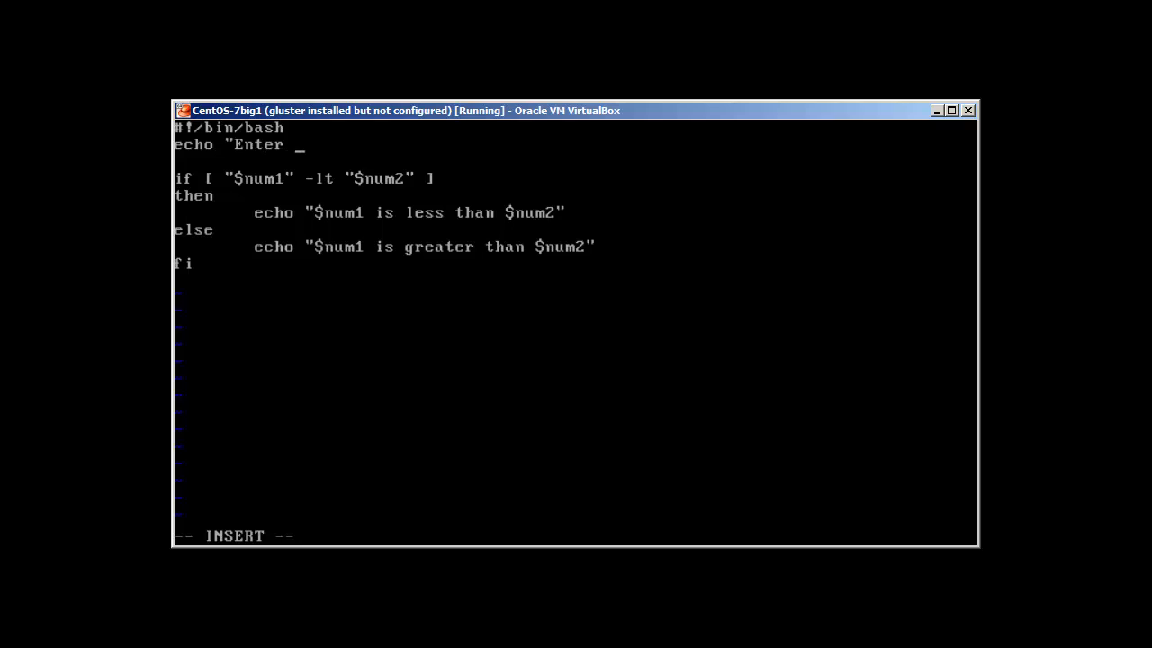
pyautogui.write('Numb')
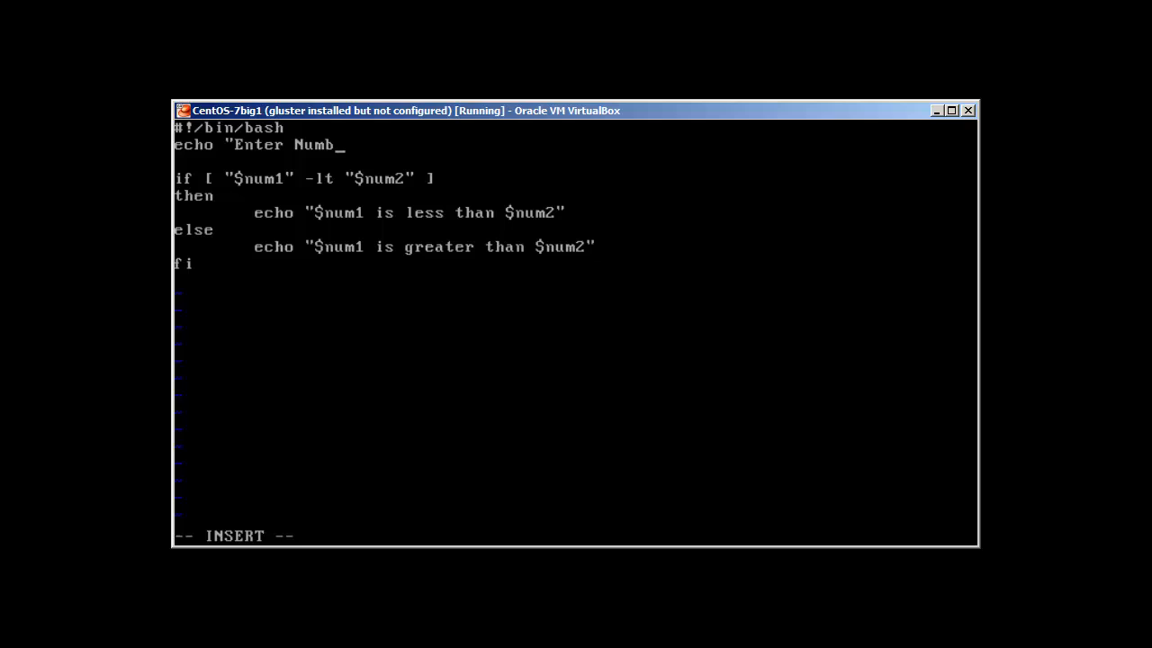
pyautogui.write('er')
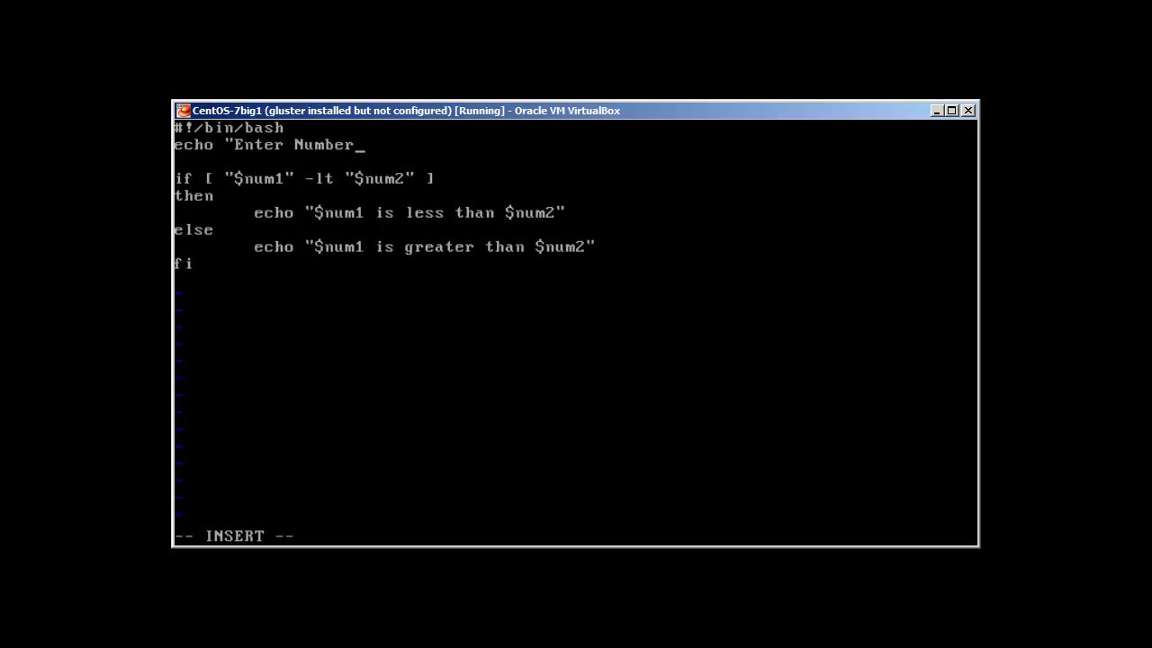
pyautogui.write('First')
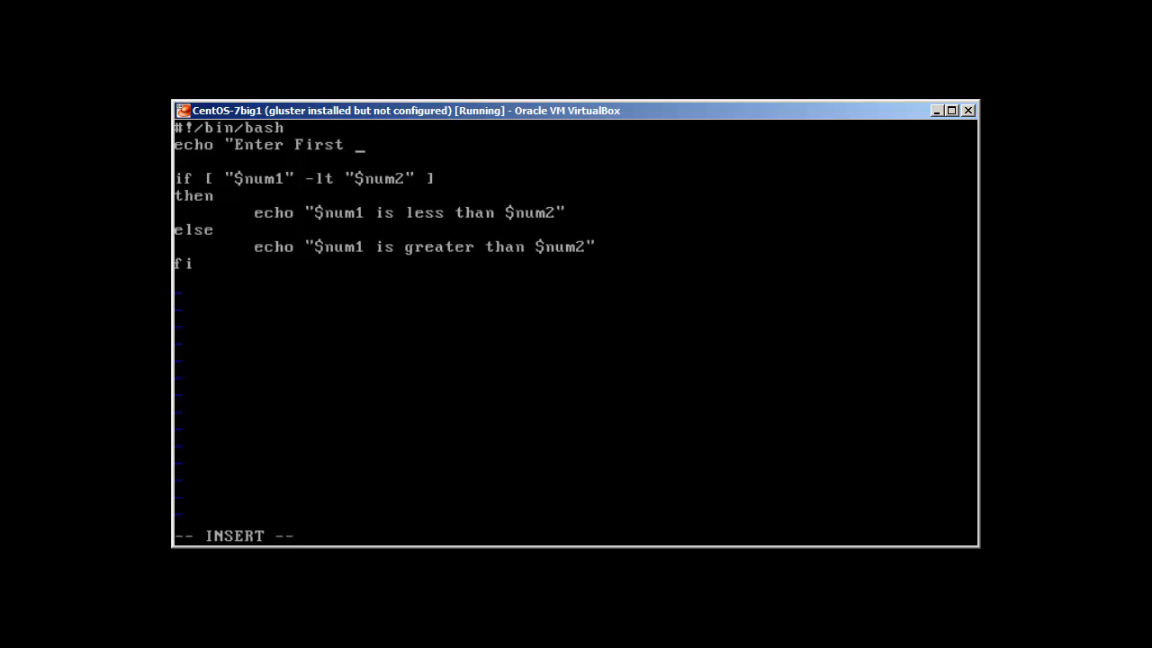
pyautogui.write('Number')
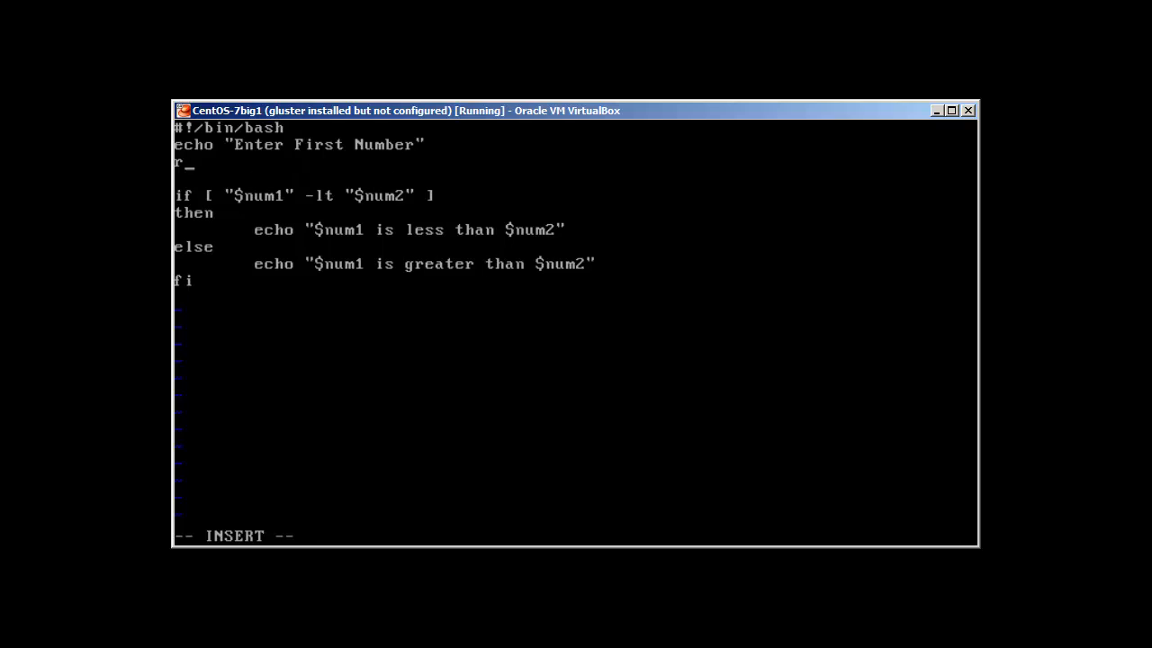
pyautogui.write('ead n')
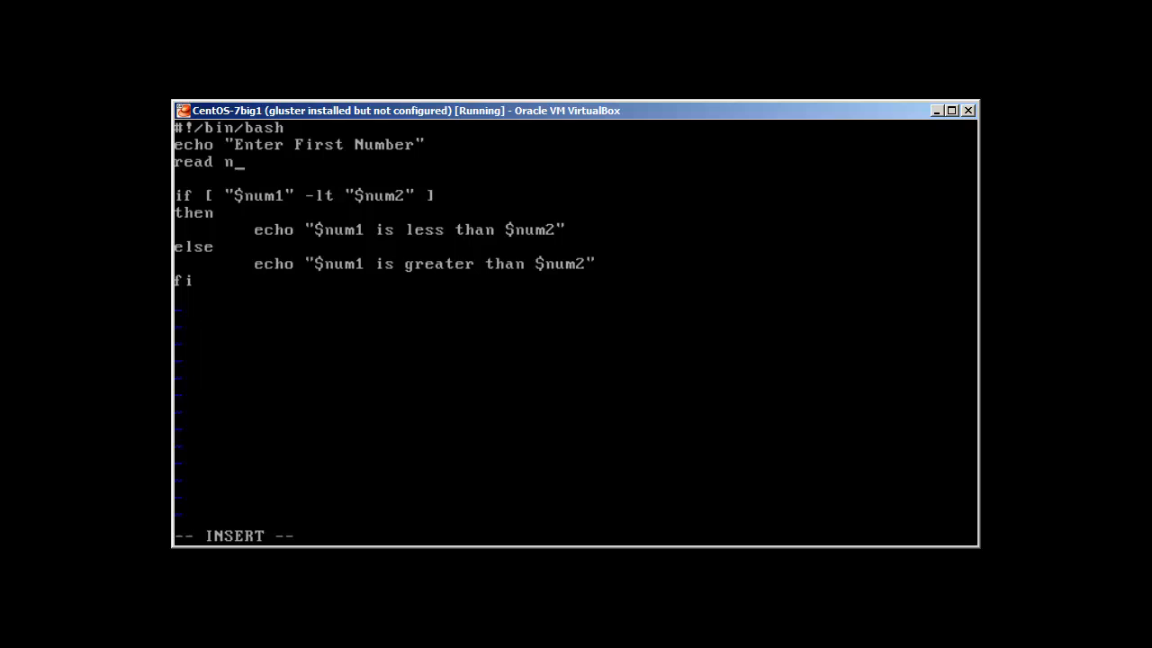
pyautogui.write('um1')
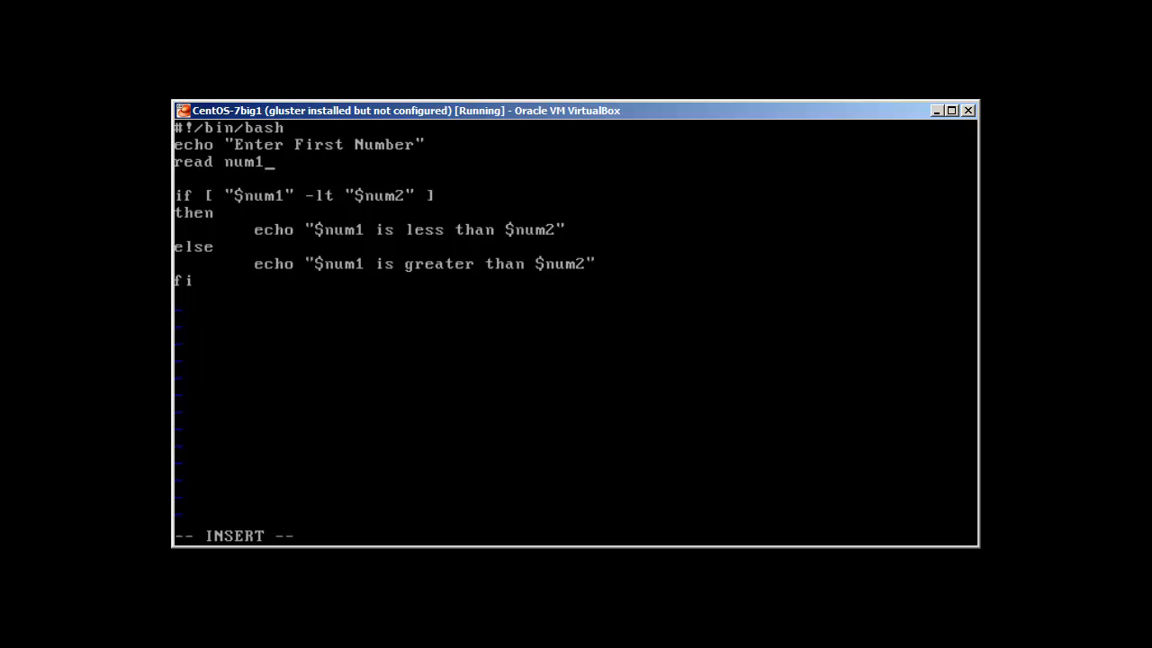
# - Add echo "Enter Second Number" and read num2 above the if block, leaving insert mode
pyautogui.write('ech')
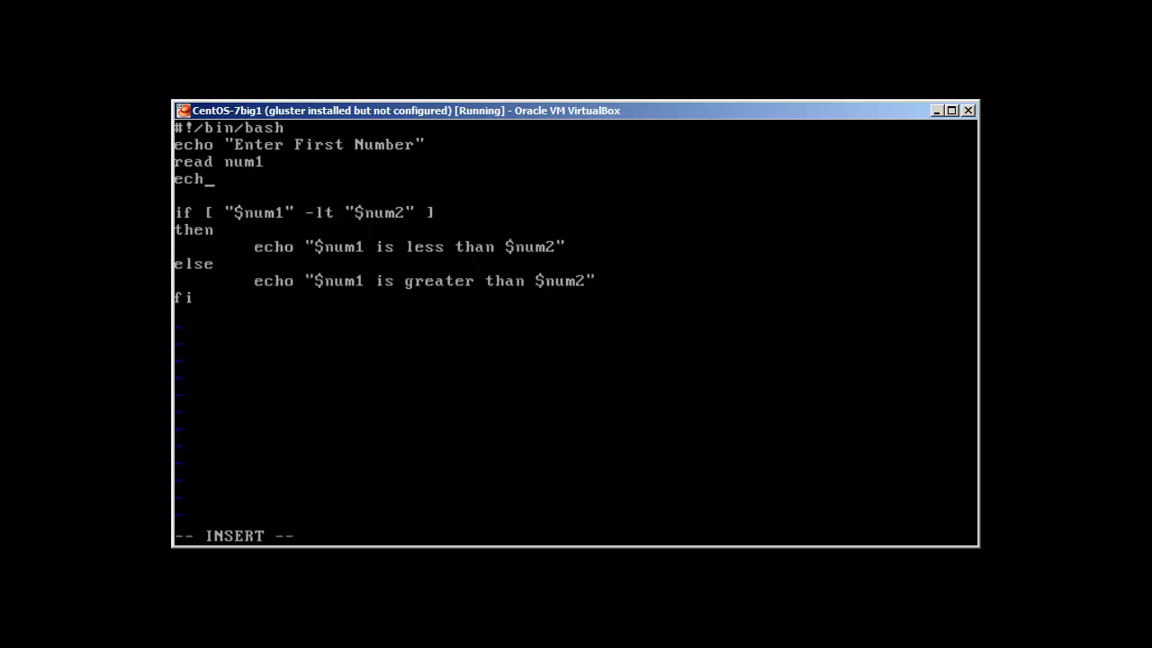
pyautogui.write('o "En')
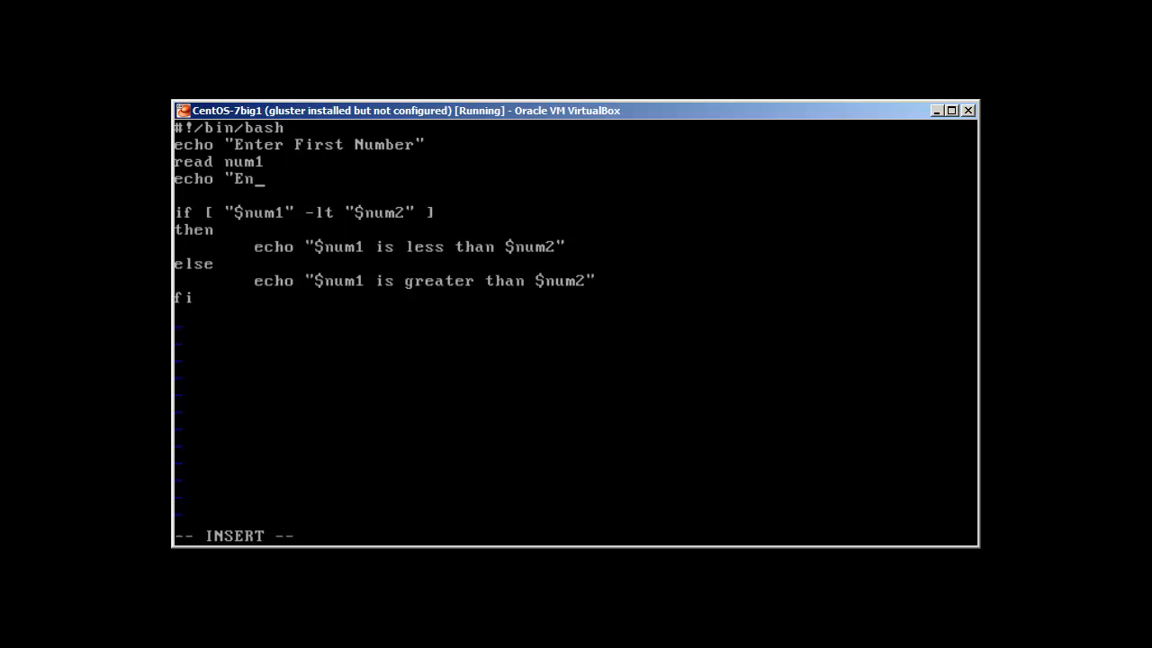
pyautogui.write('ter')
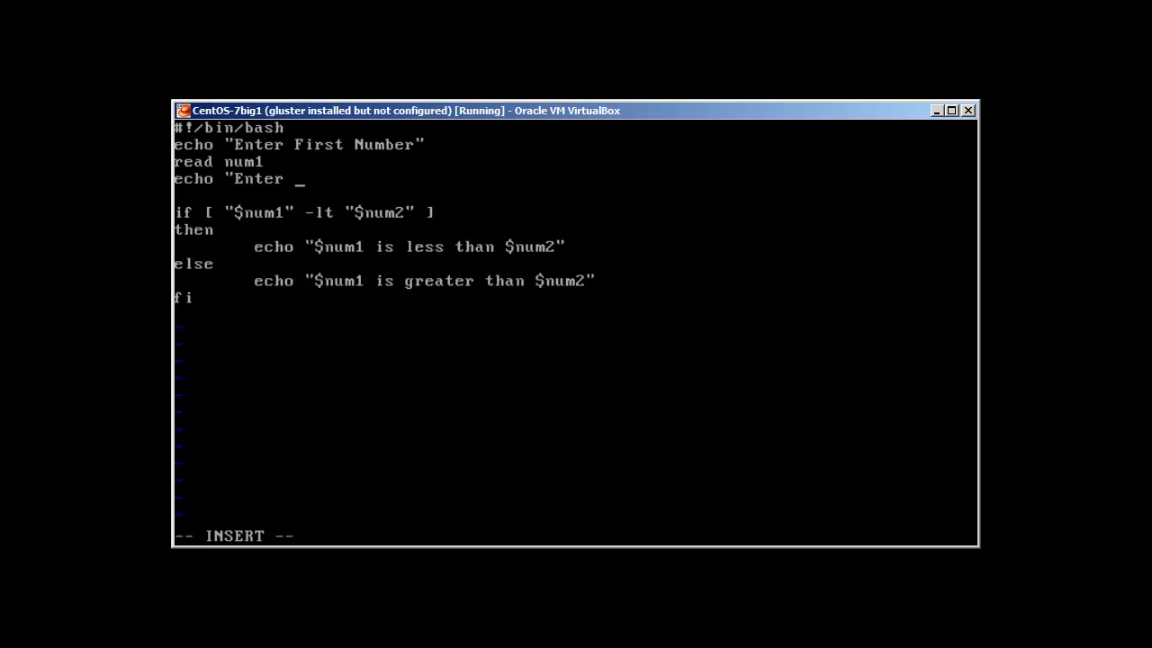
pyautogui.write('Secondi Number"')
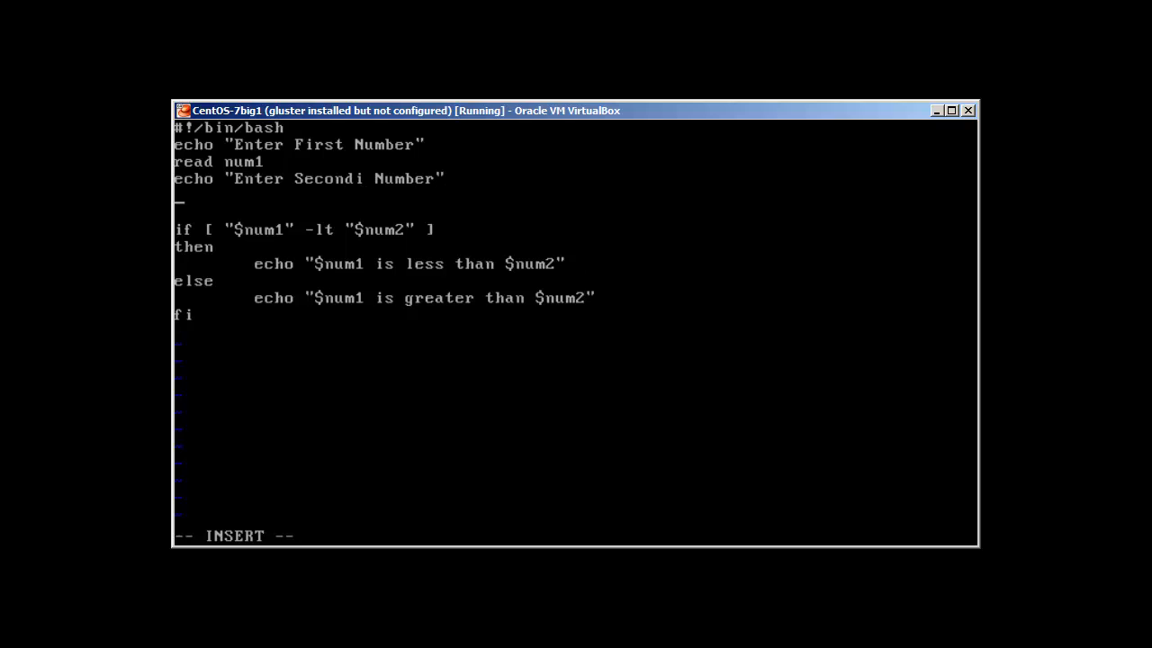
pyautogui.write('read num2')
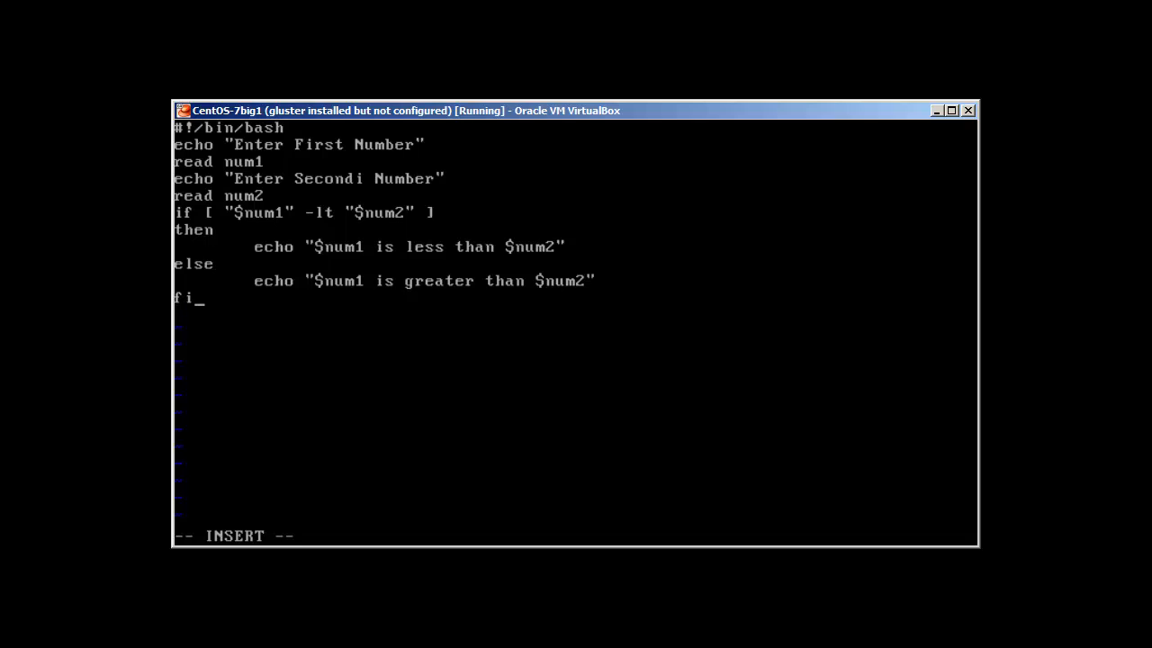
pyautogui.press('Escape')
pyautogui.write('./number.sh')
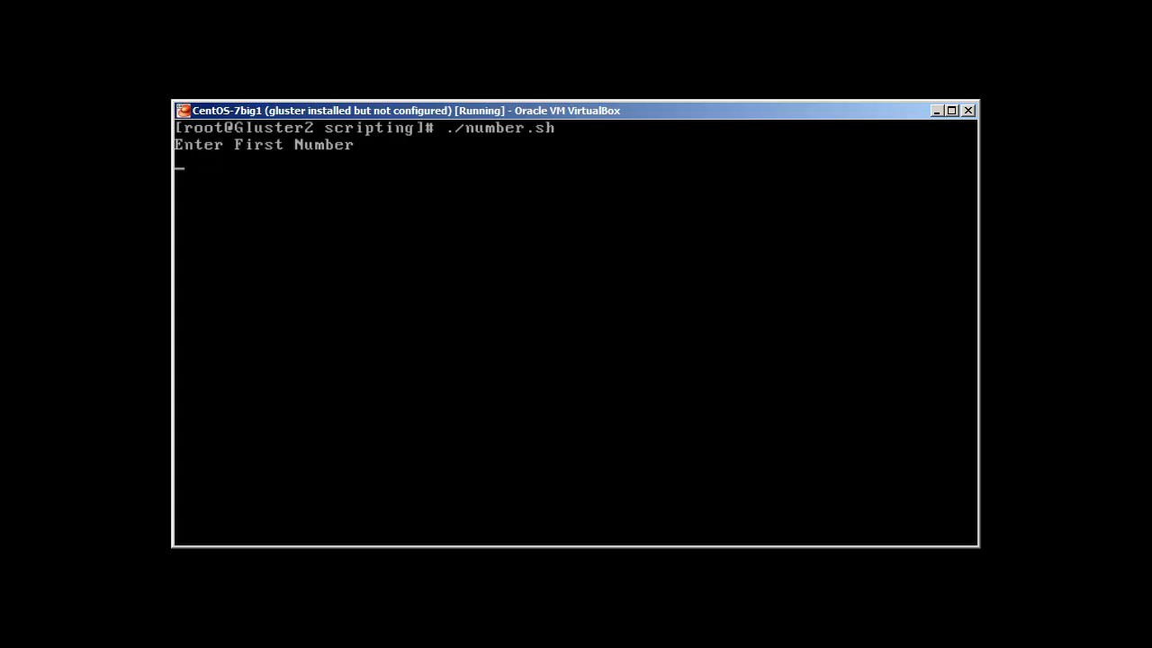
# - Run number.sh with 10/20 then 5000/3000, confirming the less-than and greater-than messages
pyautogui.write('10')
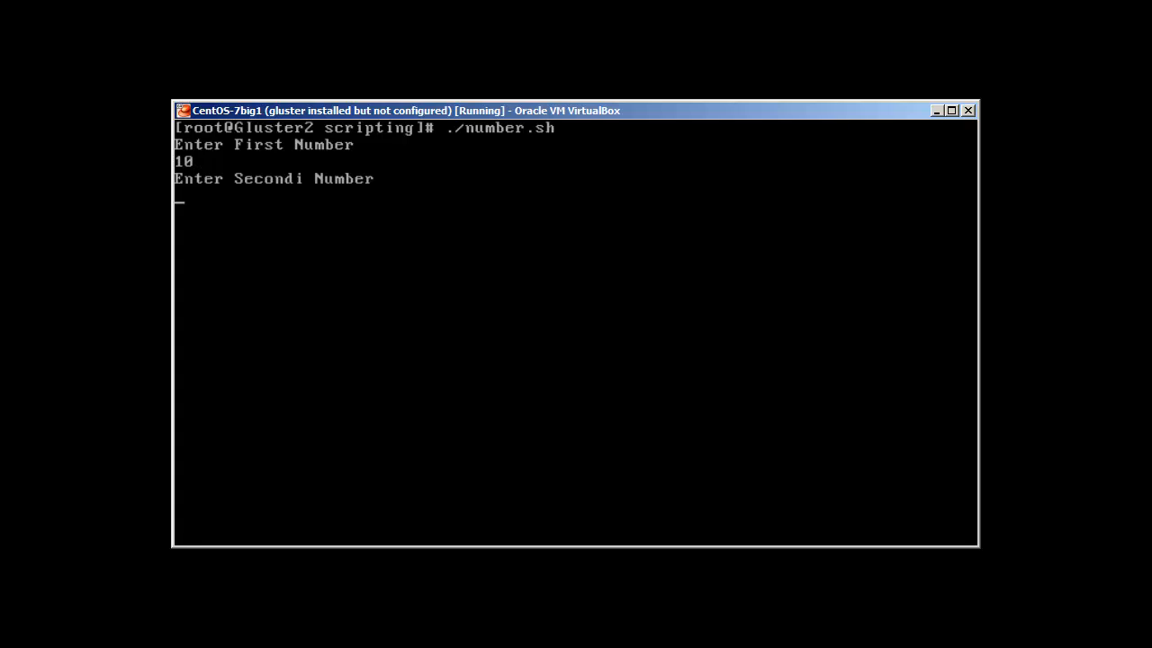
pyautogui.write('20')
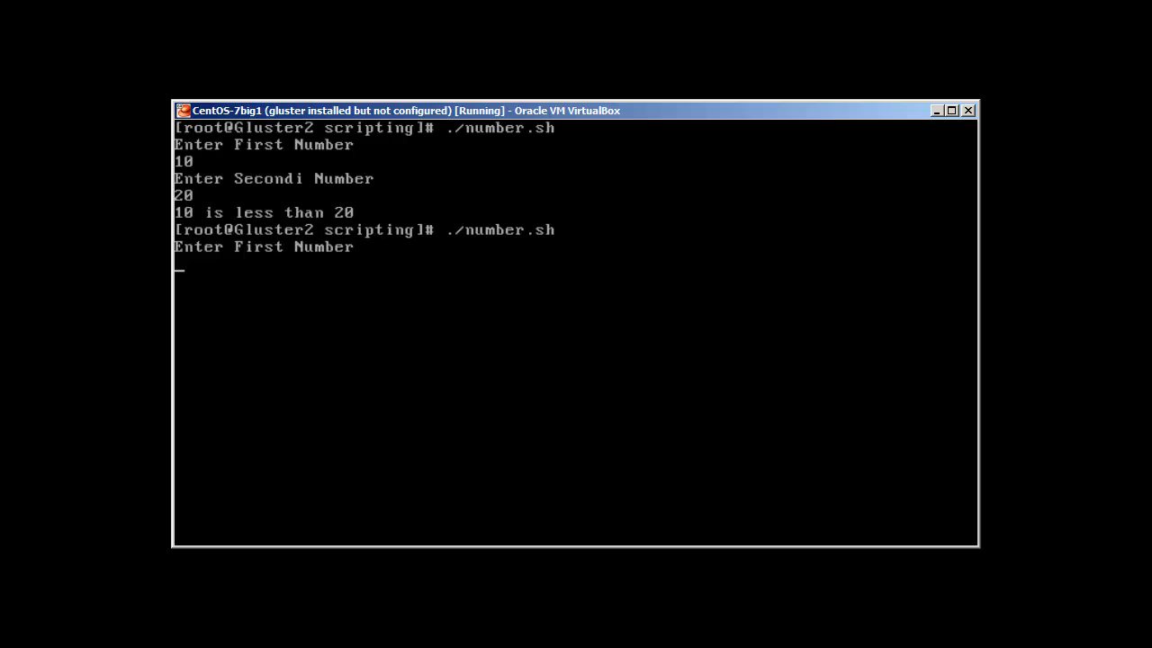
pyautogui.write('5000')
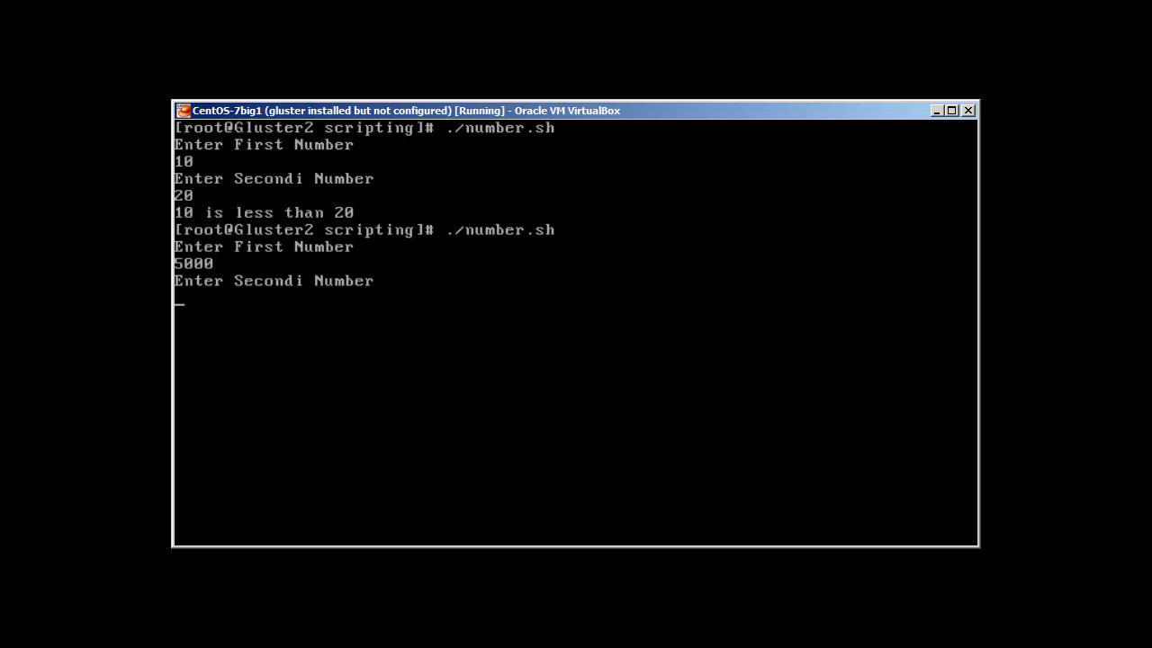
pyautogui.write('3000')
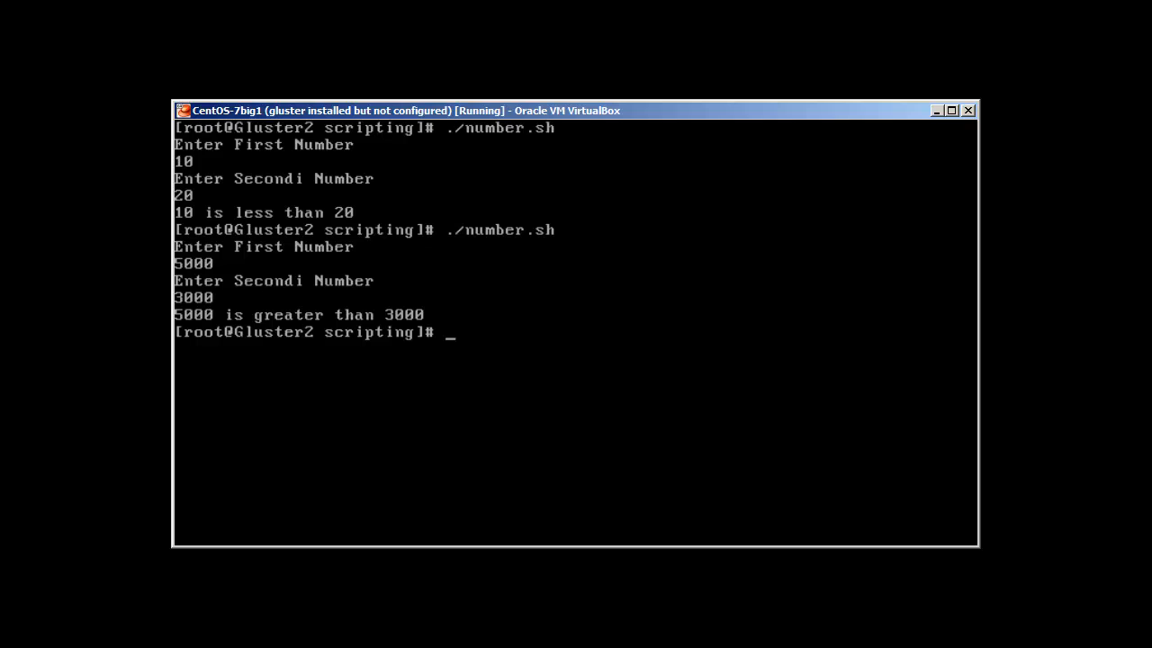
pyautogui.write('mkdir')
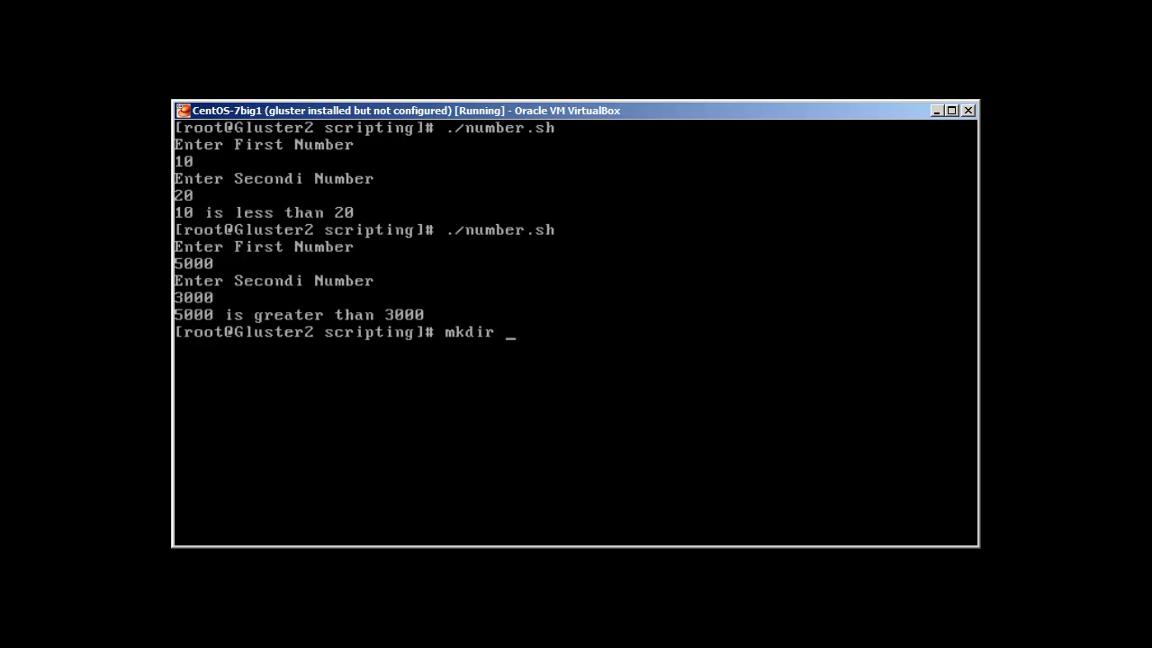
# - Create dir1, dir2 and dir3 at once with mkdir dir{1,2,3,}
pyautogui.write('{')
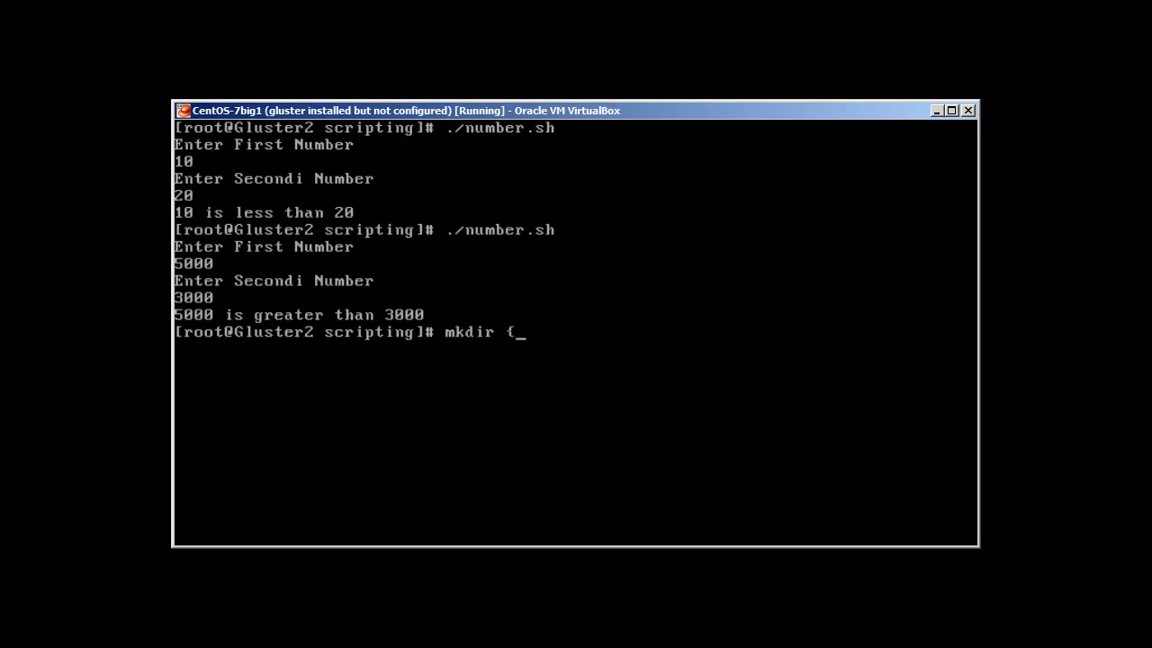
pyautogui.write('dir')
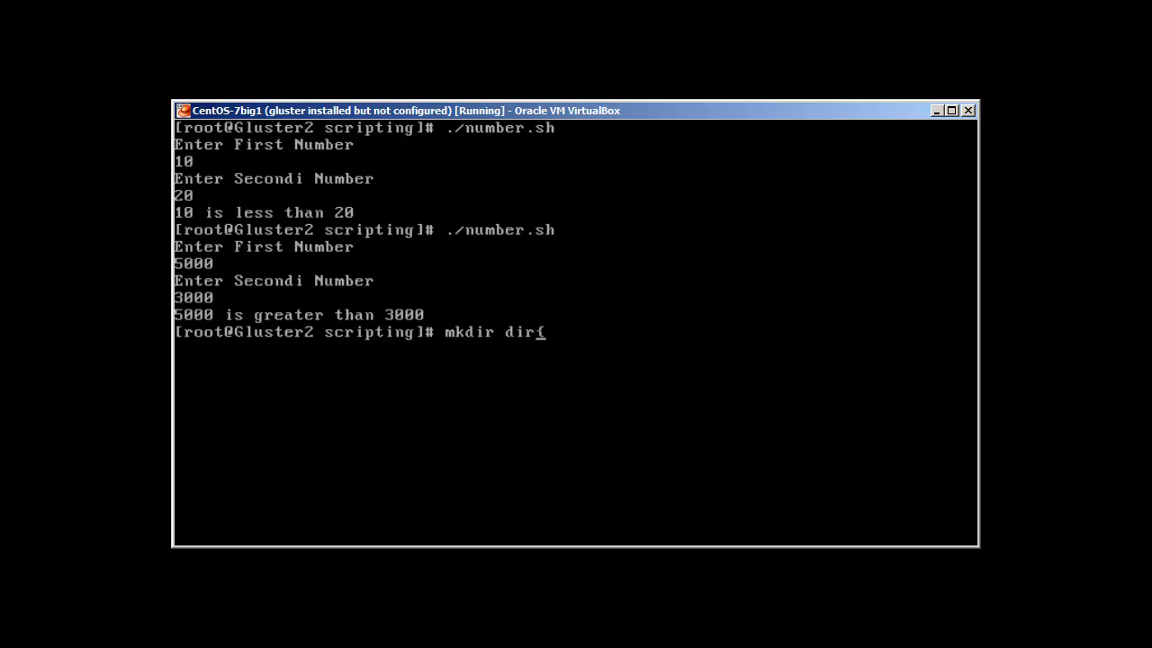
pyautogui.write('1,')
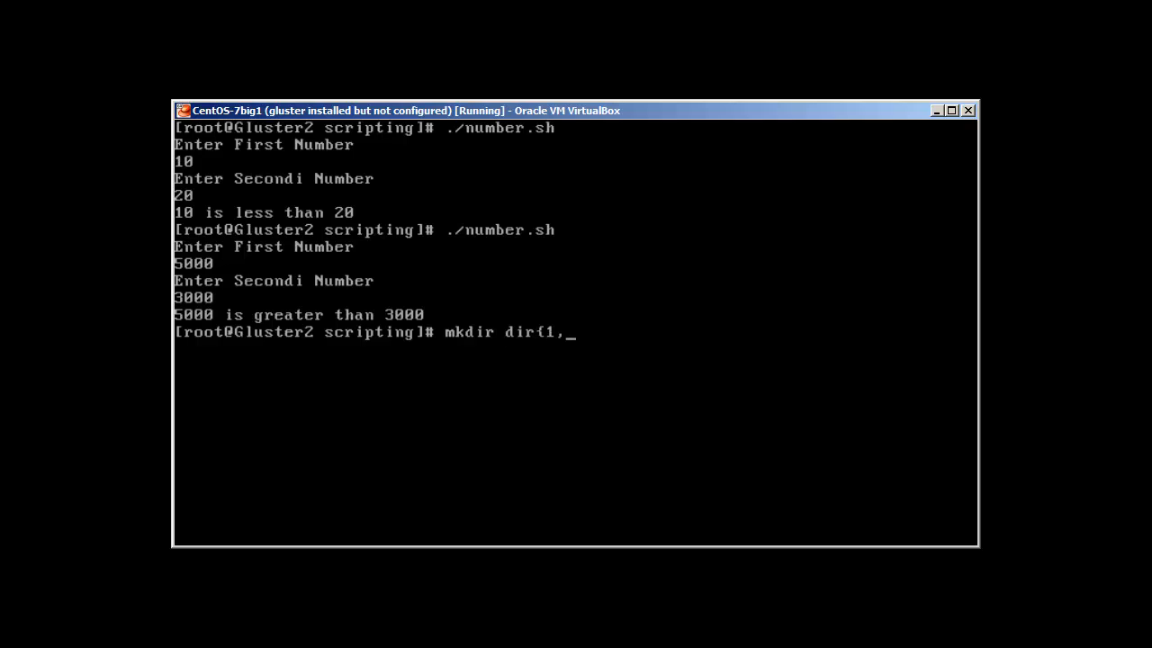
pyautogui.write('2,3,')
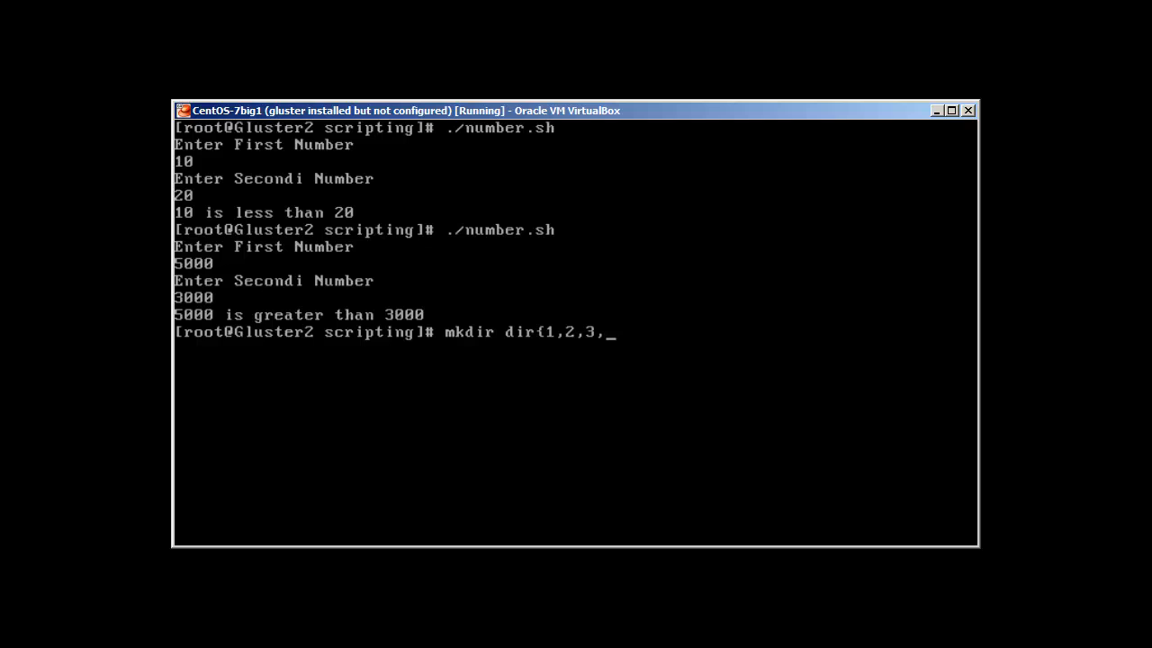
pyautogui.write('}')
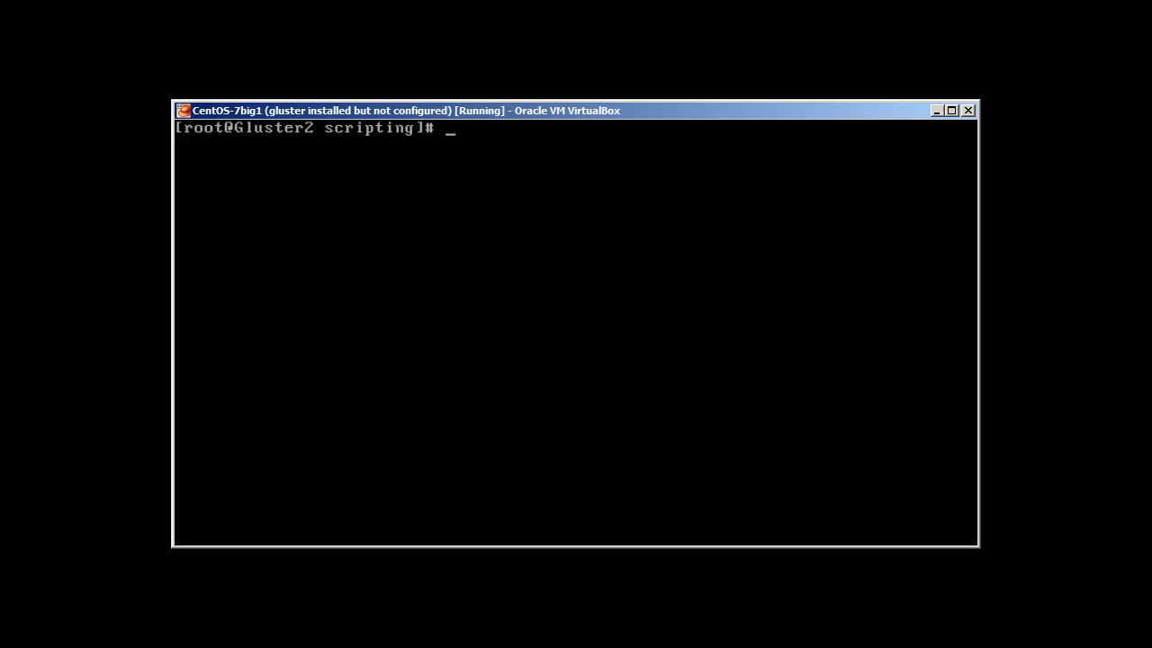
# - Store the ls -ltr /opt listing in abc using backtick substitution
pyautogui.write('ab')
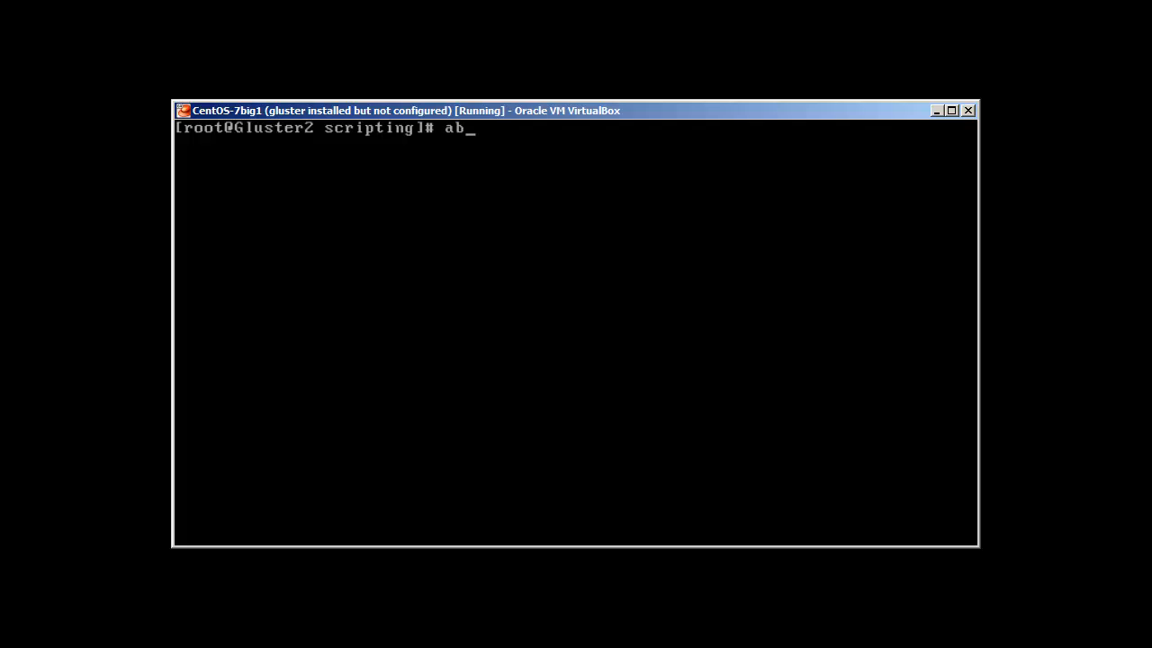
pyautogui.write('c=')
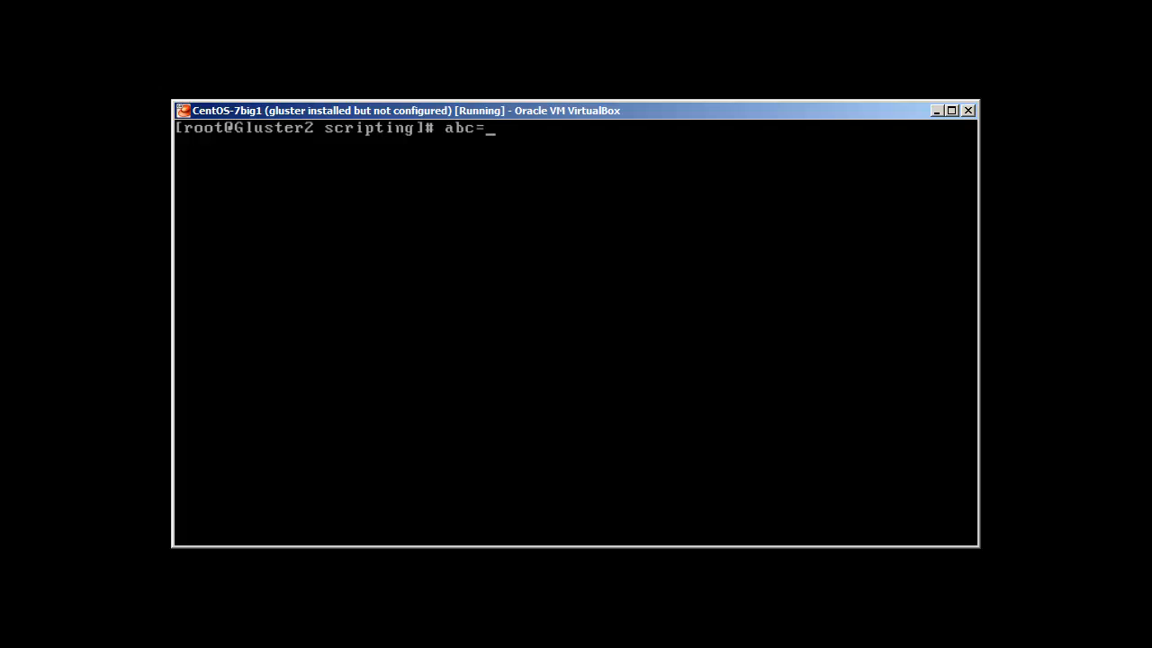
pyautogui.write('`ls')
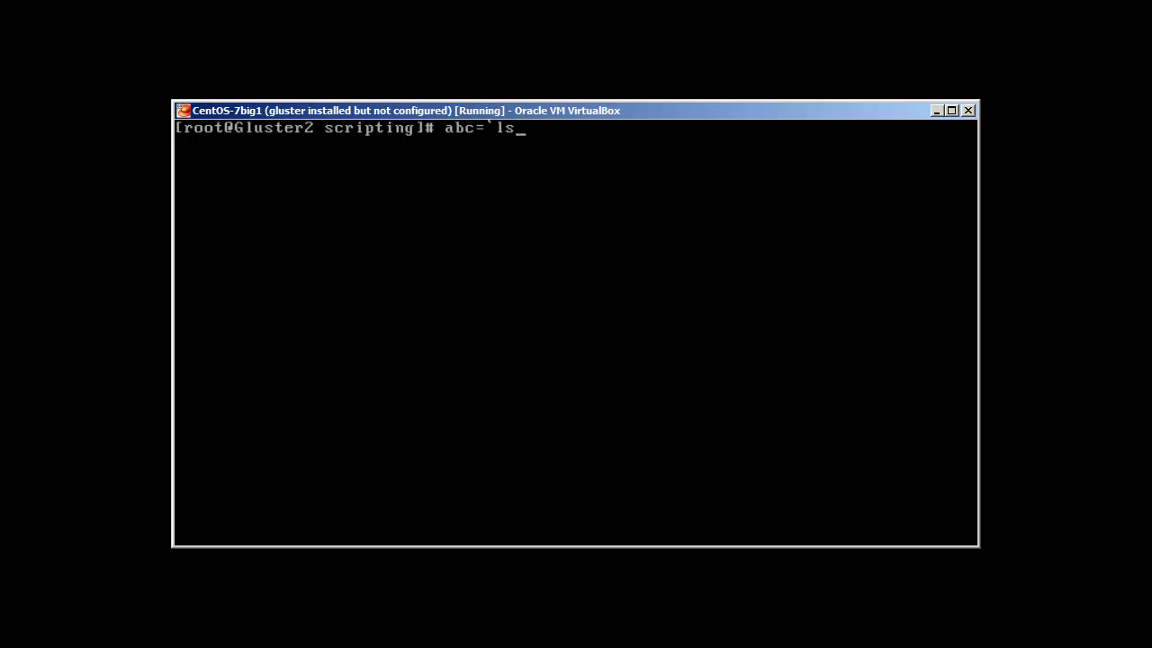
pyautogui.write('-l')
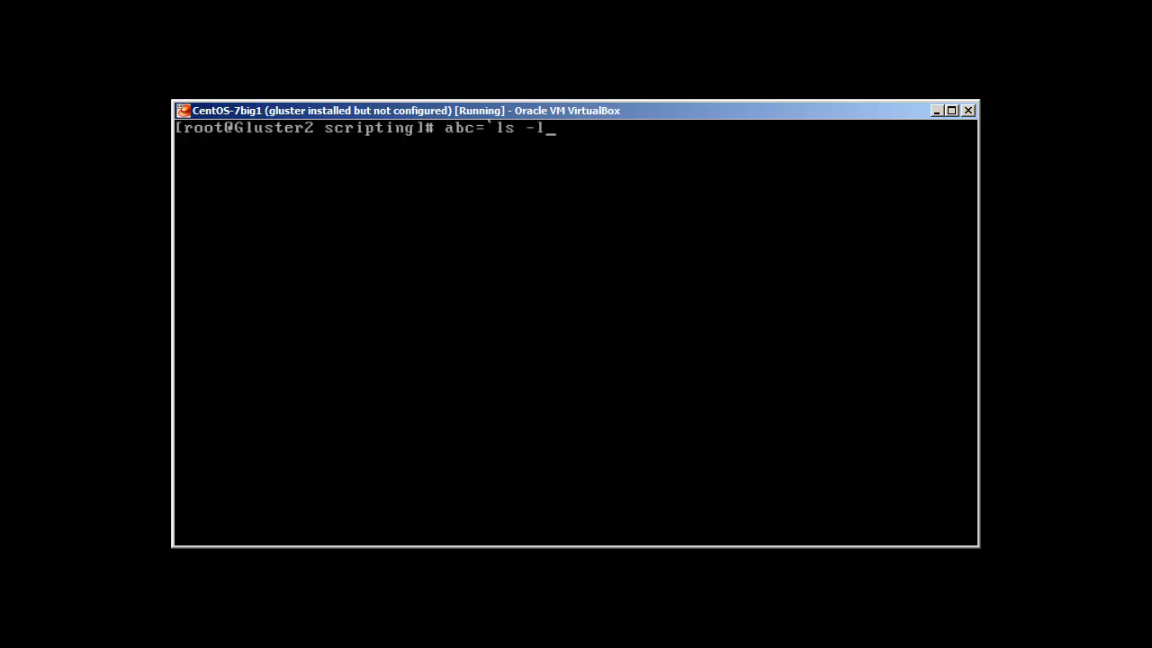
pyautogui.write('tr')
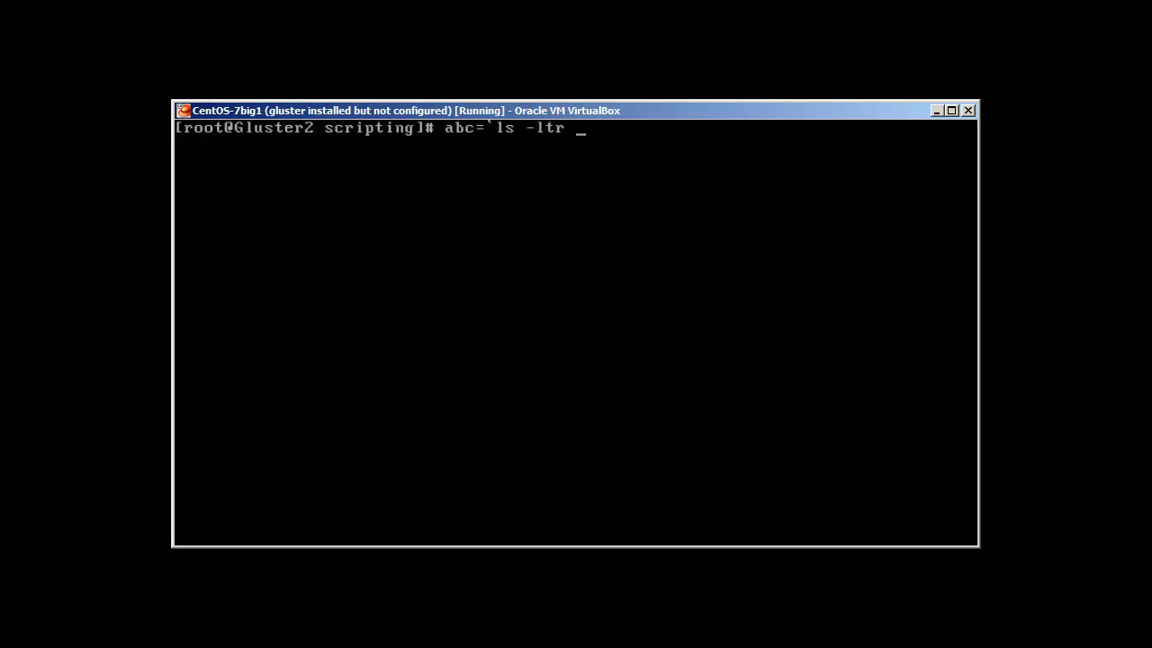
pyautogui.write('/op')
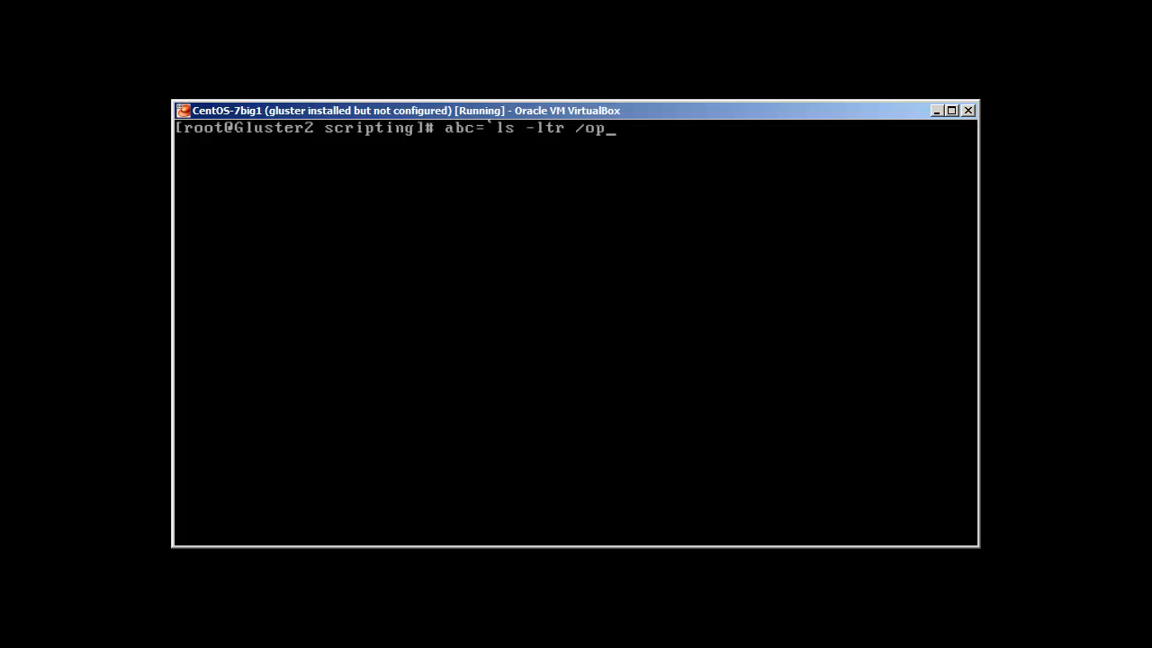
pyautogui.write('t')
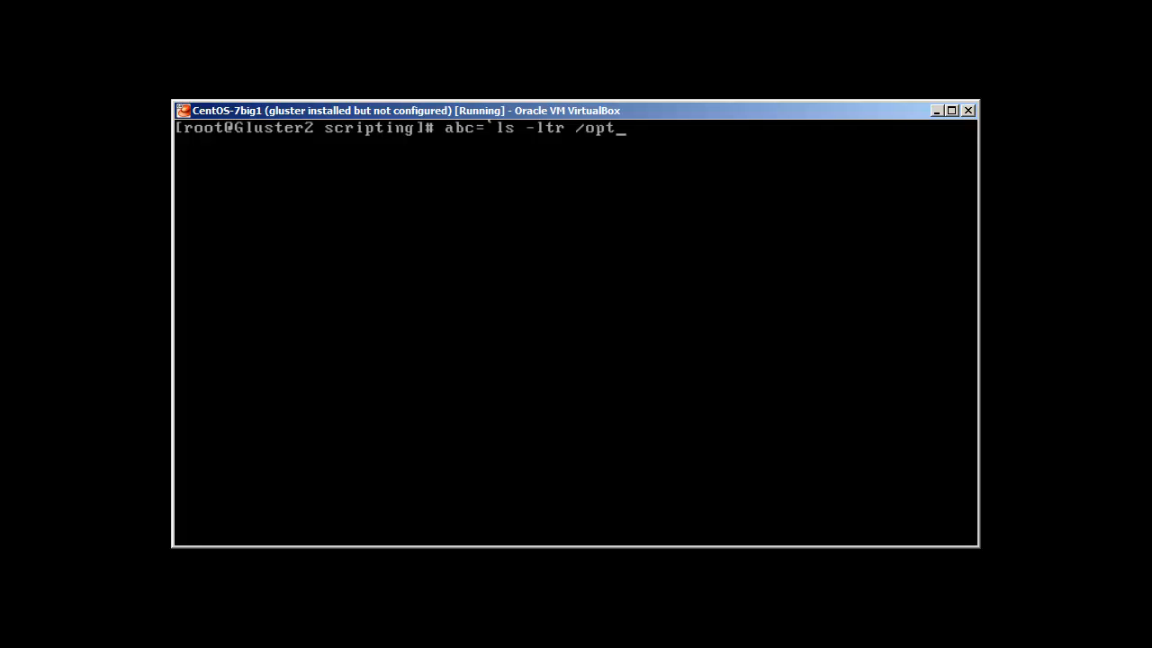
pyautogui.write('`')
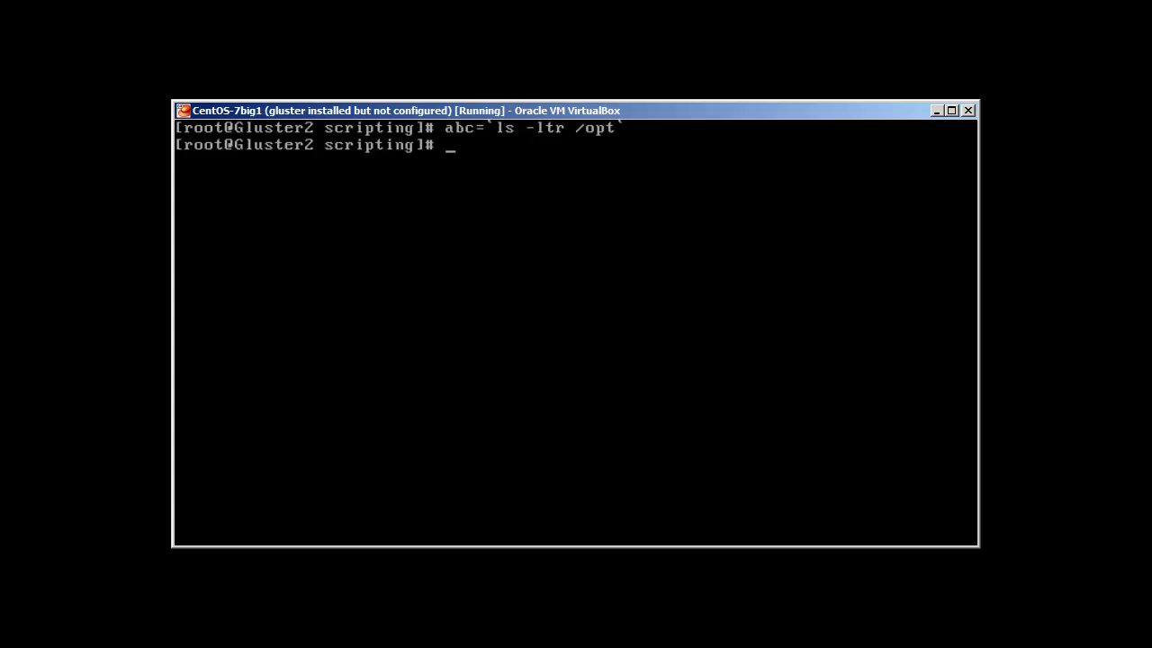
# - Echo abc unquoted (flattened) and as "$abc" (line by line)
pyautogui.write('echo')
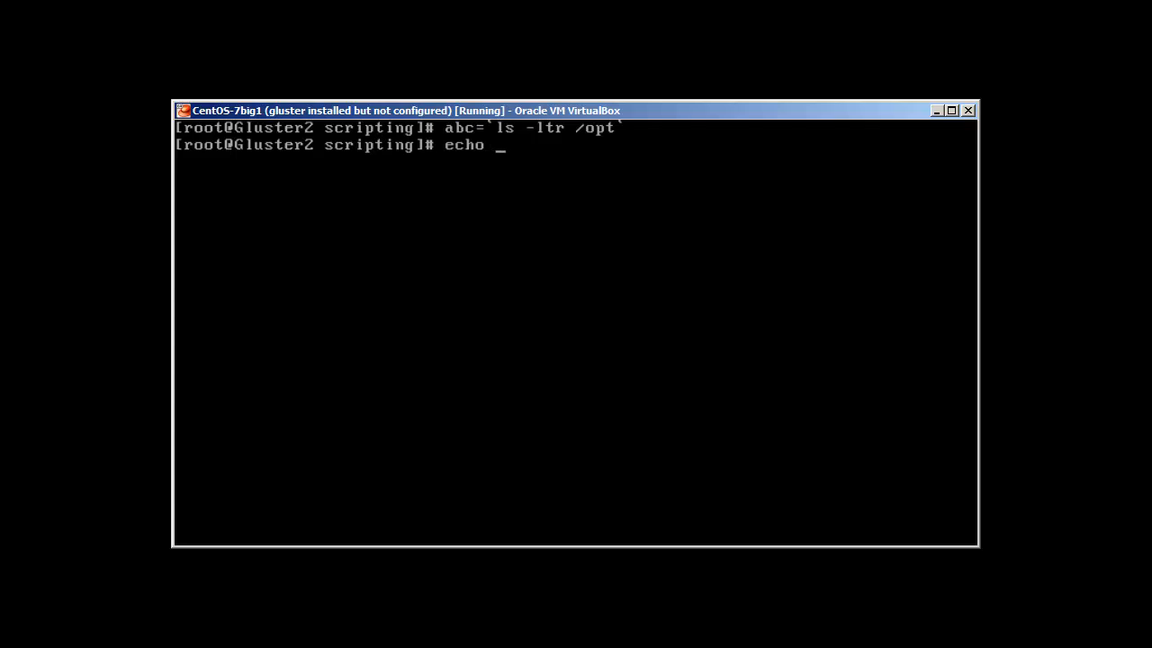
pyautogui.write('a')
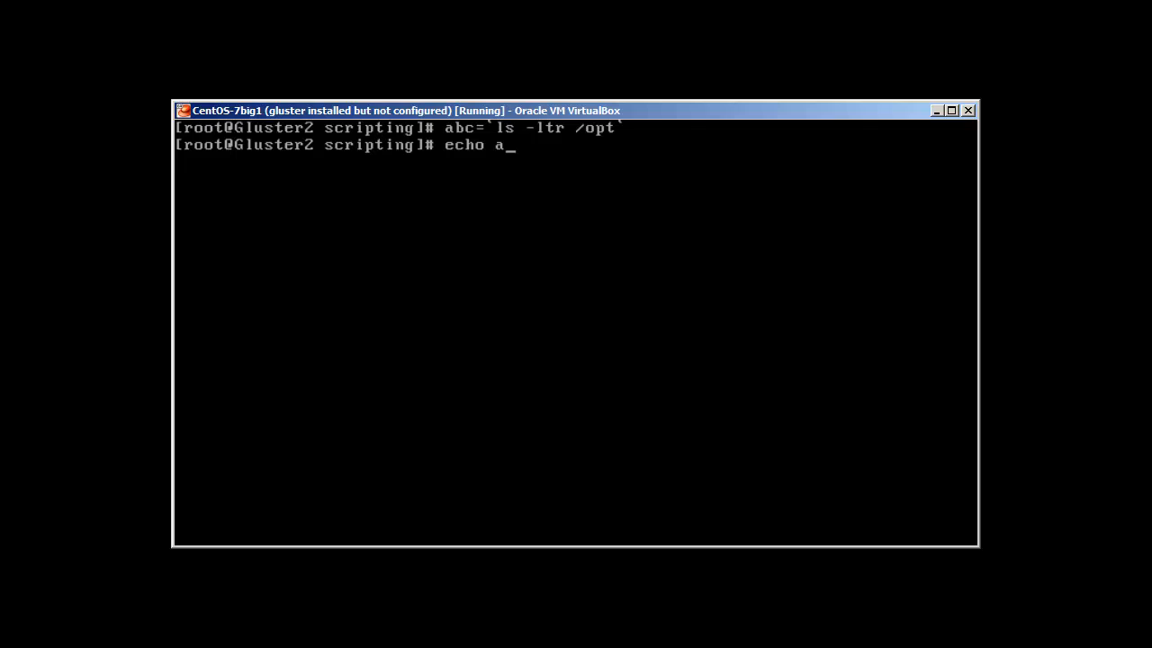
pyautogui.write('bc')
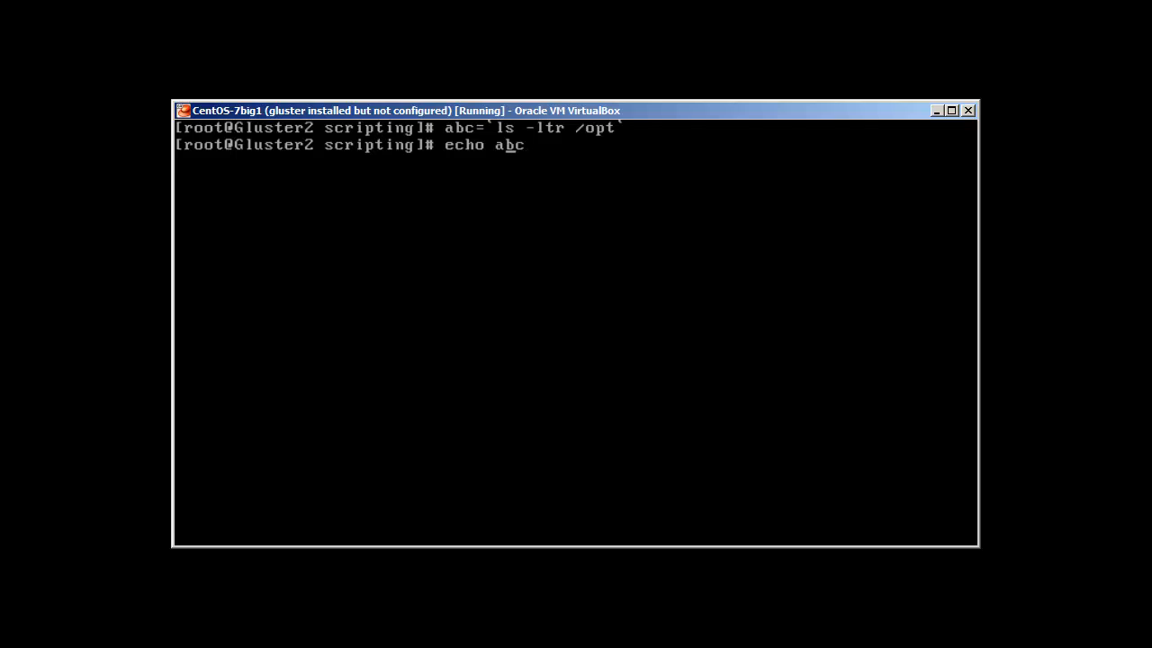
pyautogui.write('$')
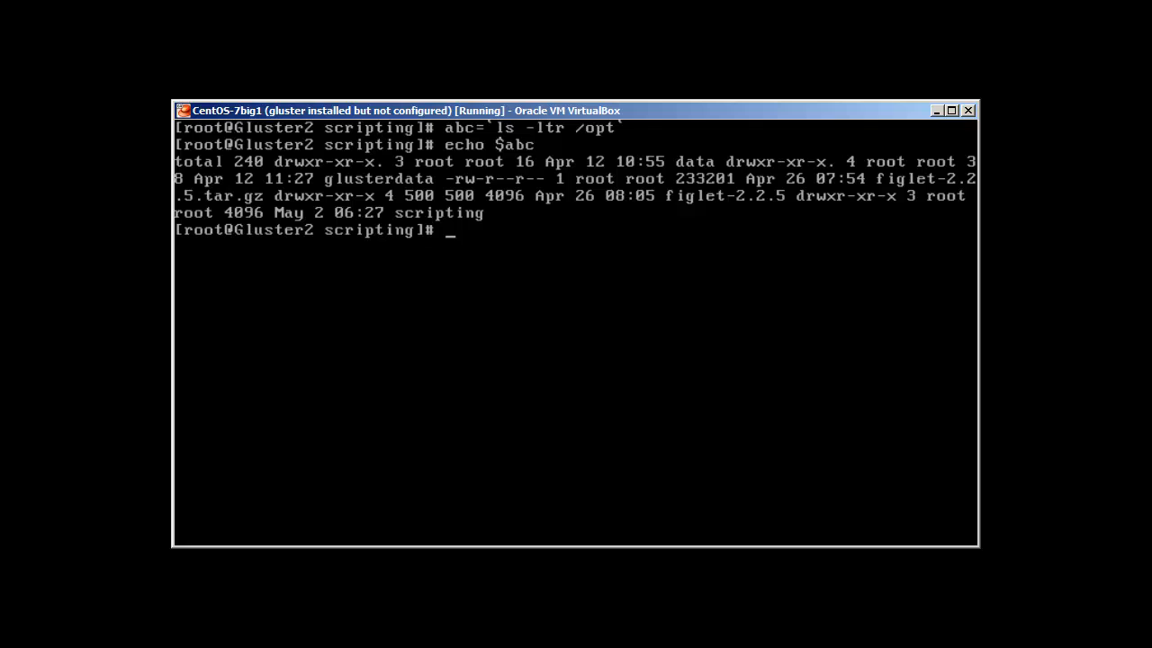
pyautogui.write('echo $abc')
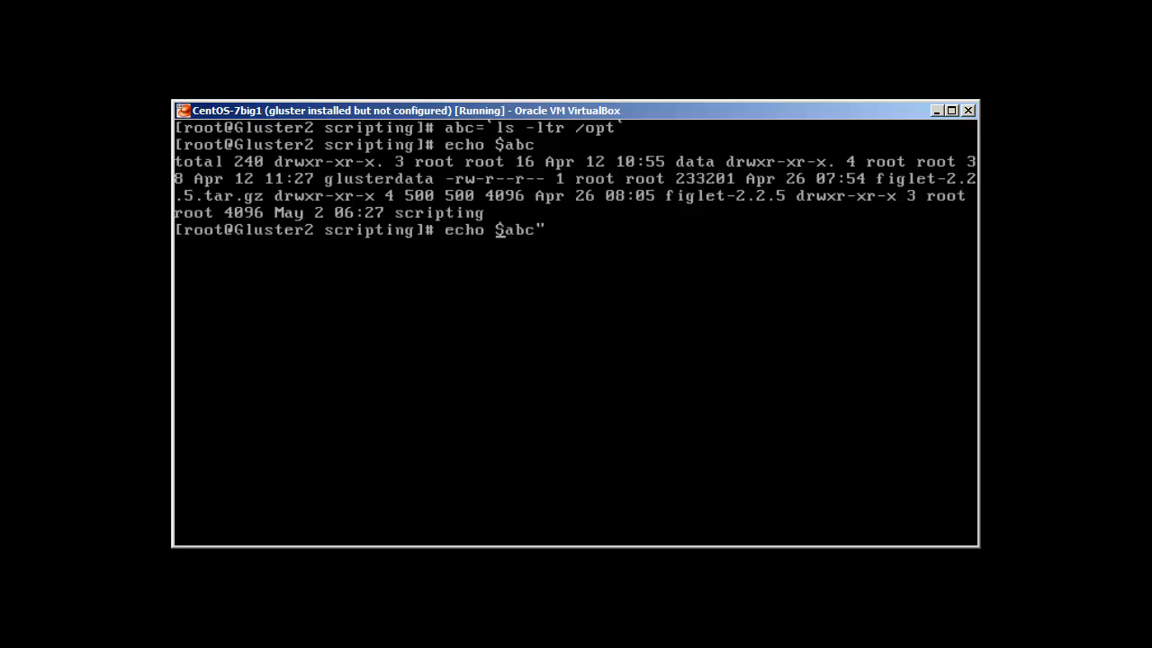
pyautogui.write('"')
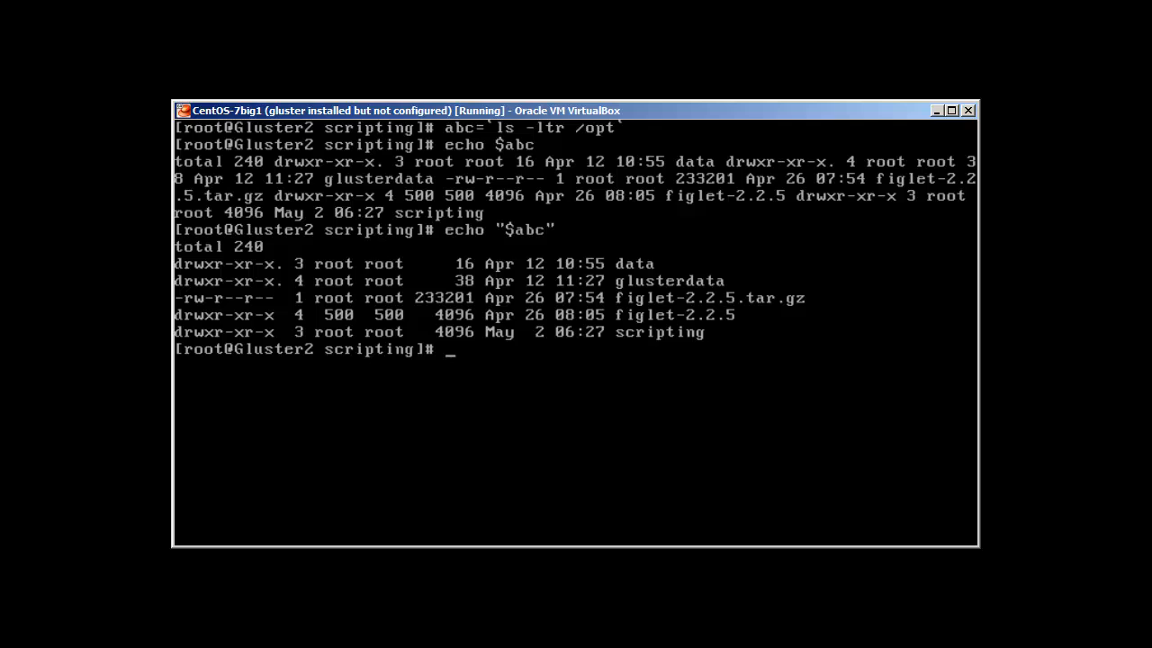
pyautogui.write('zy')
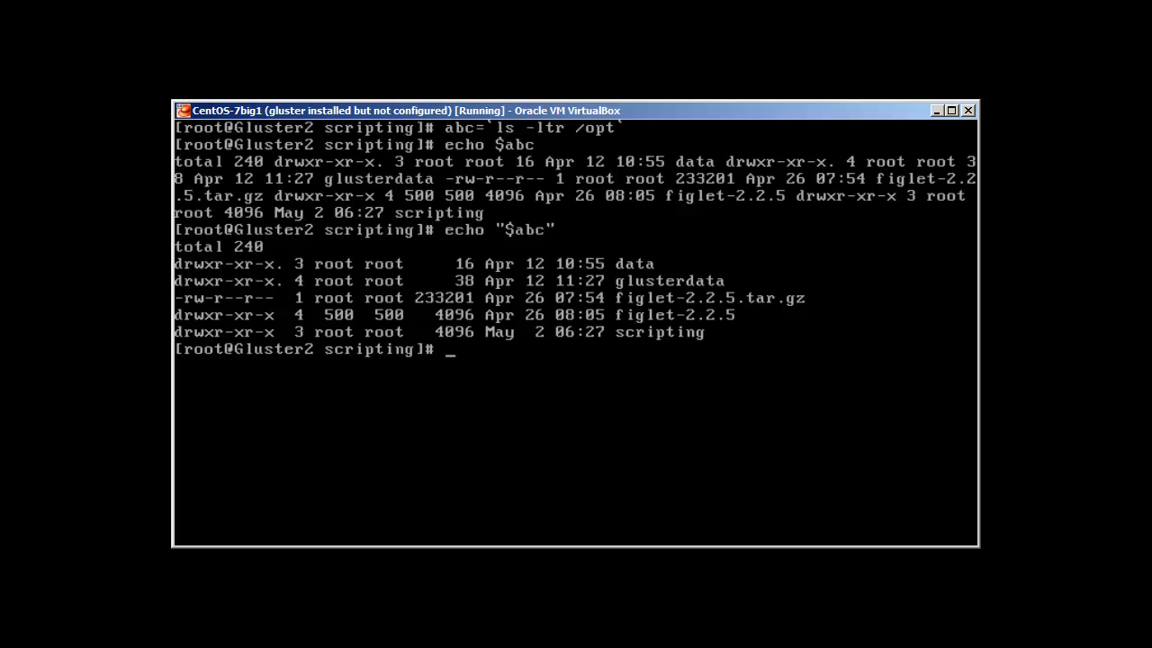
# - Store the ls -ltr /opt listing in xyz using $( ) substitution
pyautogui.write('xyz')
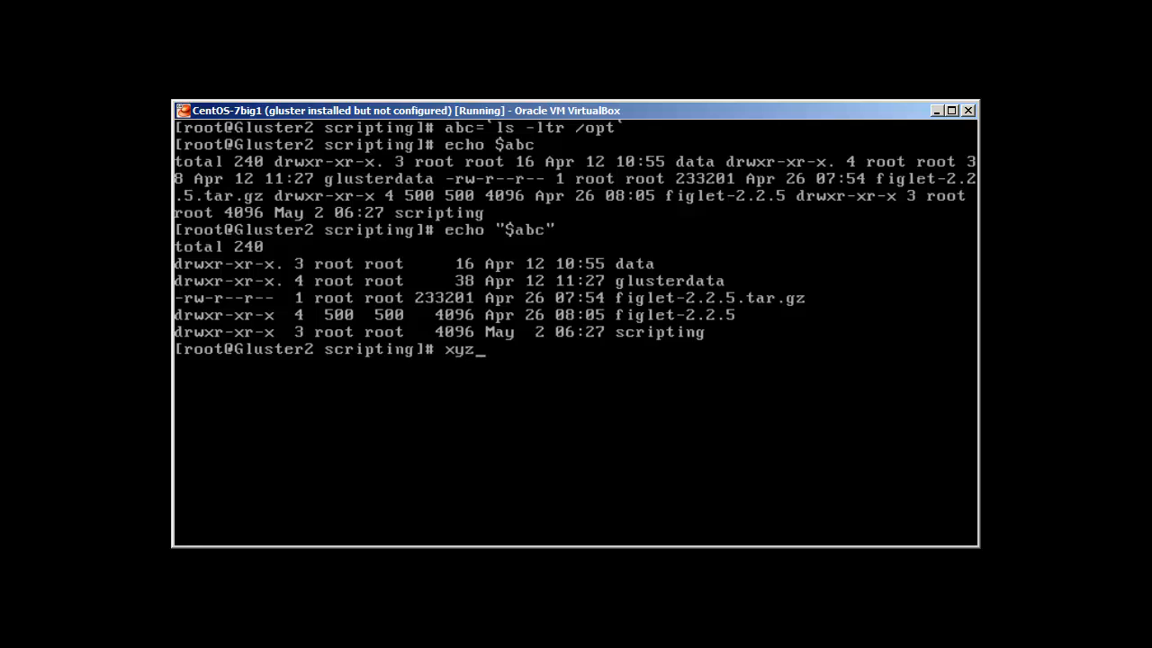
pyautogui.write('=')
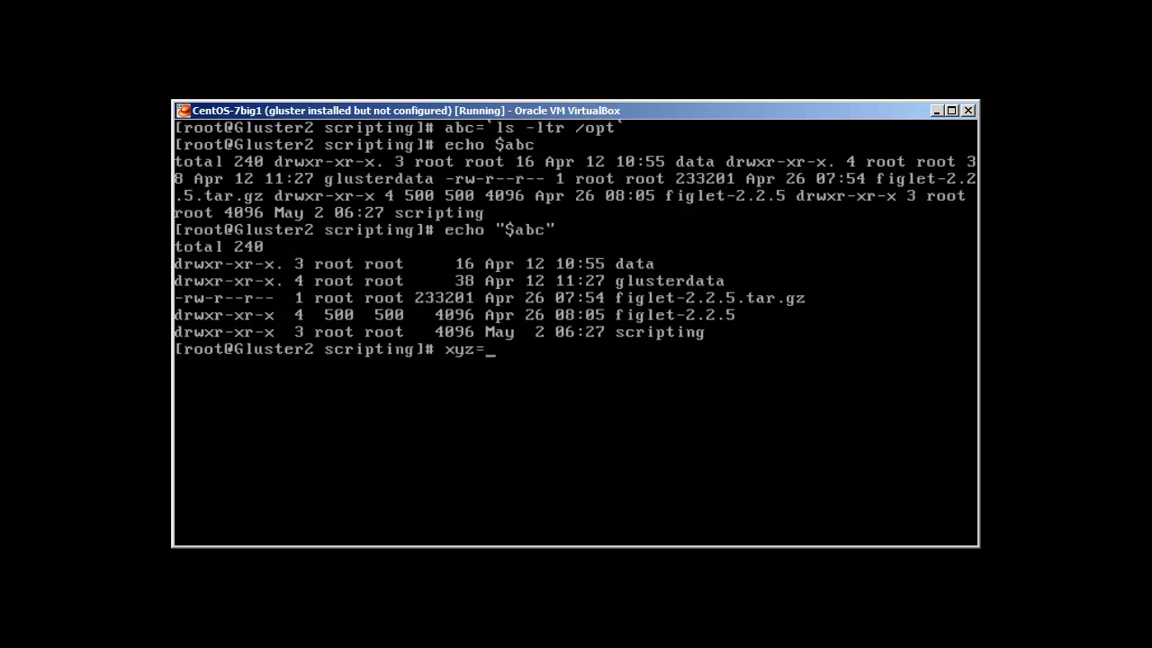
pyautogui.write('$')
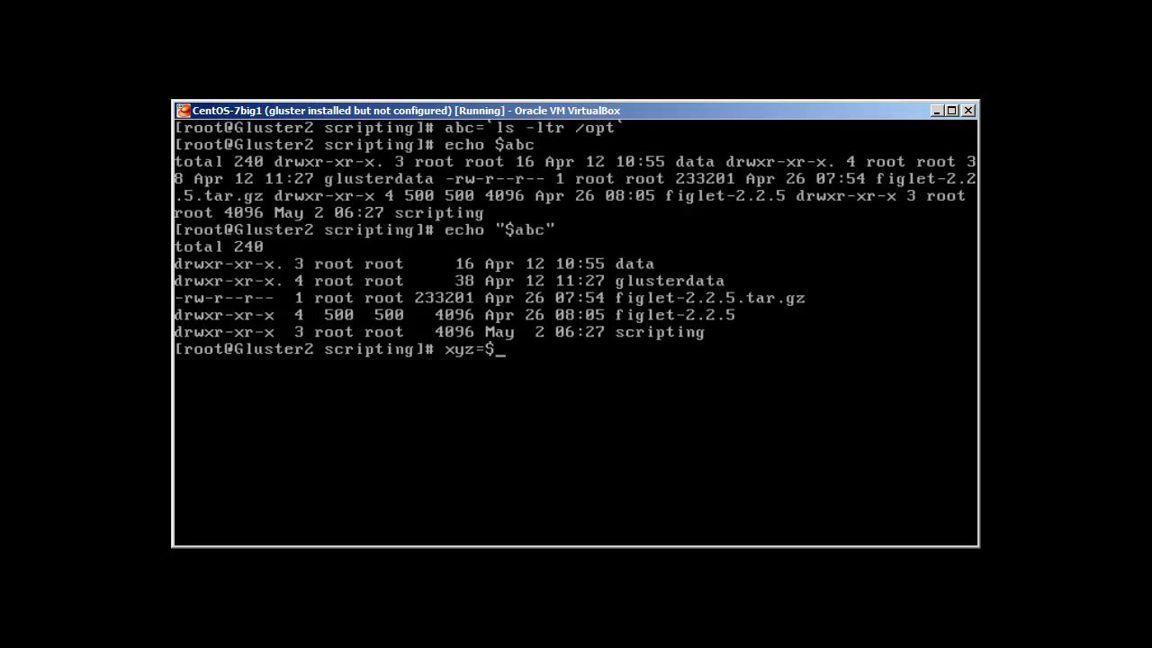
pyautogui.write('()')
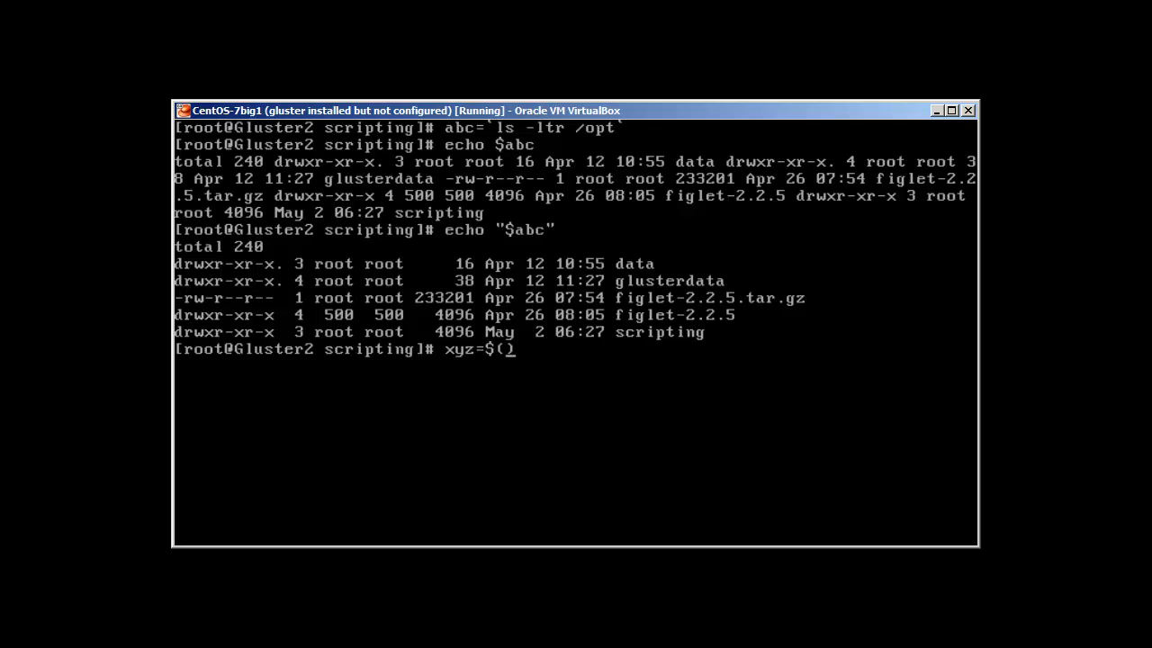
pyautogui.write('ls -')
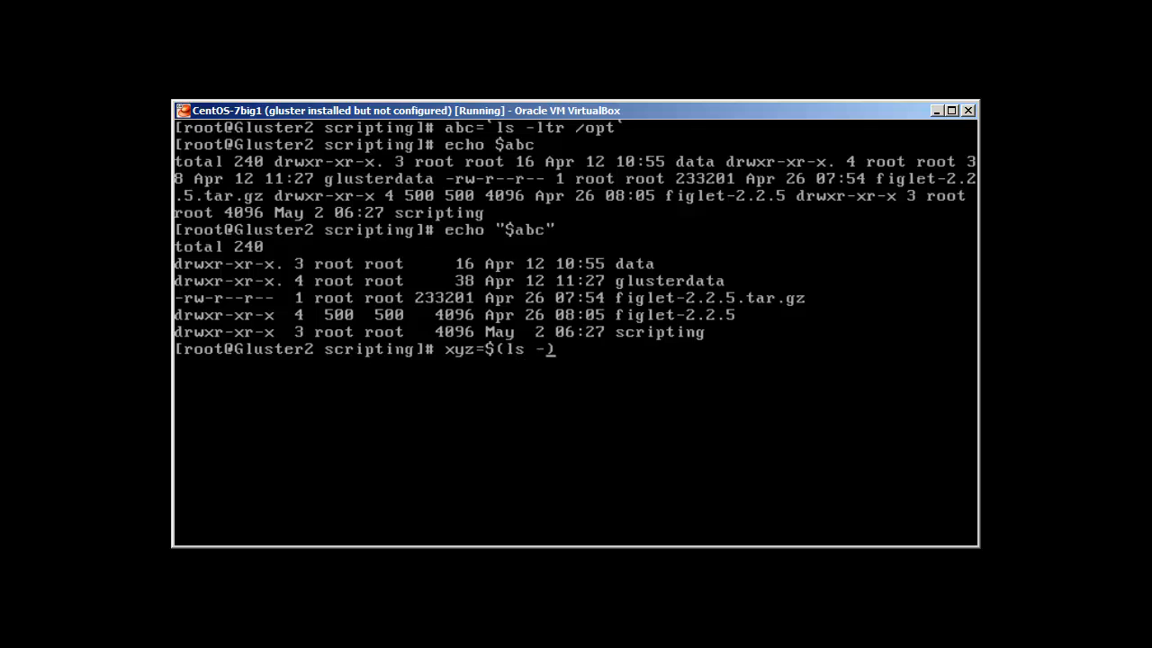
pyautogui.write('ltr')
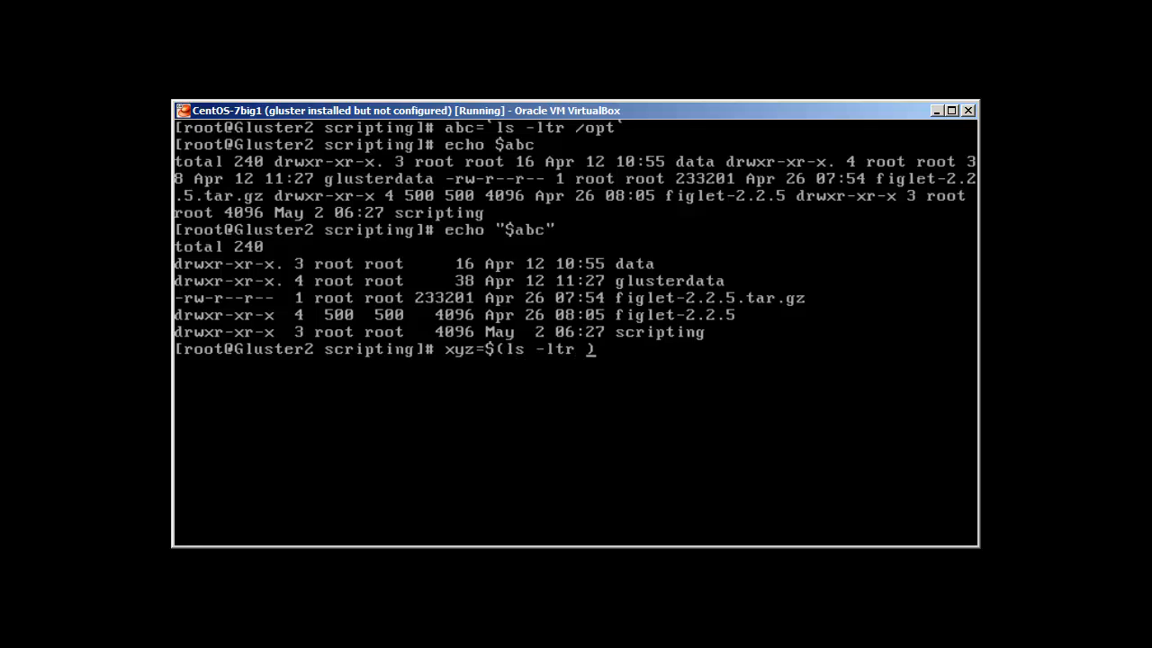
pyautogui.write('/opt')
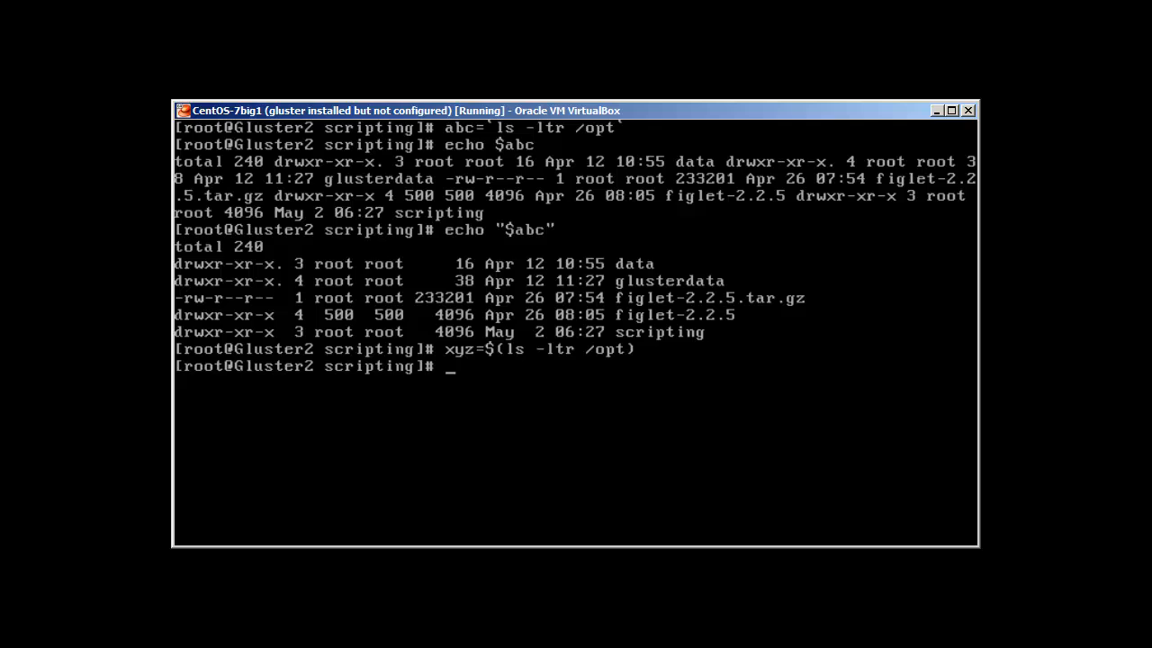
# - Echo xyz unquoted and quoted to compare flattened versus line-by-line output
pyautogui.write('echo')
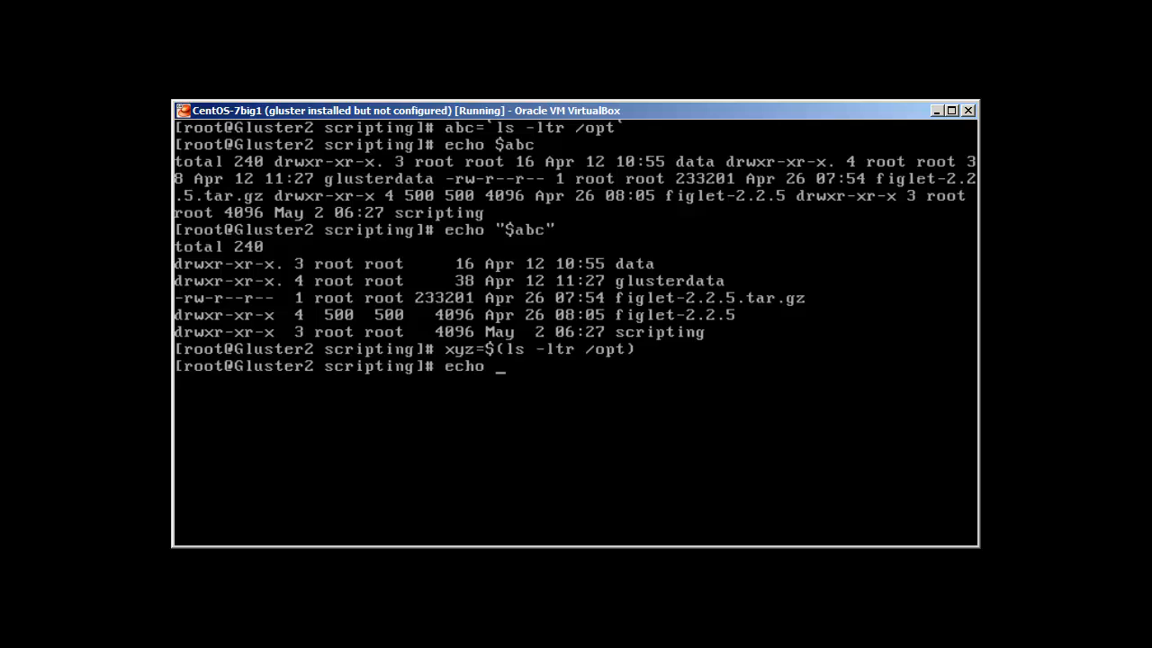
pyautogui.write('$xyz')
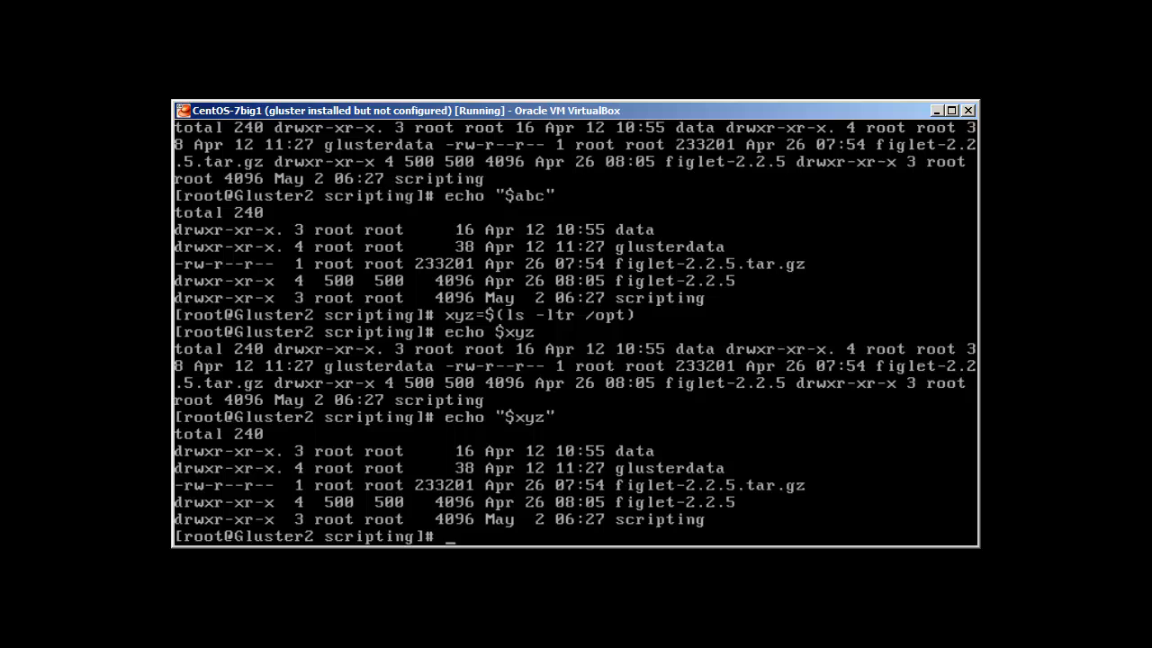
pyautogui.moveTo(713, 403)
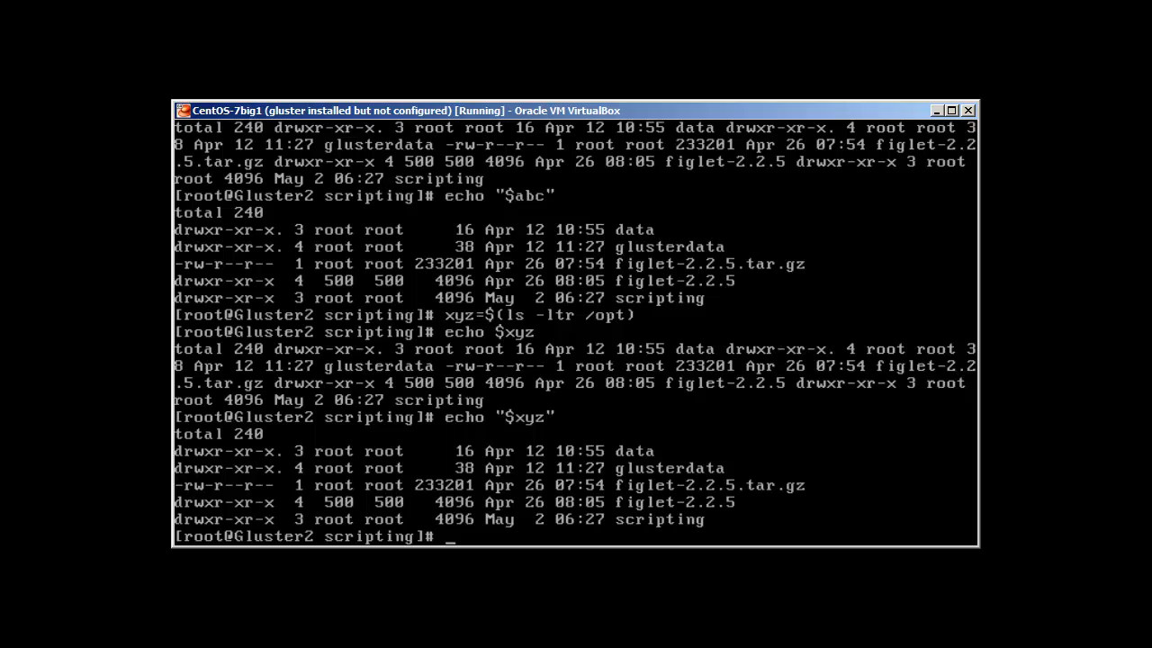
pyautogui.write('s')
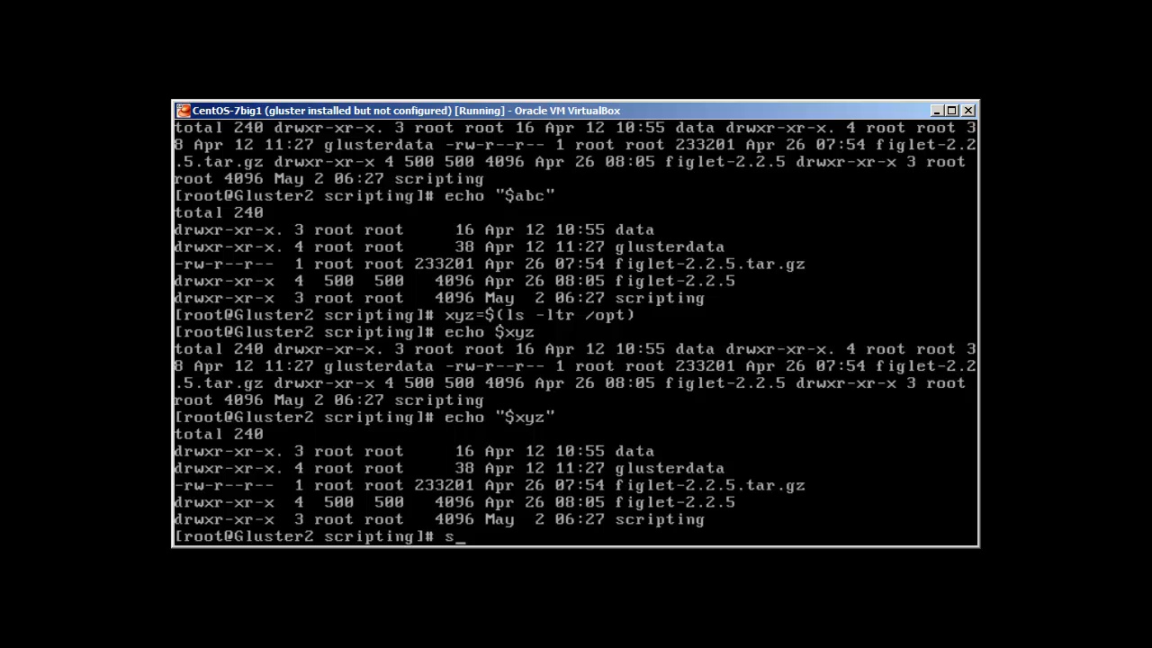
# - Print the numbers 1 through 100 with seq, then clear the screen
pyautogui.write('eq 1')
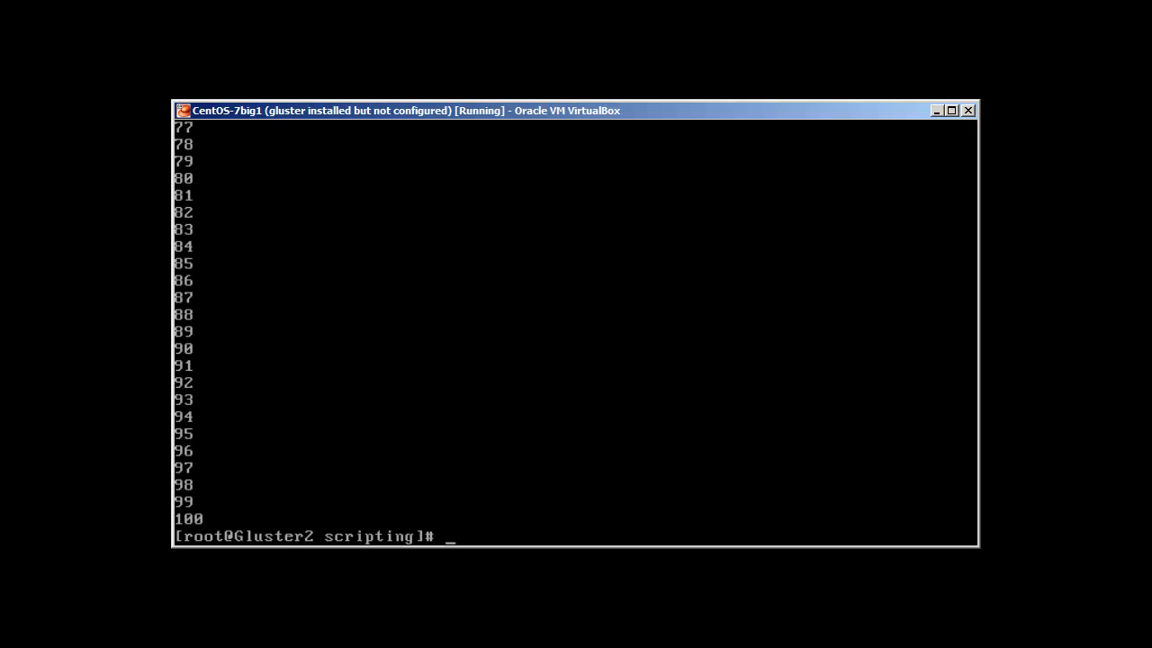
pyautogui.write('seq 1 100')
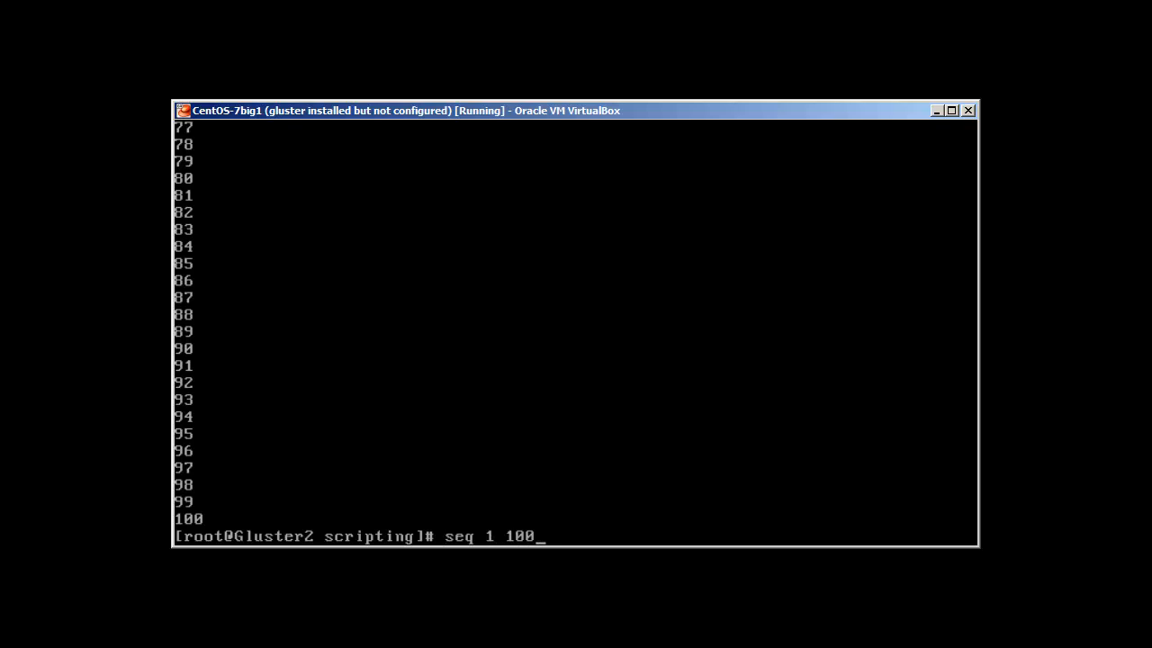
pyautogui.press('Backspace')
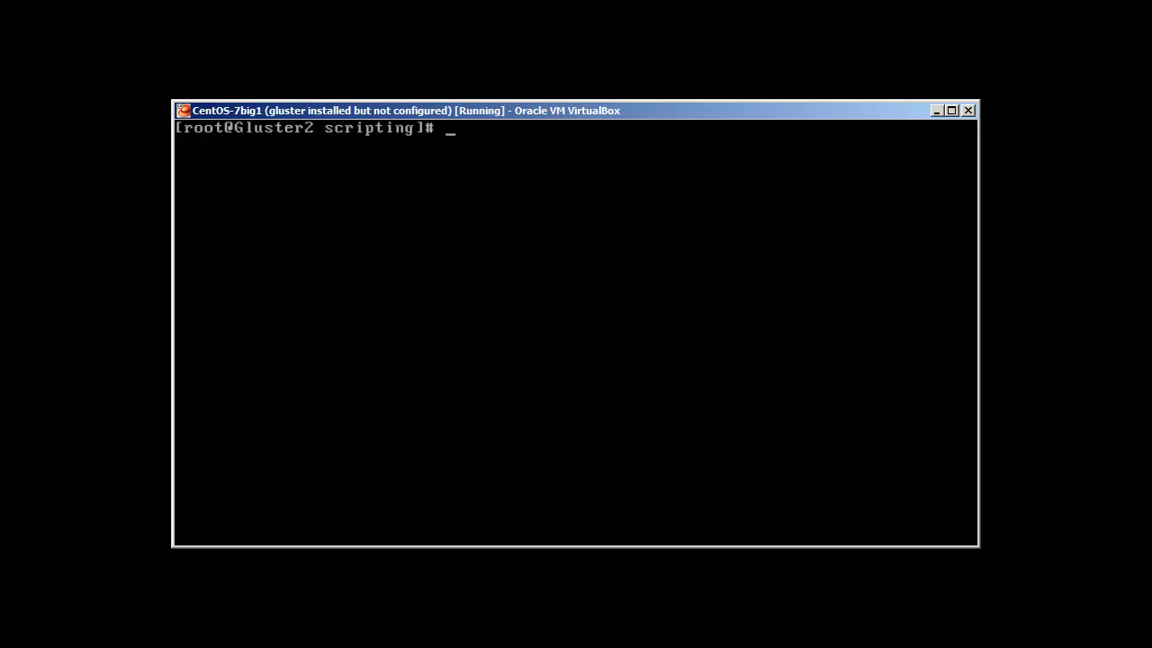
# - List the folder with ls, then show all entries including hidden ones via ls -a | sort
pyautogui.write('ls')
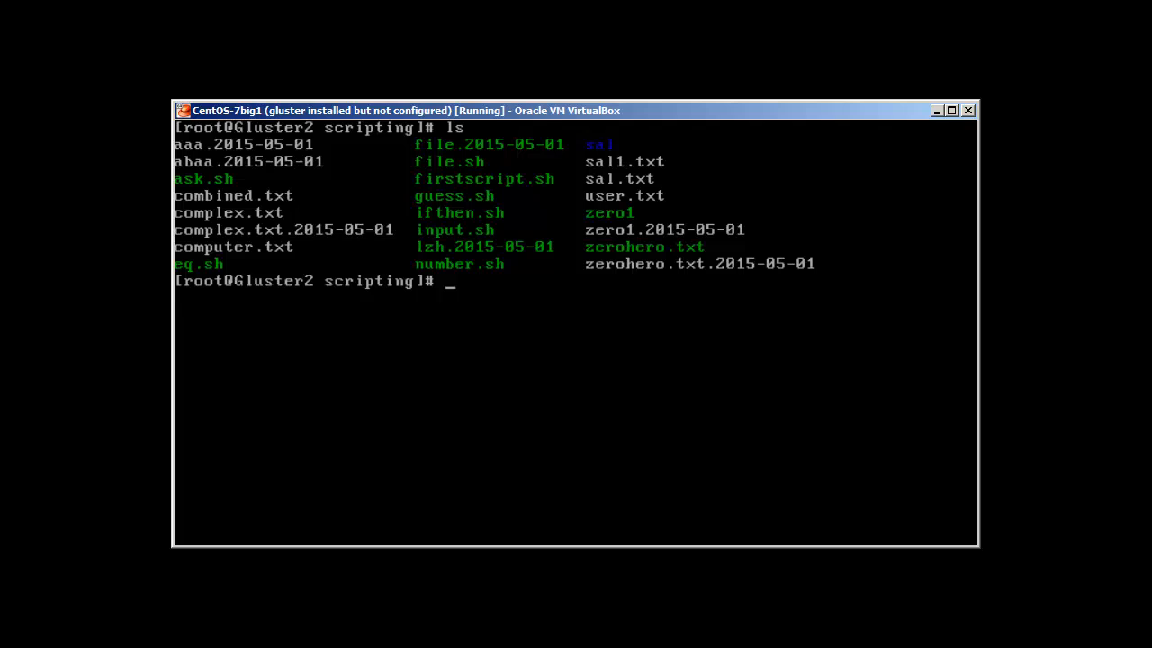
pyautogui.write('ls -a')
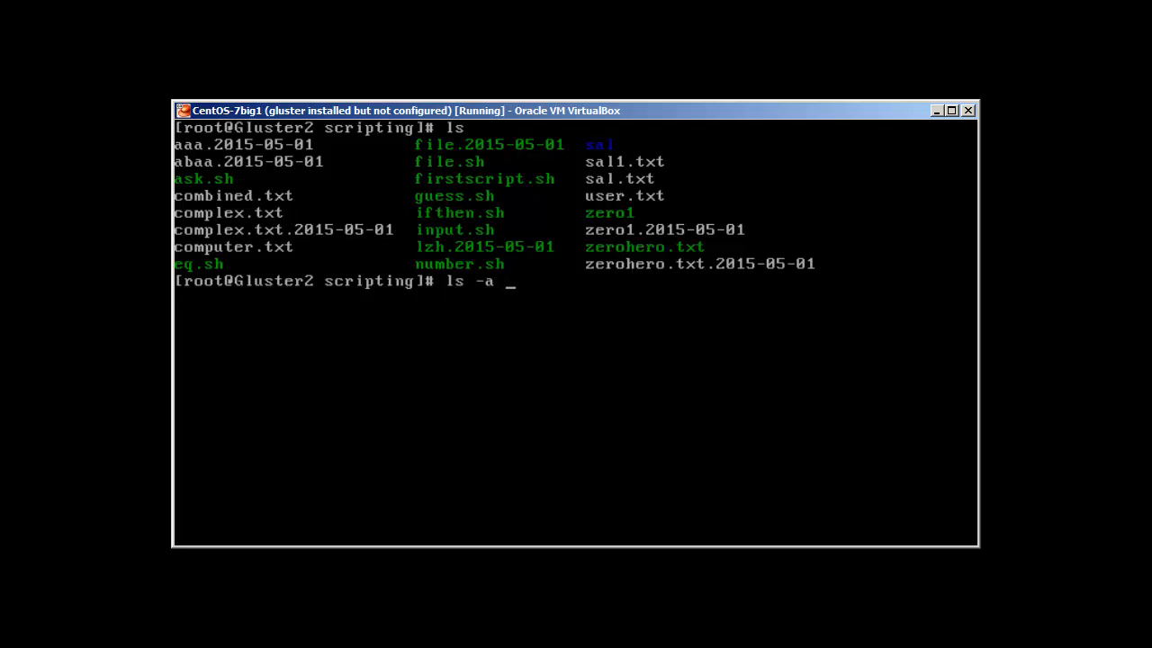
pyautogui.write('|')
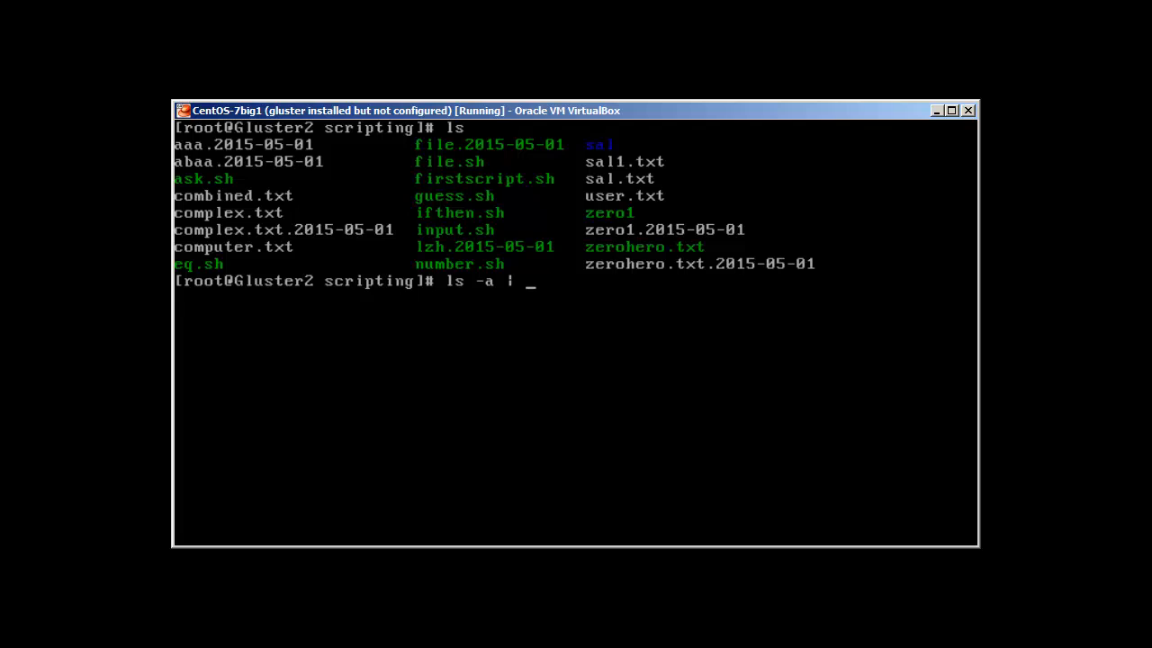
pyautogui.write('sort')
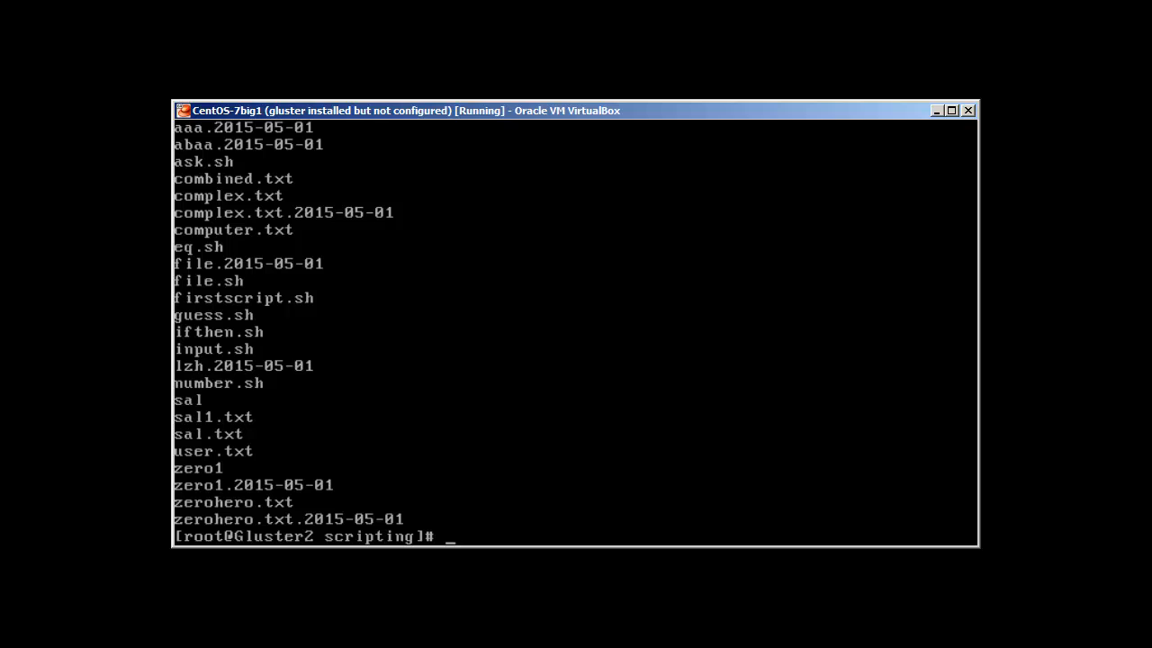
pyautogui.write('ls -a | sort |')
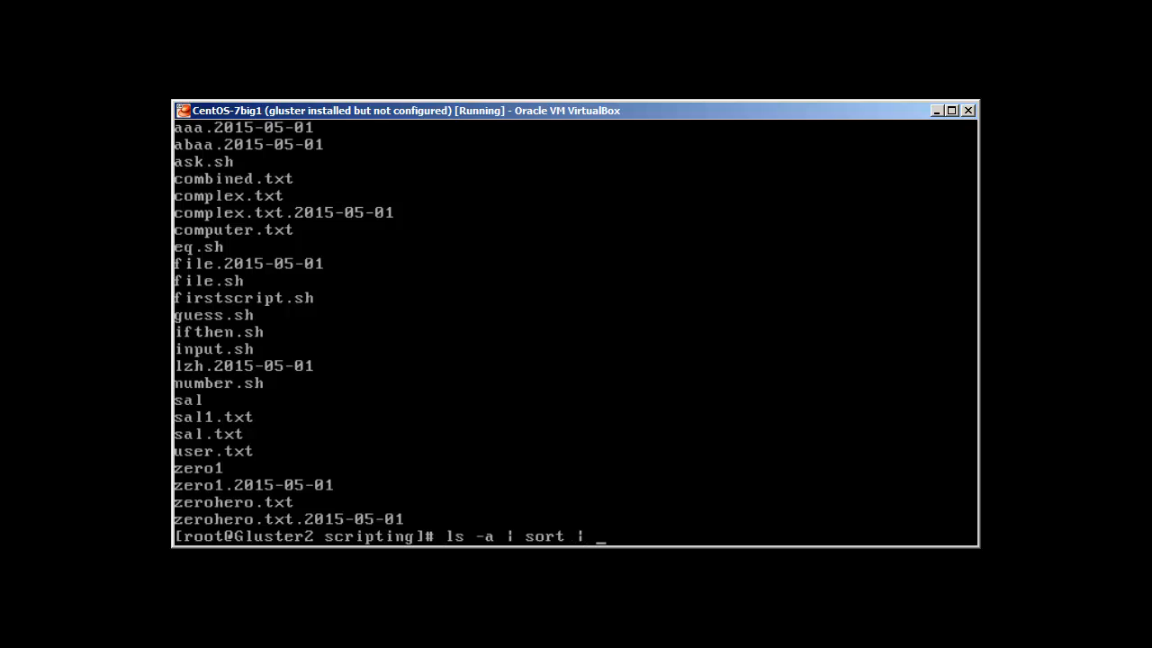